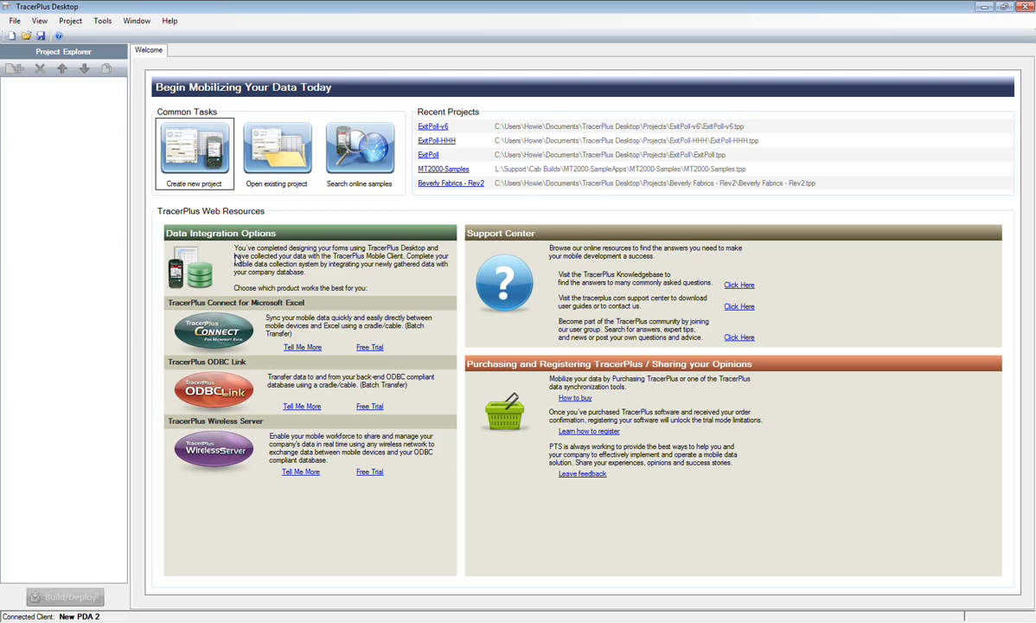
mouse_move(62, 66)
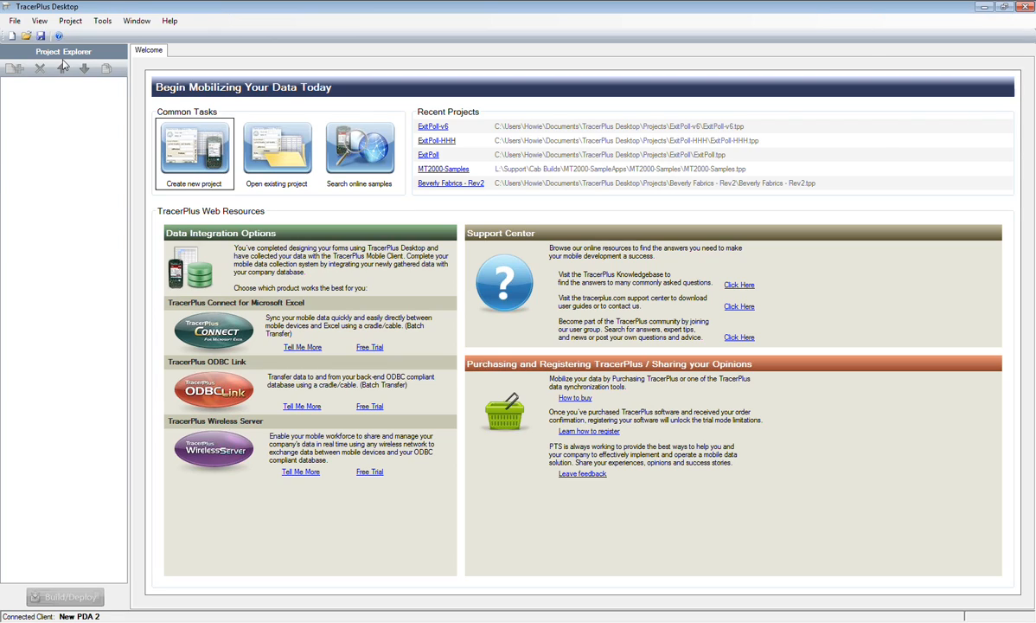
mouse_move(425, 299)
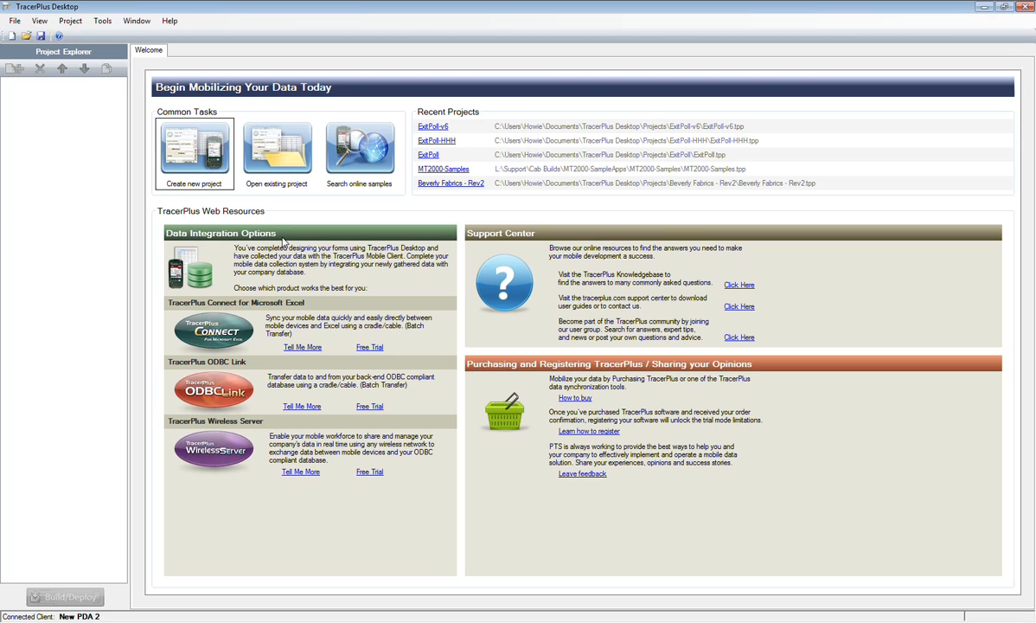
mouse_move(360, 149)
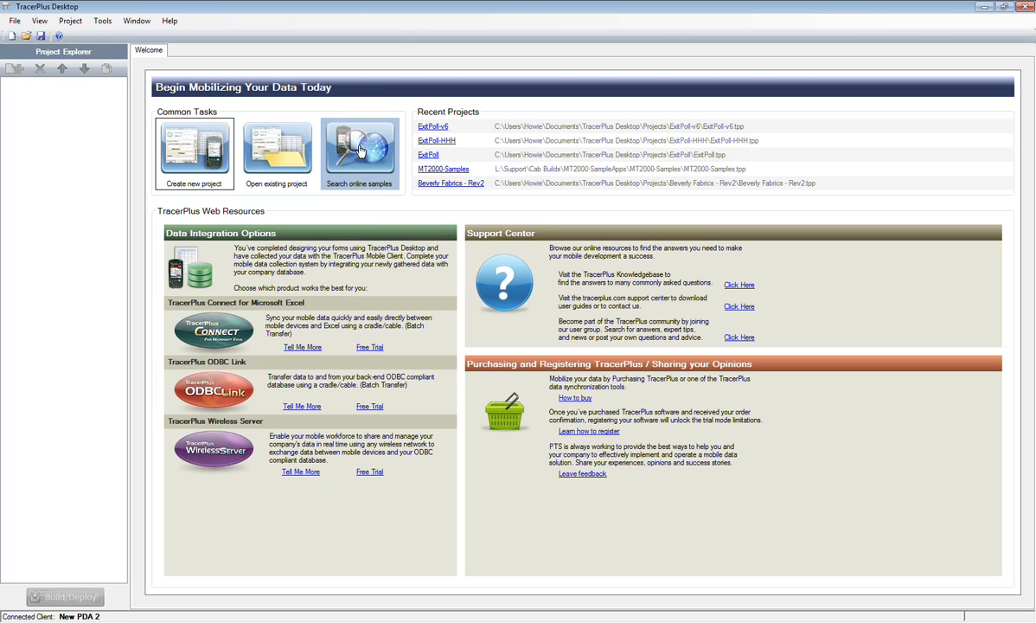
mouse_move(359, 173)
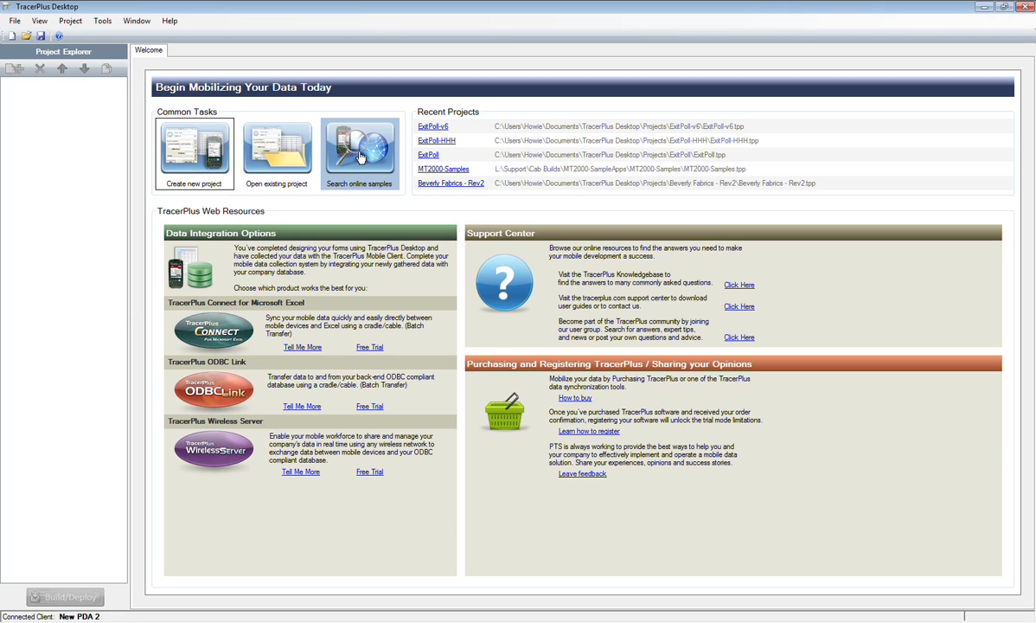
Search online samples and list the projects in the Event Management category
left_click(360, 155)
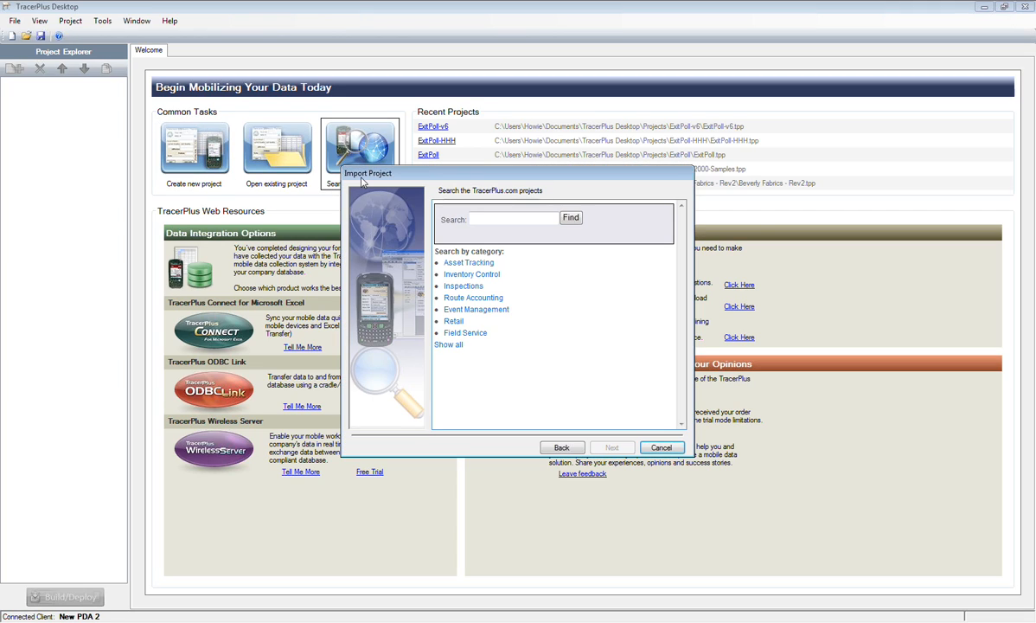
mouse_move(384, 178)
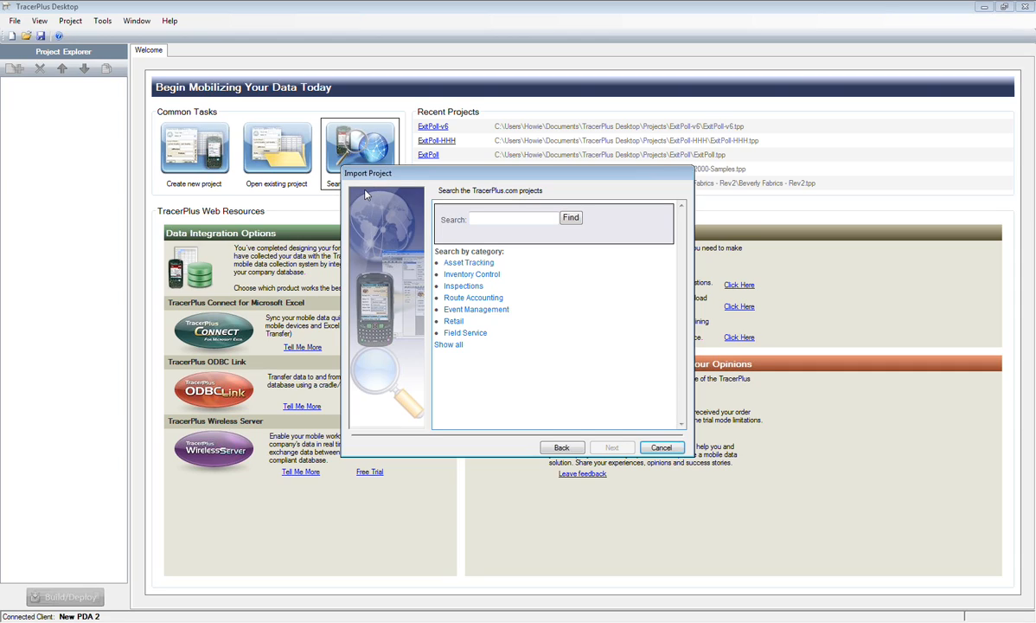
mouse_move(476, 339)
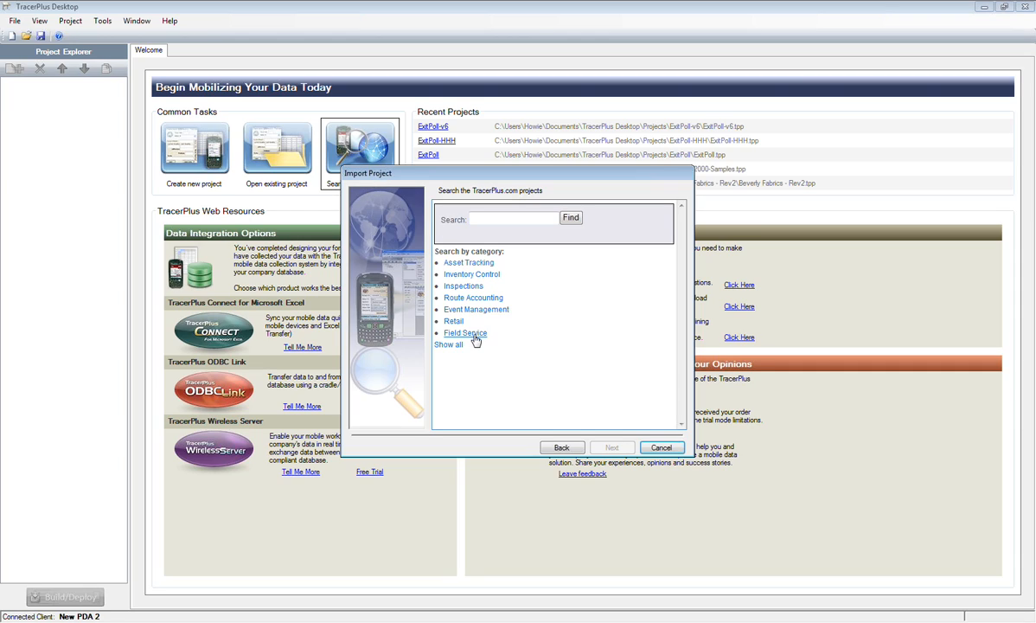
mouse_move(477, 367)
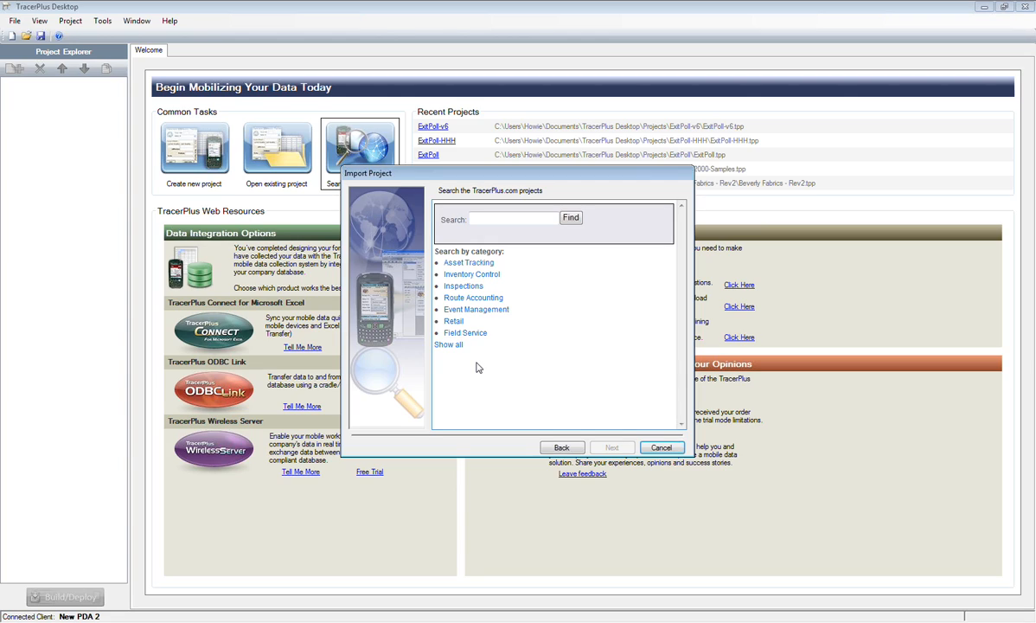
mouse_move(476, 311)
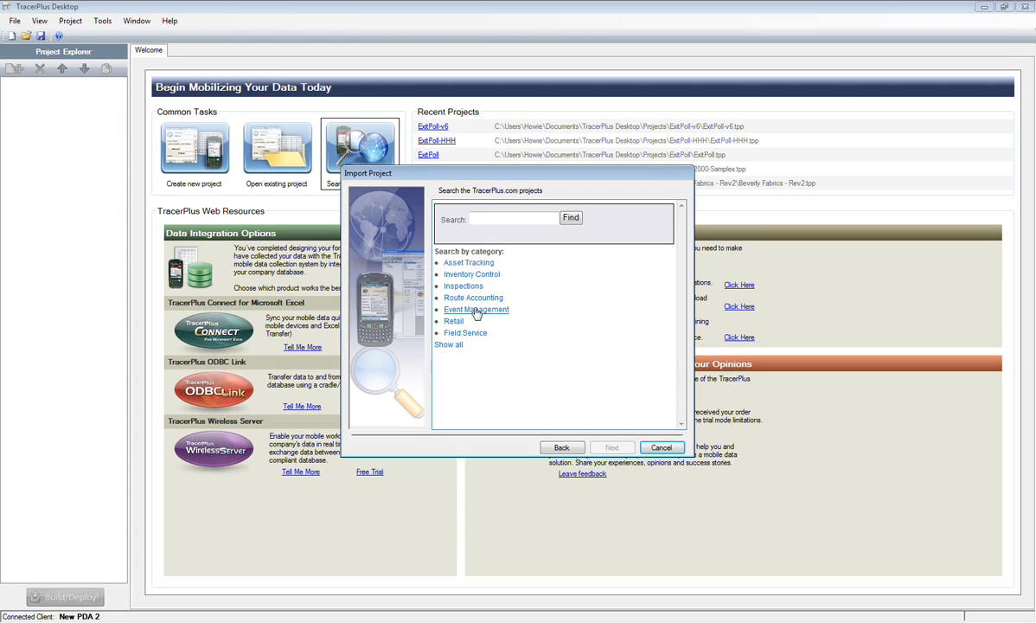
left_click(476, 307)
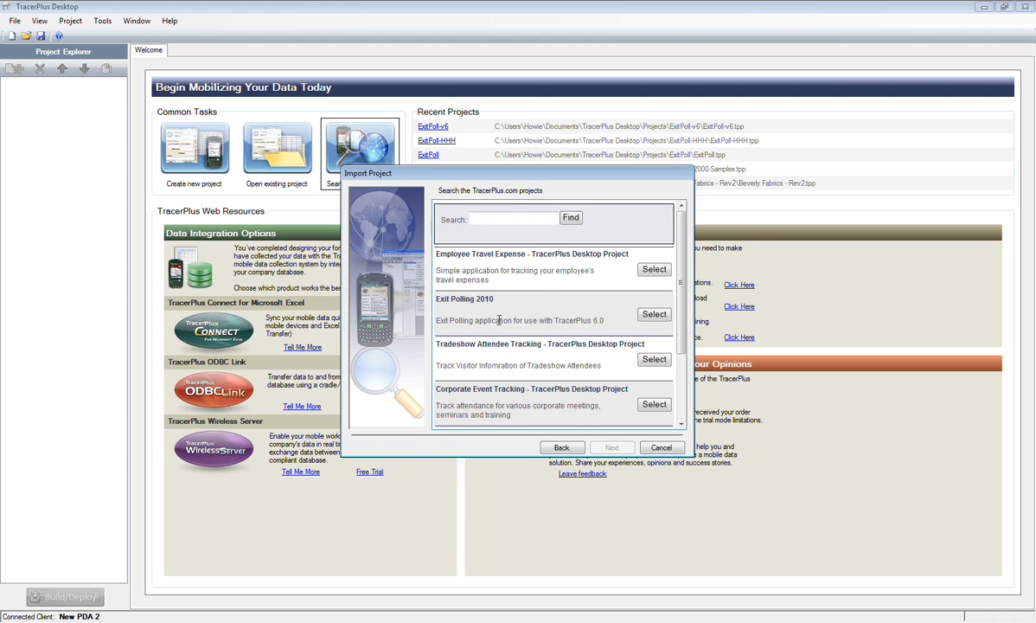
mouse_move(558, 311)
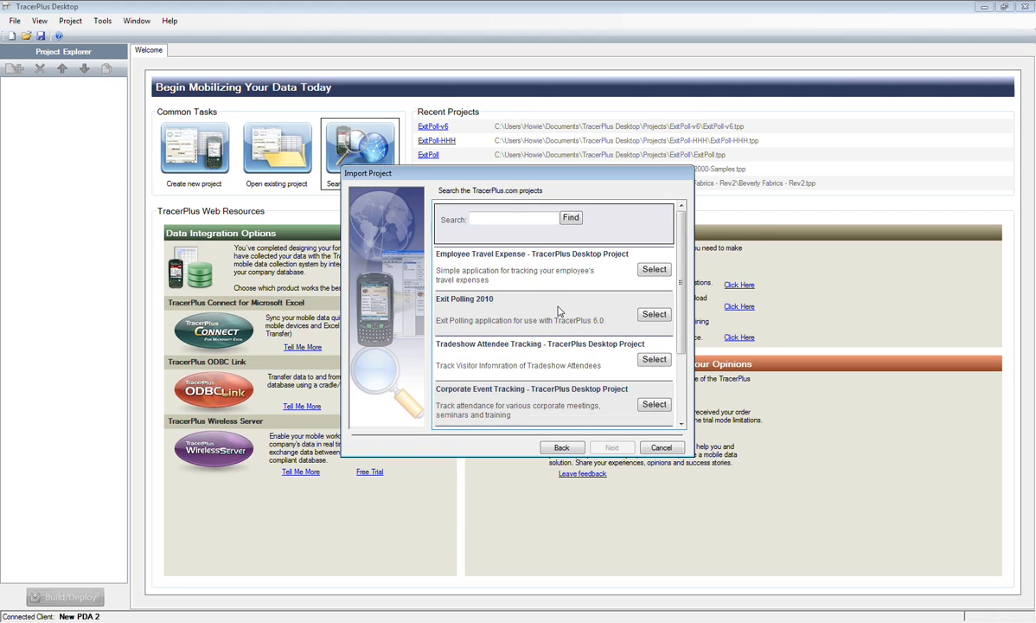
mouse_move(579, 314)
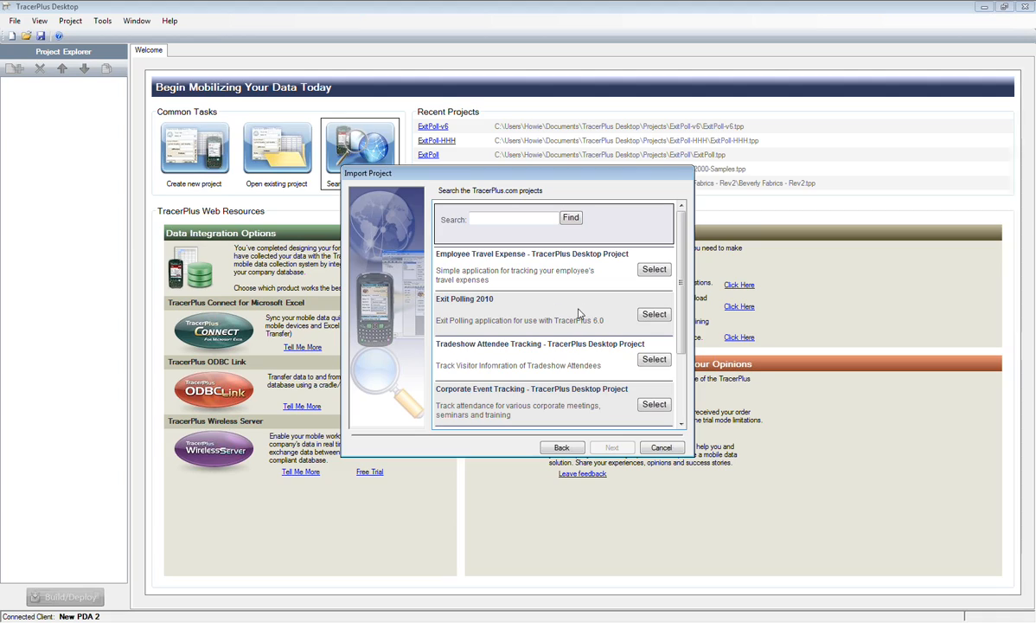
mouse_move(485, 311)
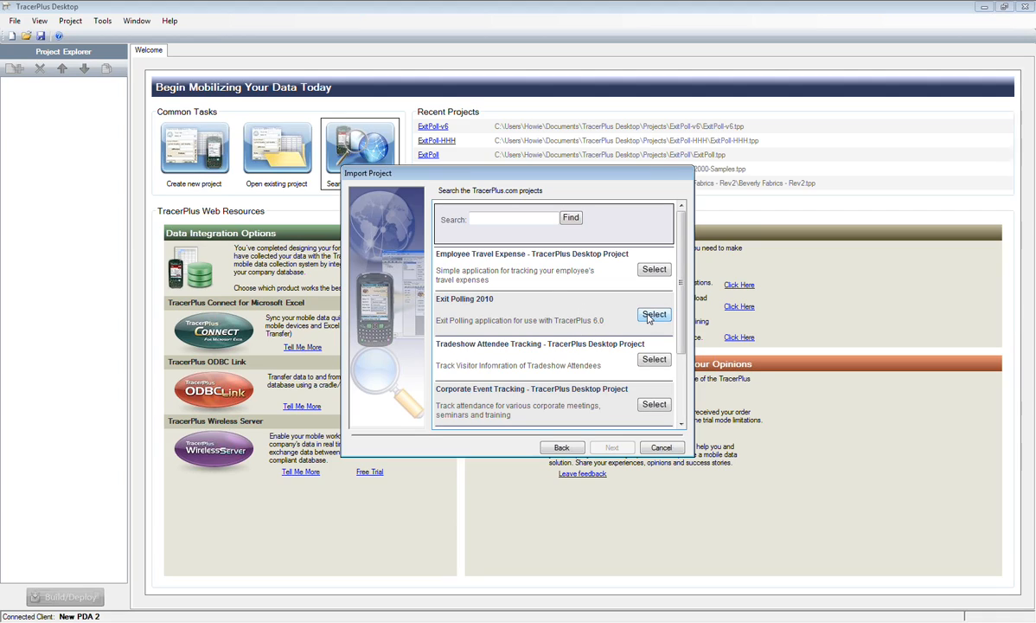
Select the Exit Polling 2010 sample and review its description and screen preview
left_click(654, 315)
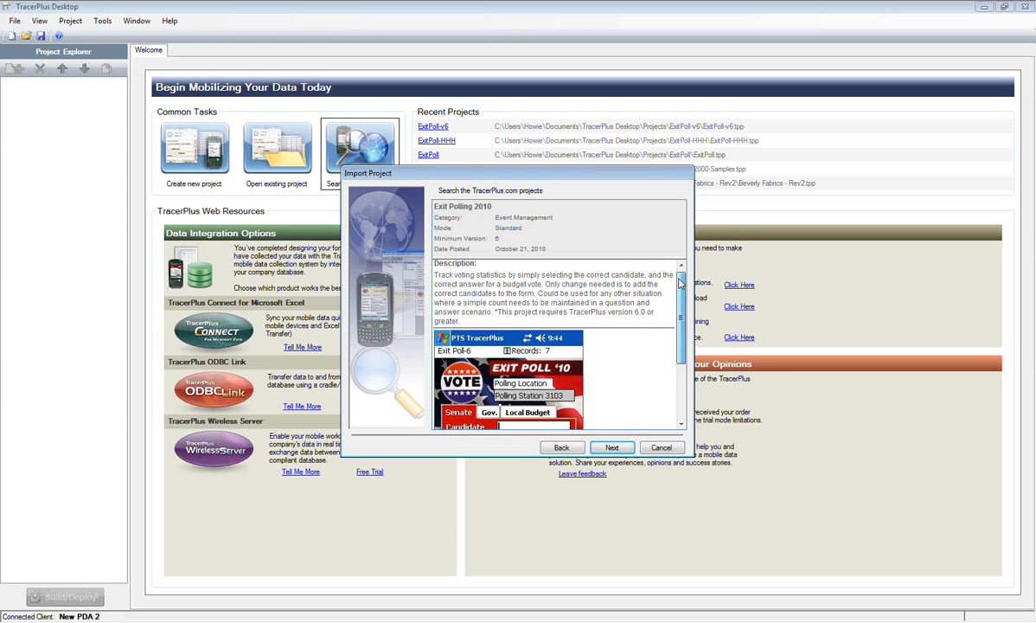
scroll("down", 3)
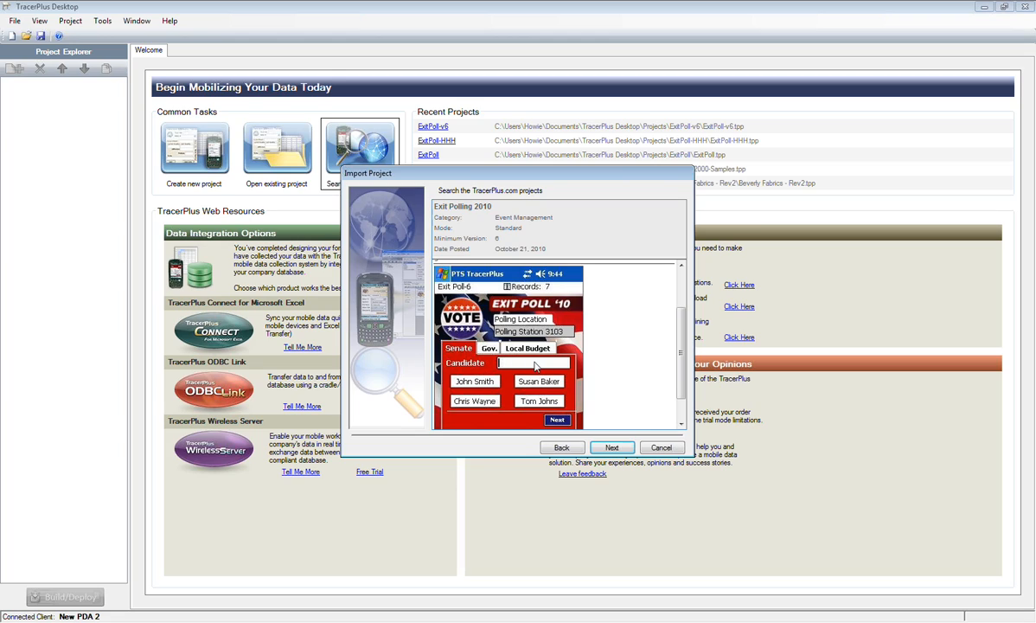
mouse_move(540, 361)
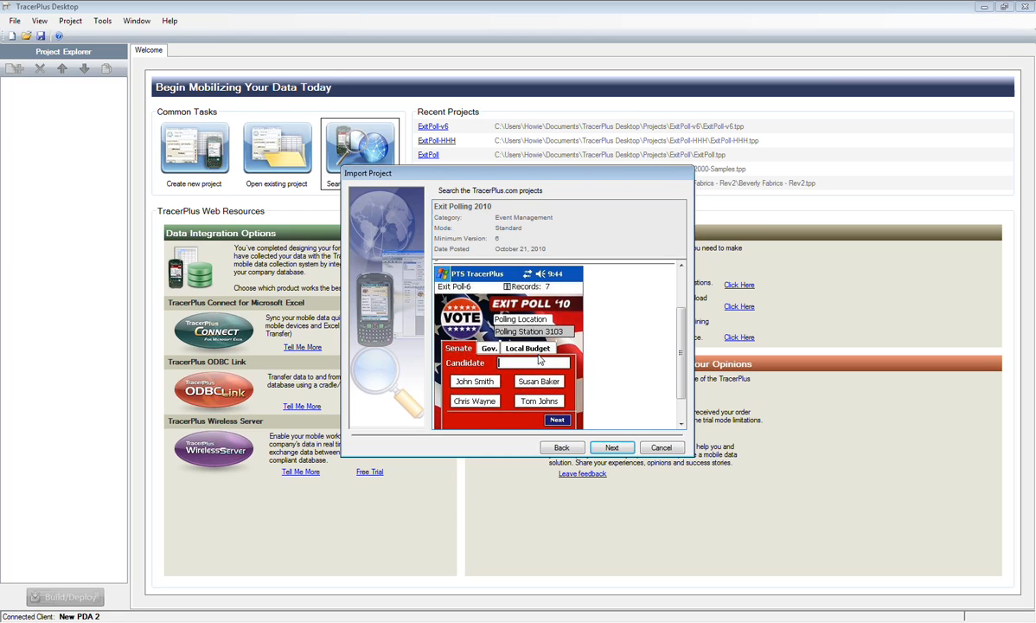
mouse_move(633, 369)
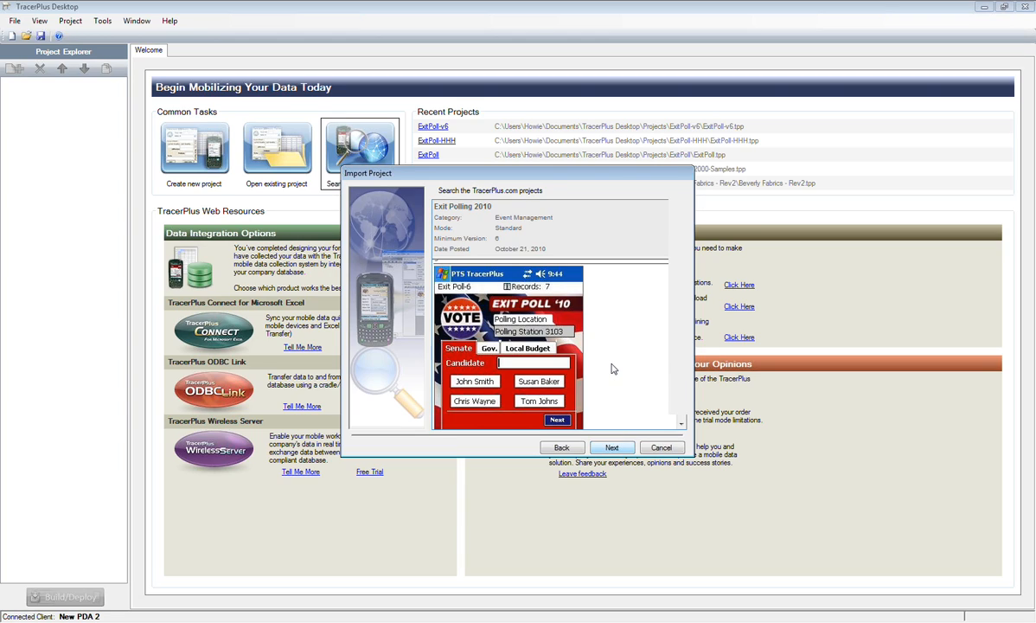
Import the Exit Polling 2010 sample as ExitPoll-v6 and open its Exit Poll 6 session
left_click(612, 446)
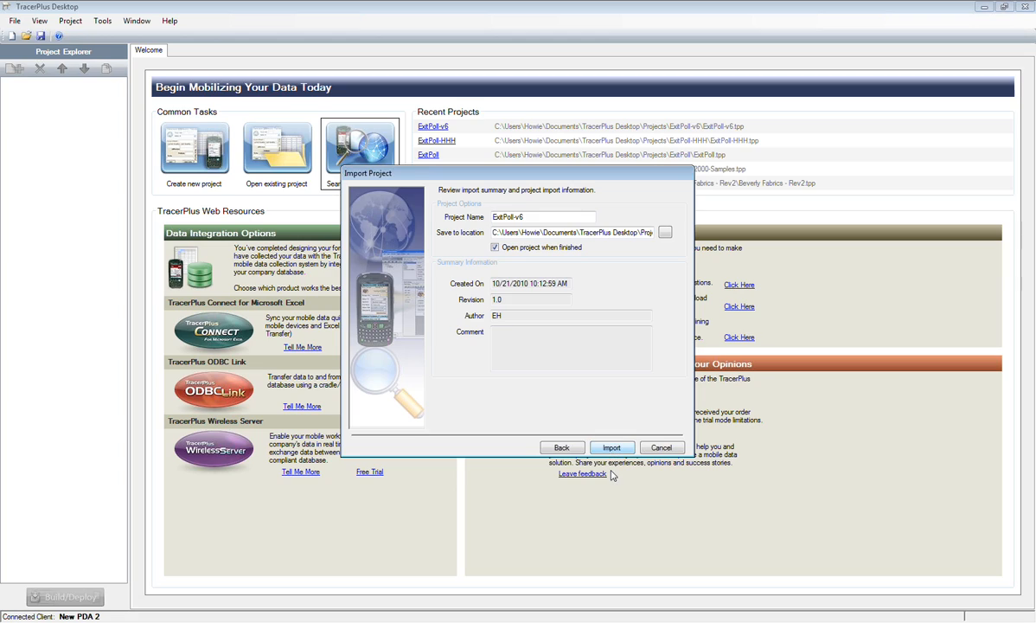
left_click(612, 446)
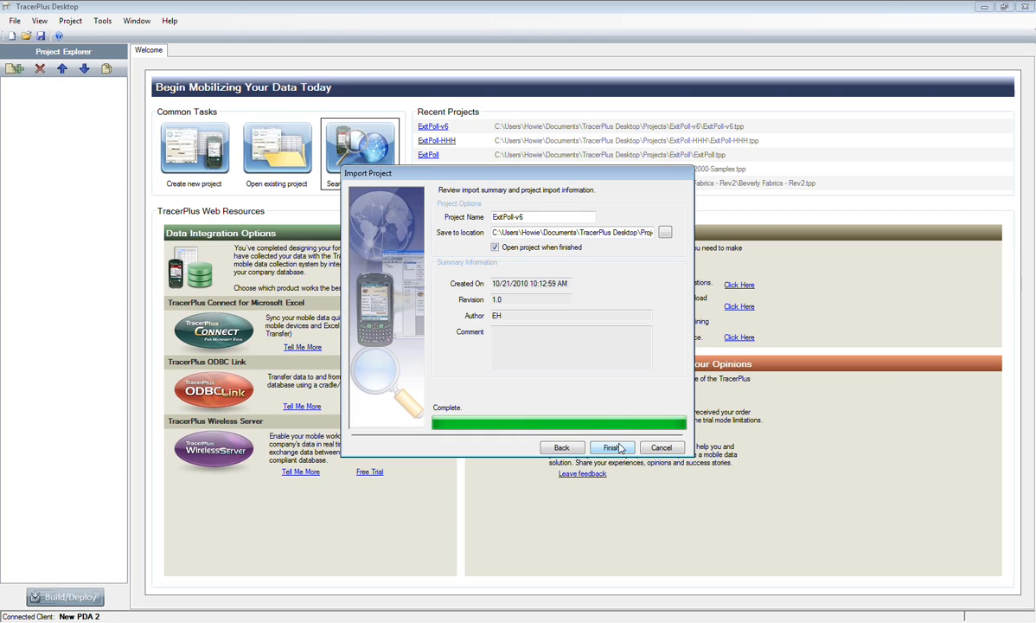
left_click(613, 446)
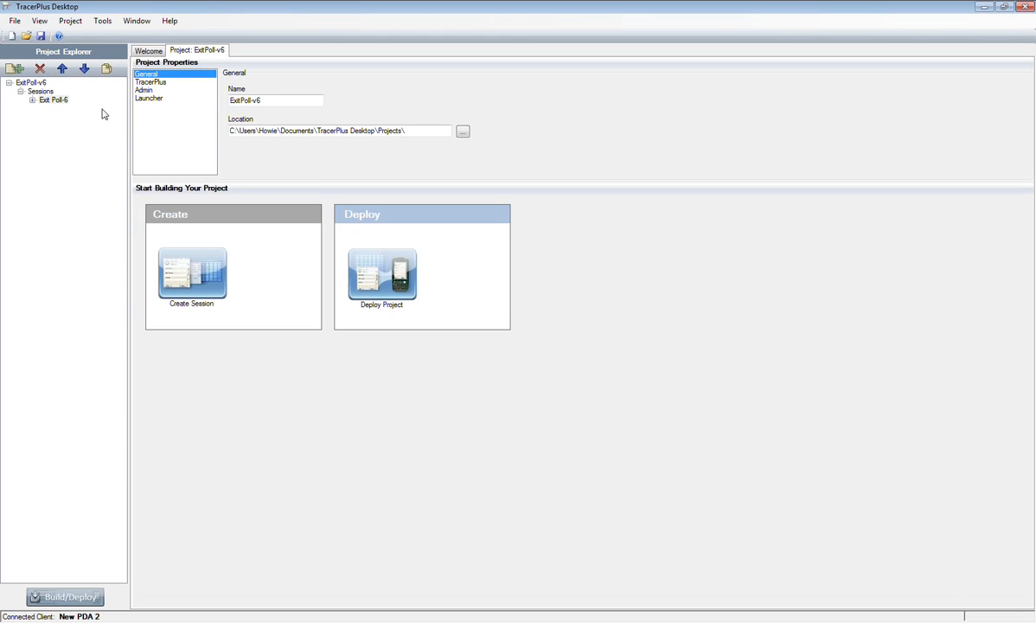
mouse_move(52, 98)
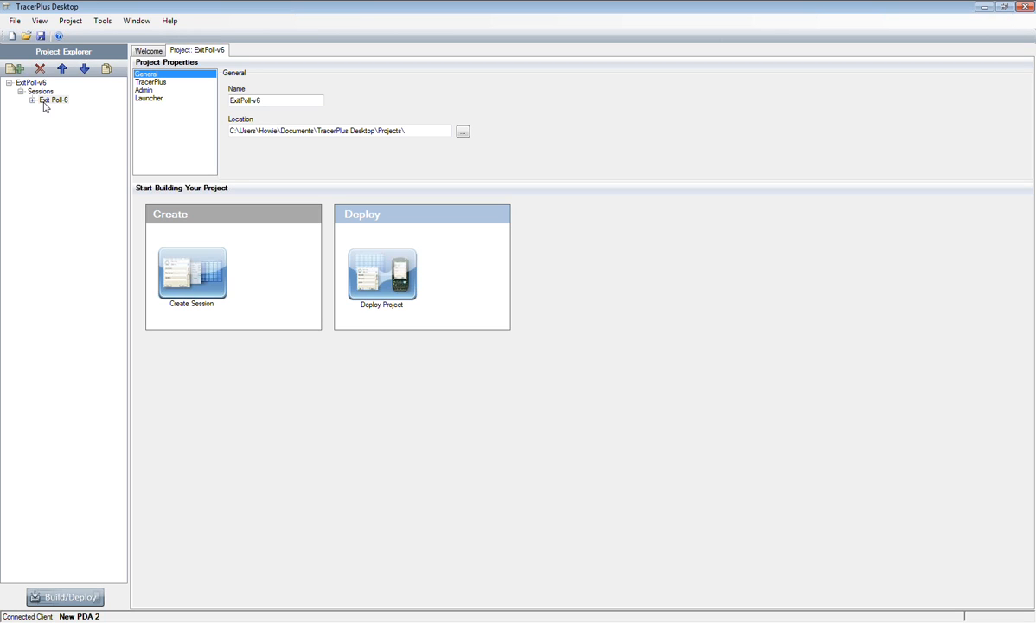
mouse_move(50, 105)
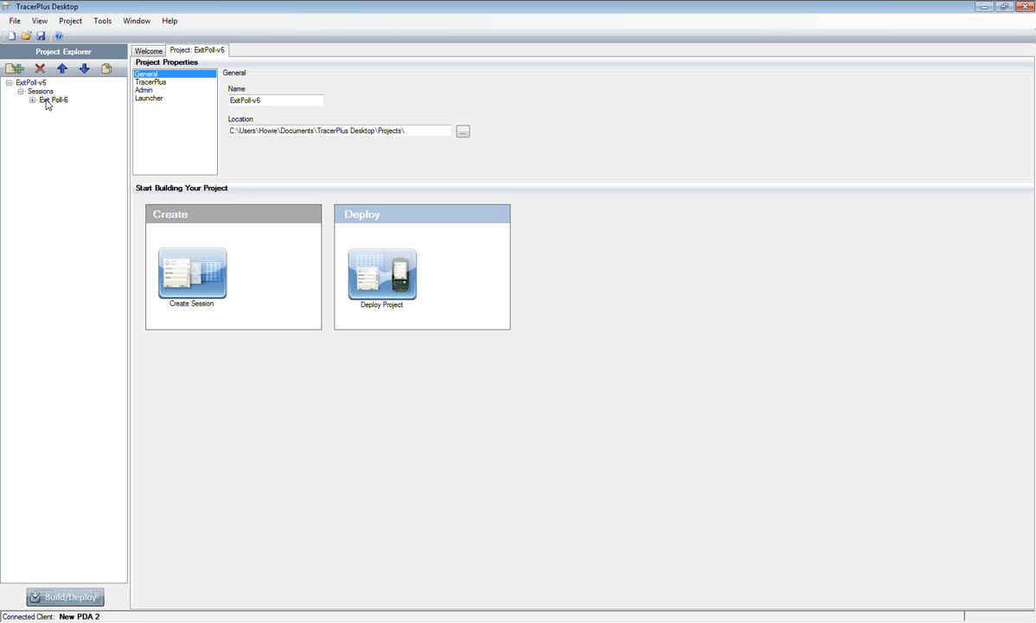
mouse_move(68, 128)
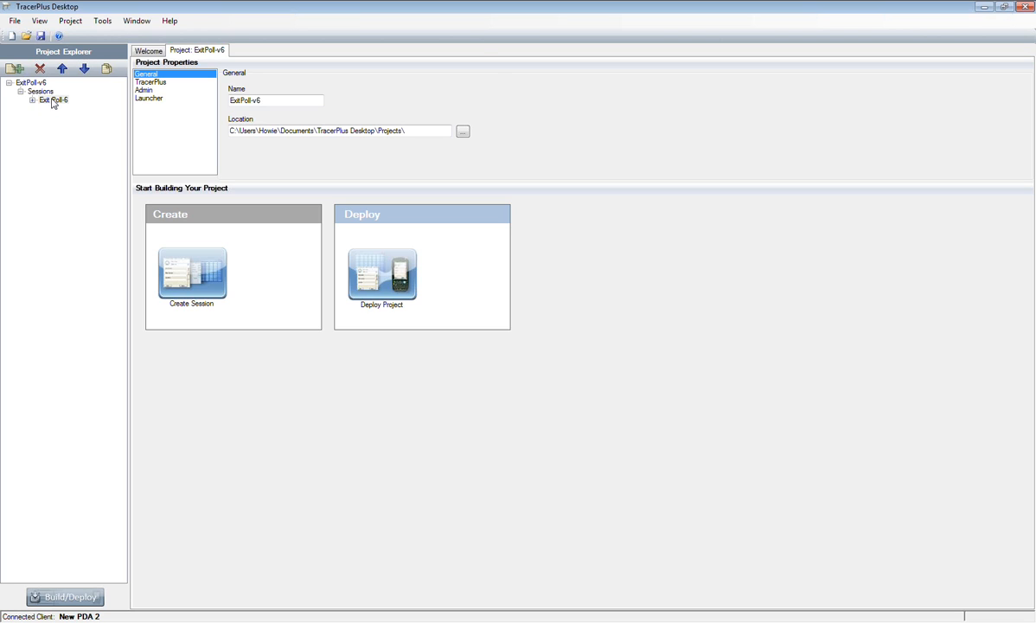
double_click(50, 107)
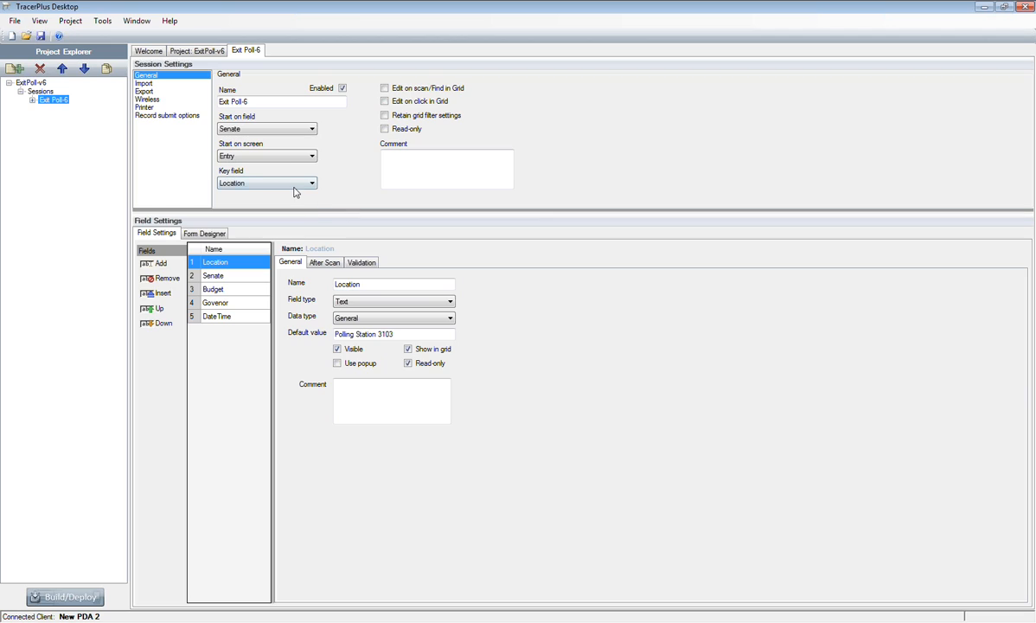
mouse_move(206, 145)
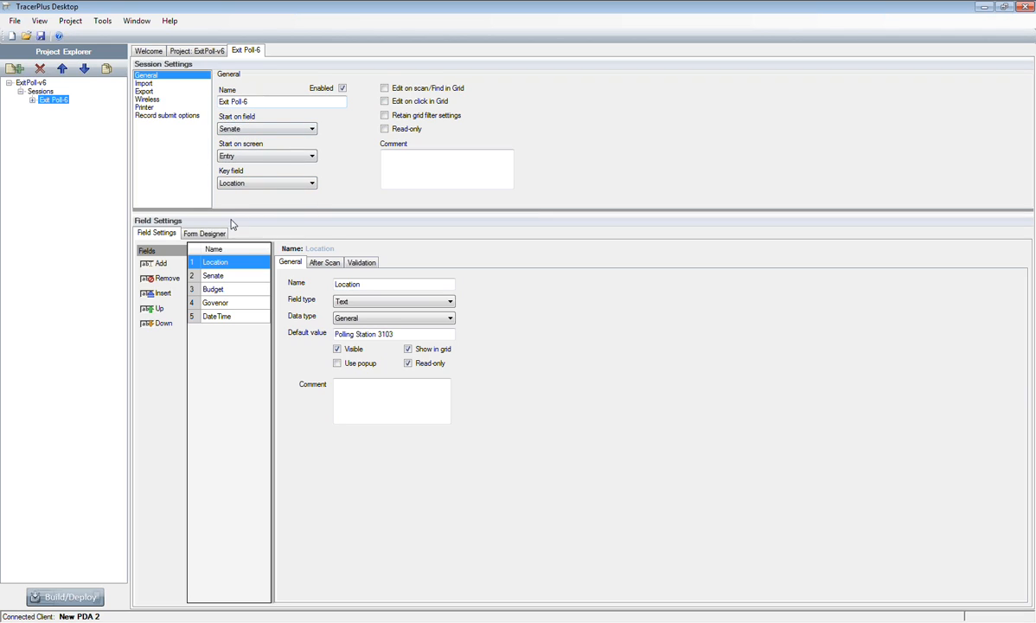
left_click(204, 231)
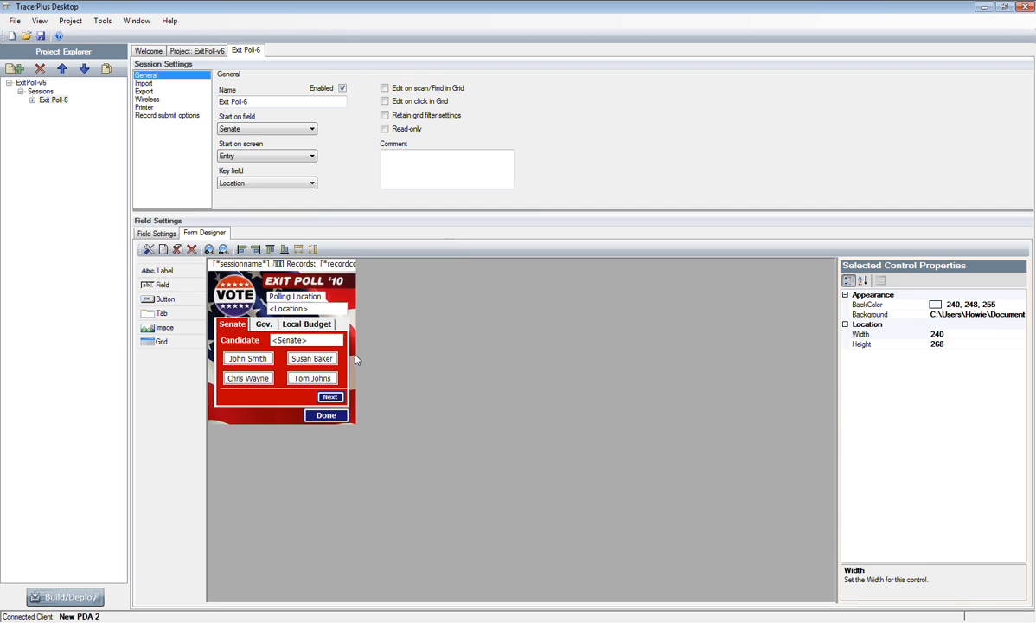
mouse_move(336, 322)
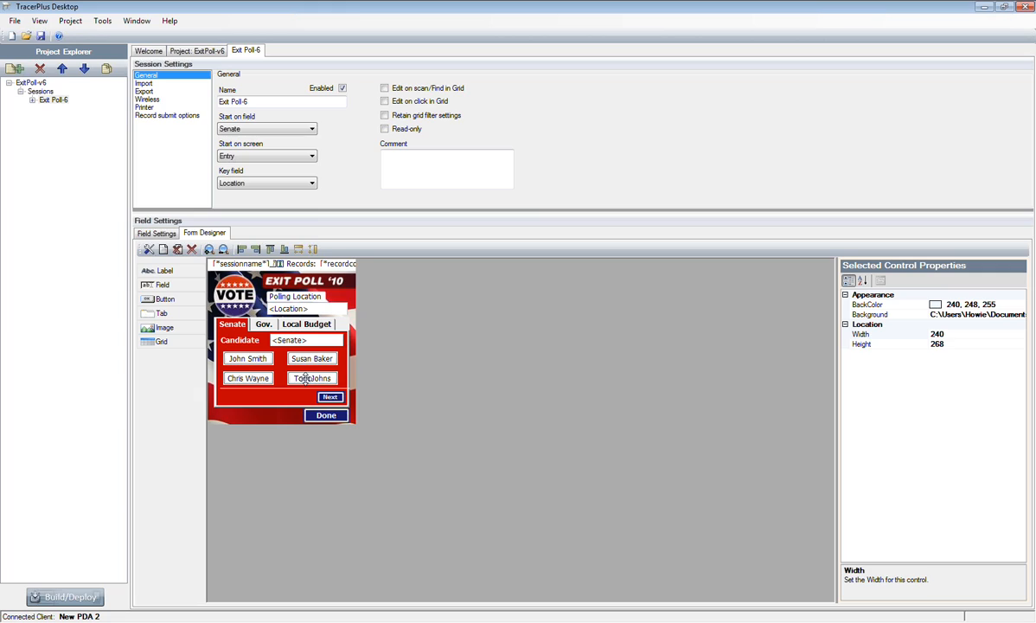
mouse_move(282, 399)
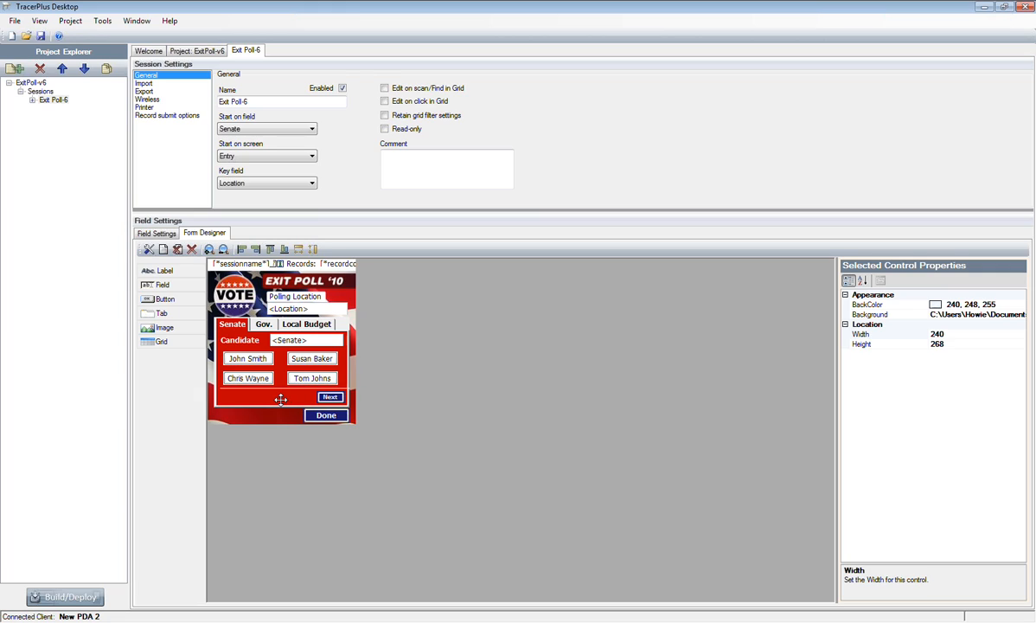
mouse_move(353, 458)
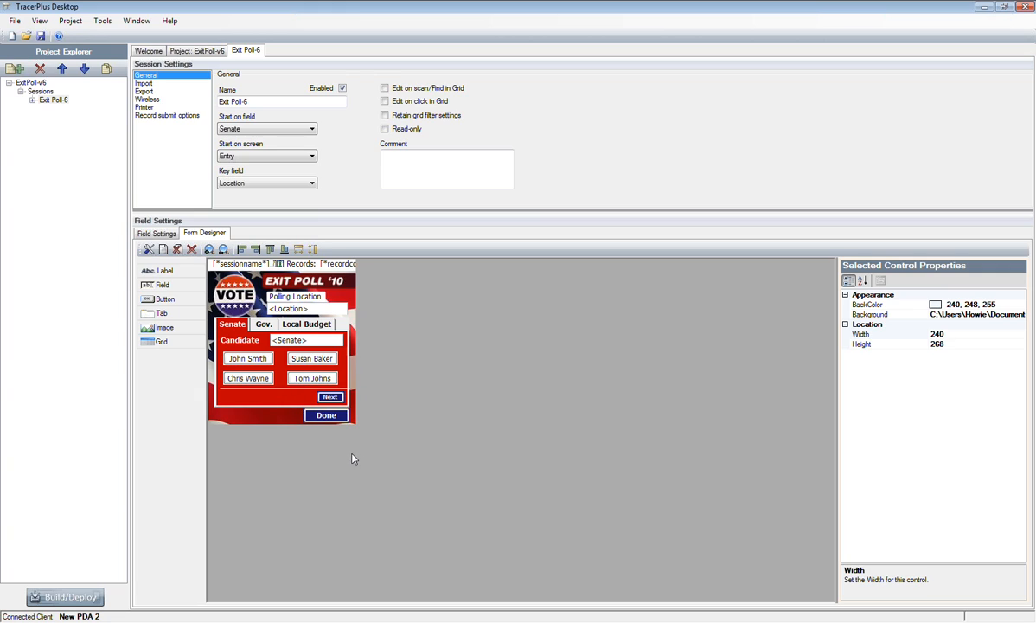
mouse_move(313, 358)
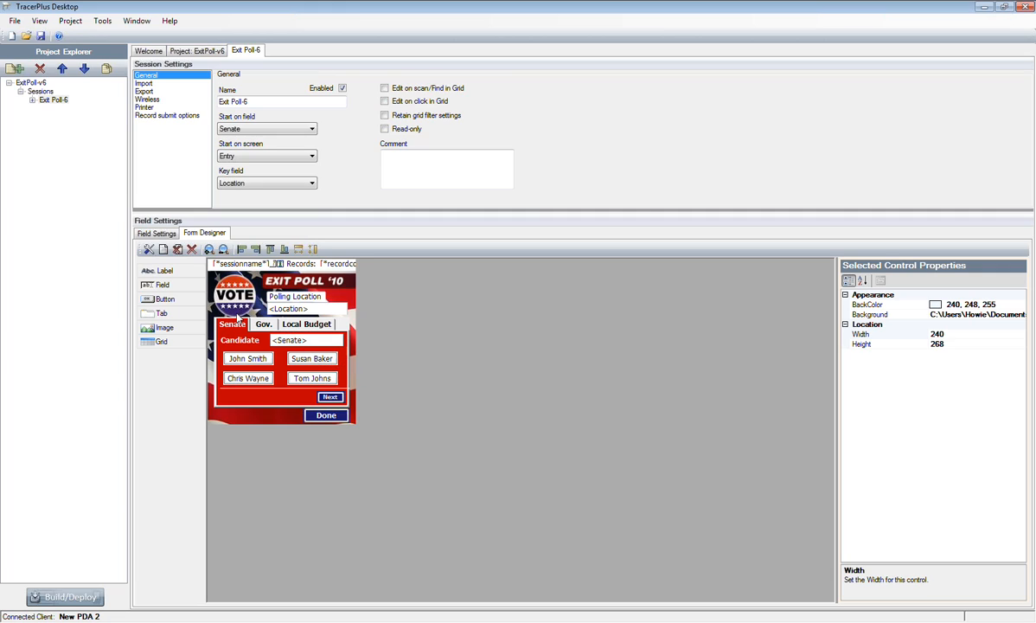
mouse_move(310, 339)
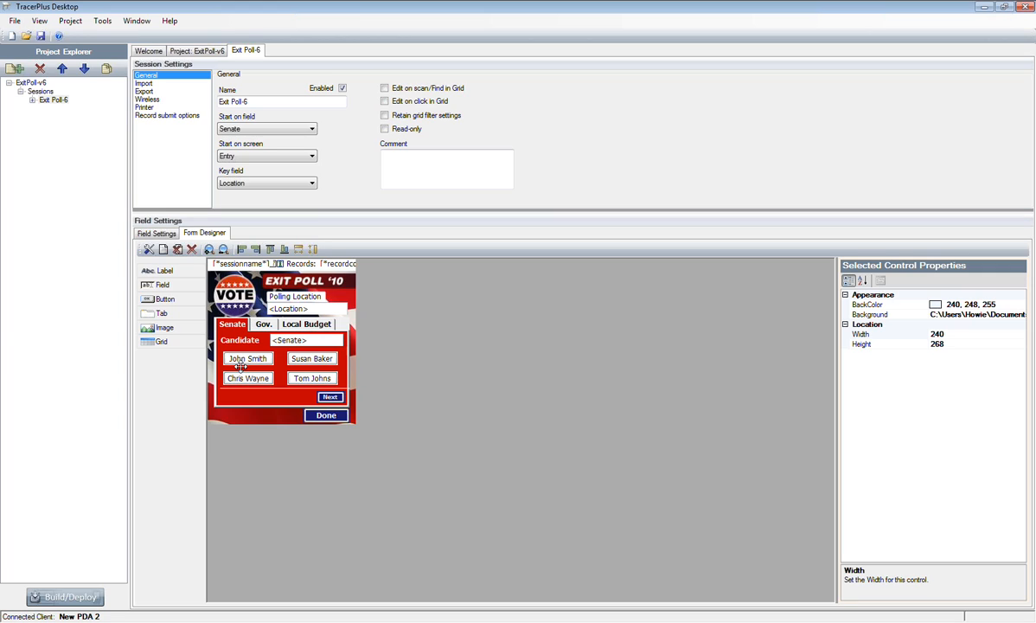
mouse_move(287, 384)
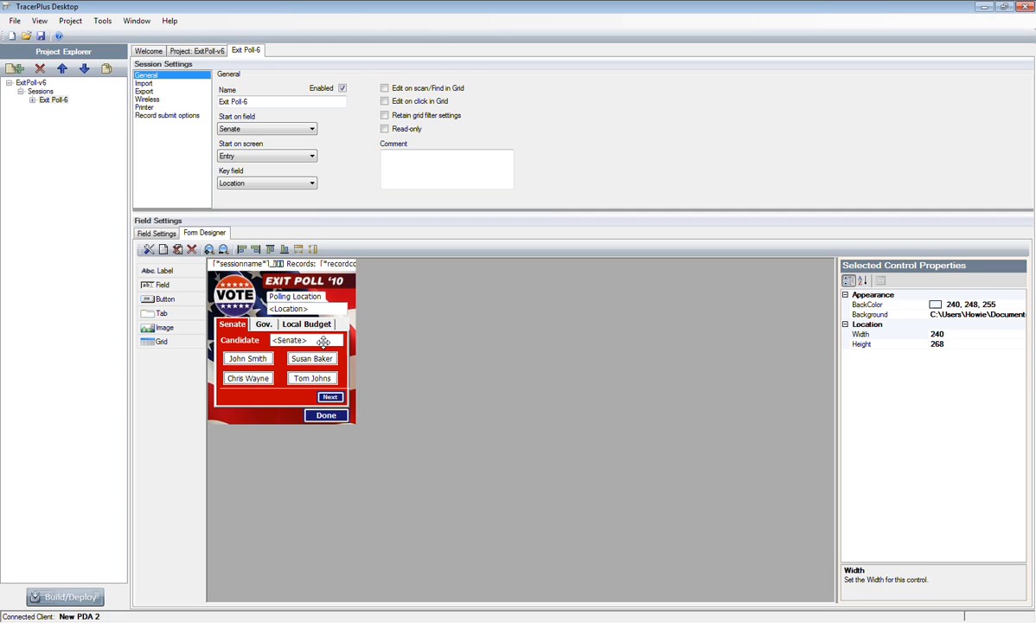
left_click(263, 325)
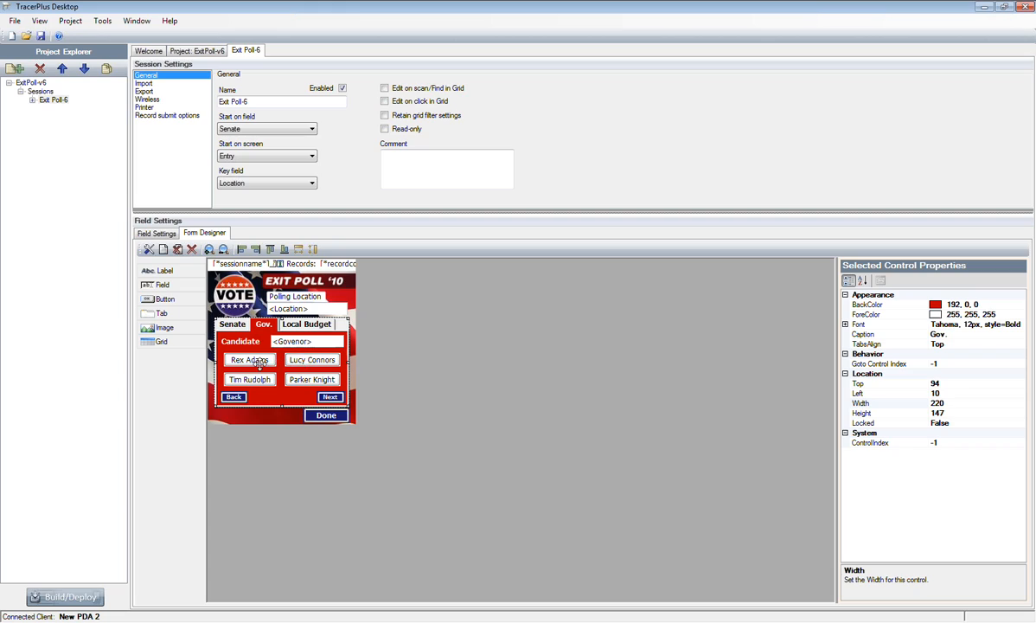
left_click(306, 324)
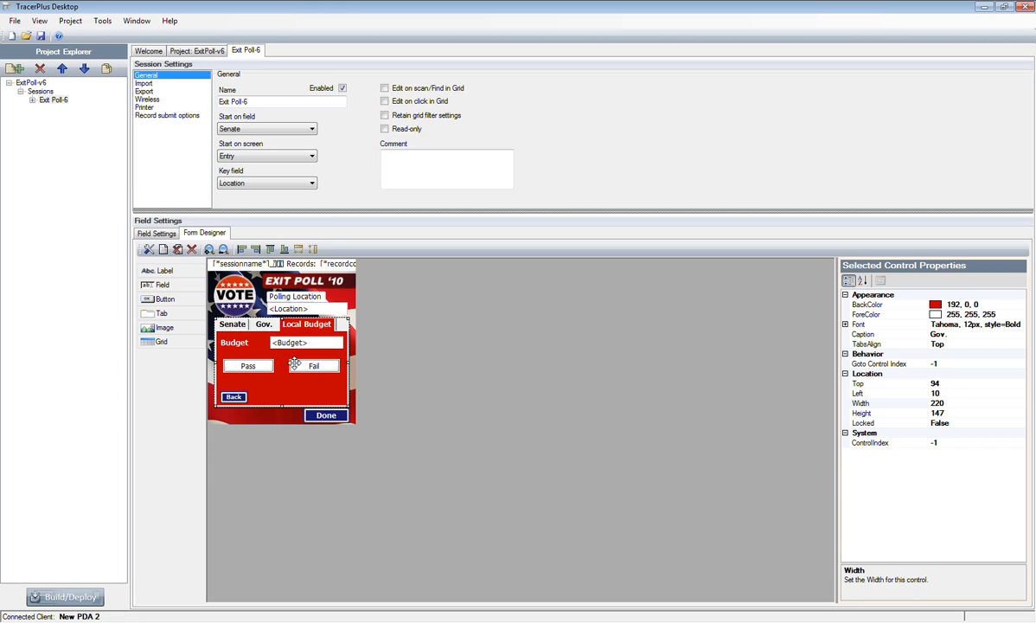
mouse_move(286, 400)
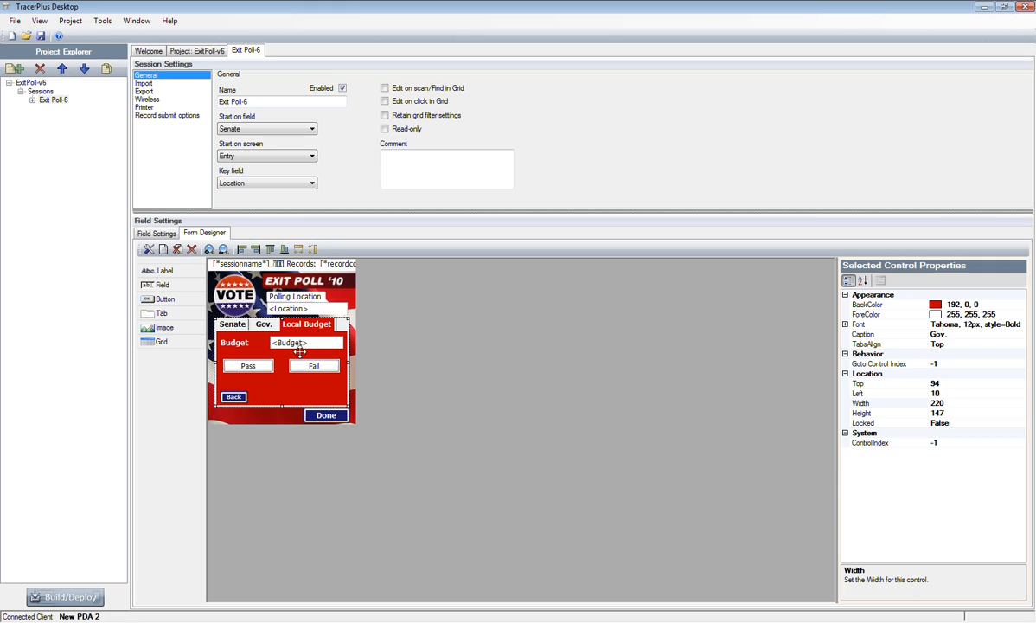
mouse_move(305, 352)
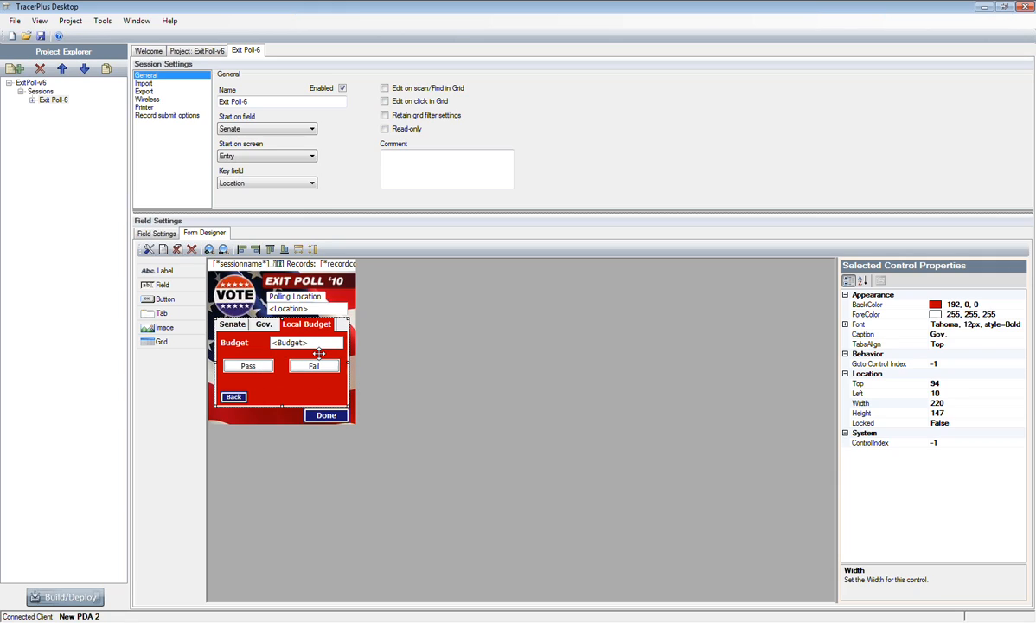
left_click(232, 323)
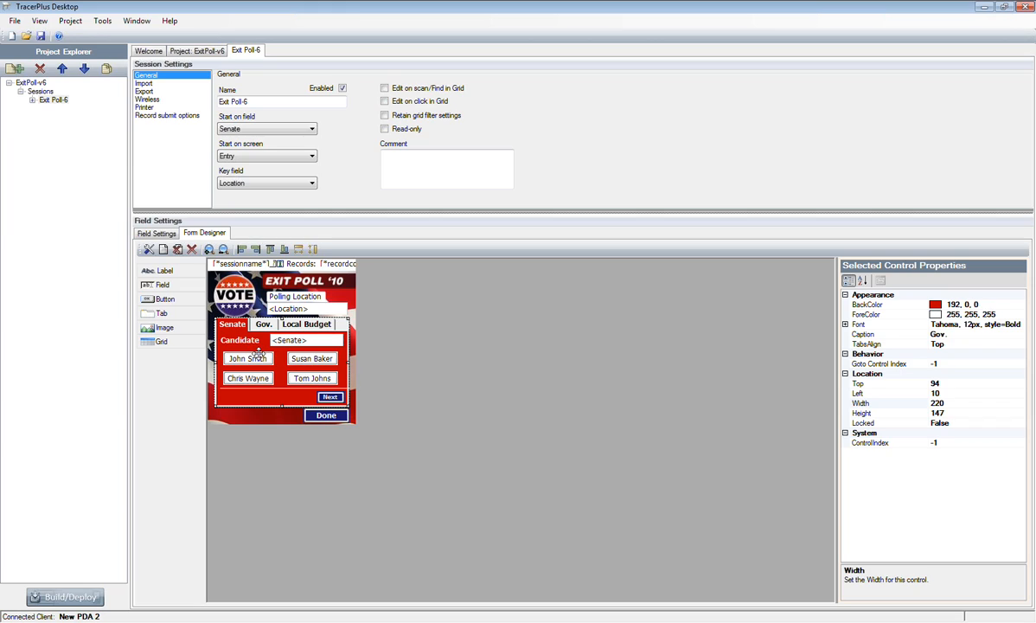
Show the Field Settings list with Location, Senate, Budget, Governor and DateTime
left_click(156, 231)
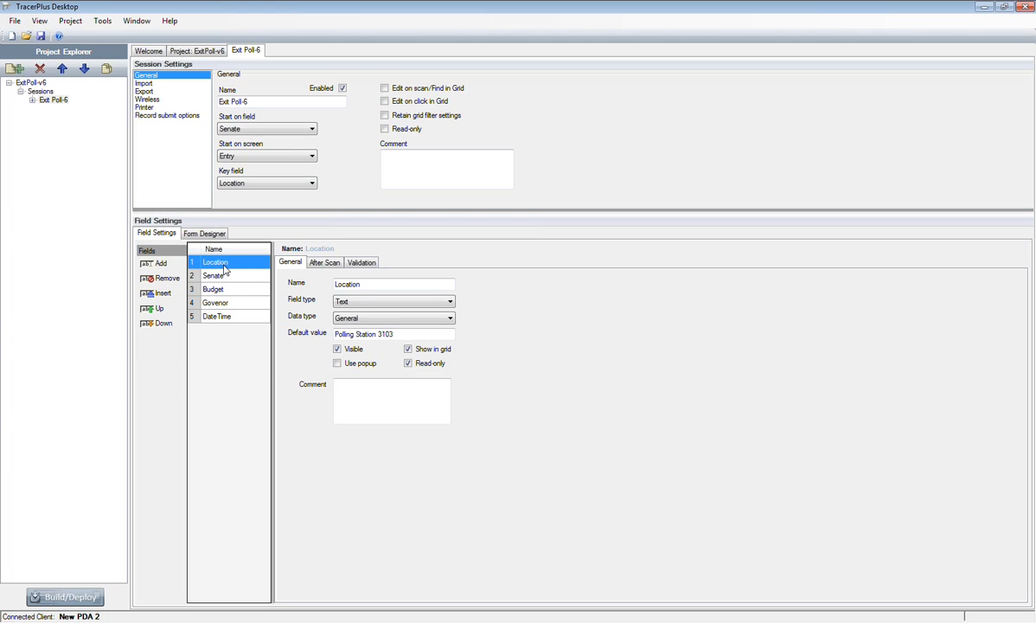
mouse_move(232, 315)
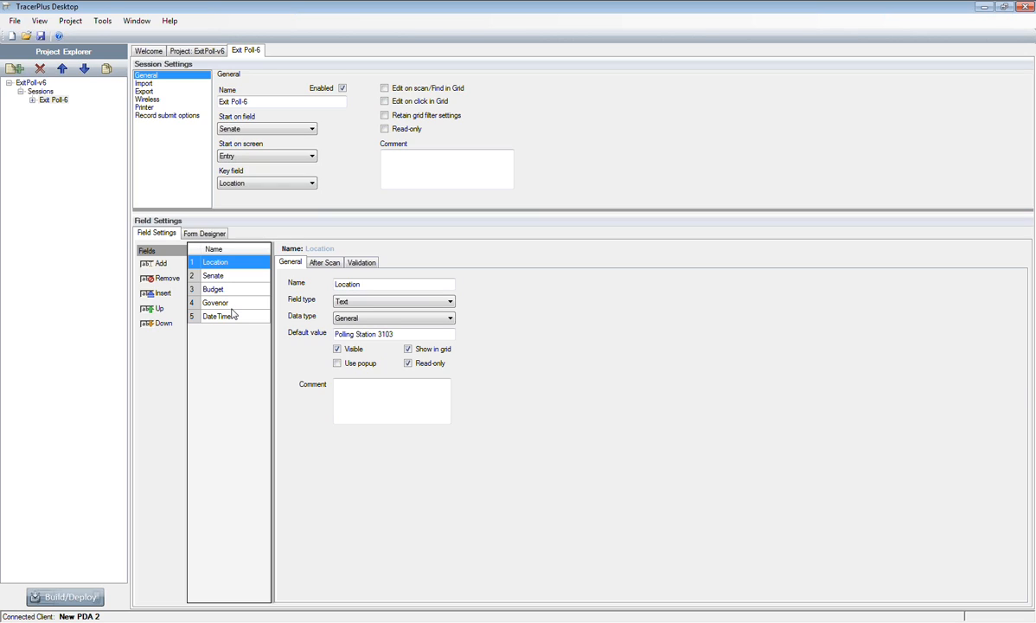
mouse_move(272, 358)
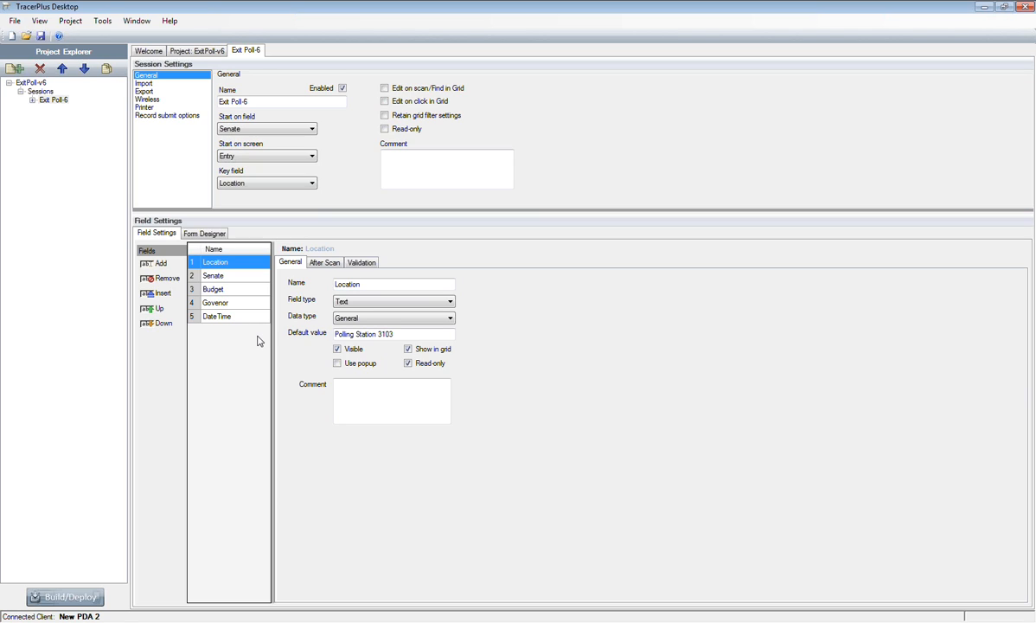
mouse_move(260, 339)
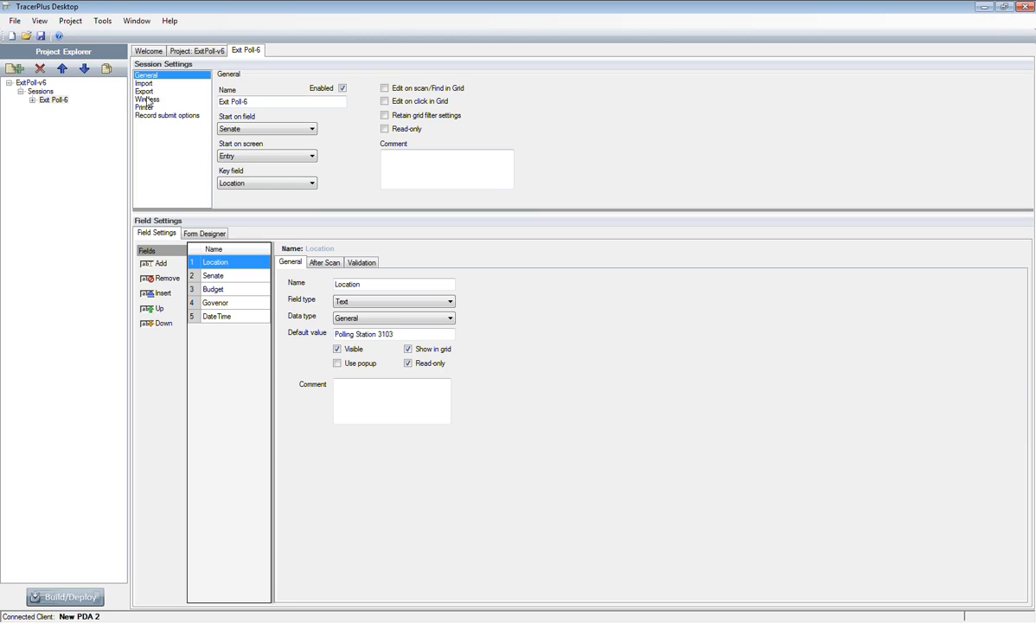
Enable Wireless in the Exit Poll 6 session settings on port 4402
left_click(147, 99)
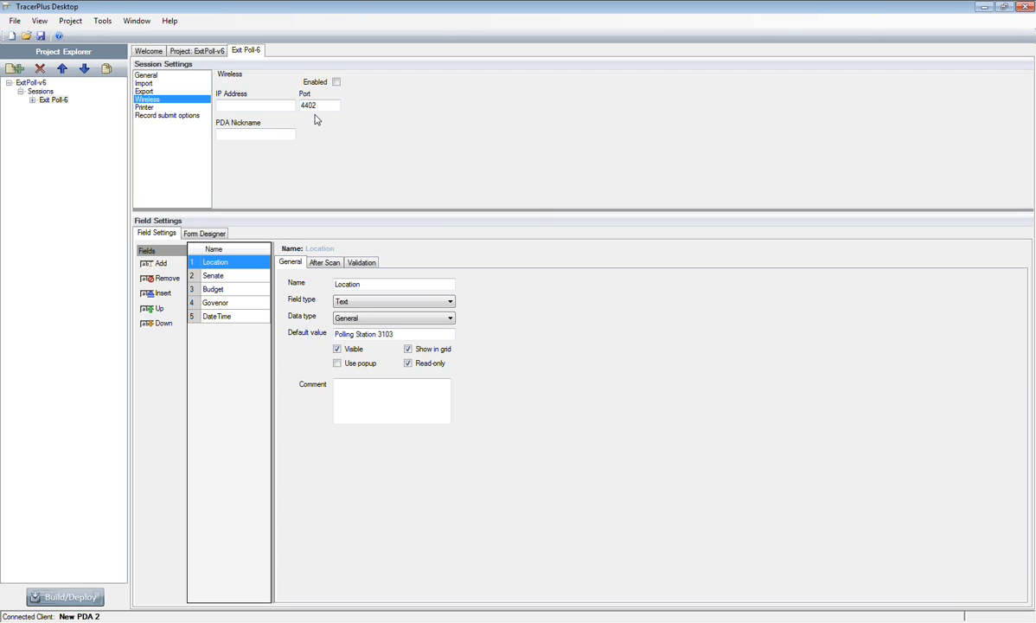
mouse_move(259, 152)
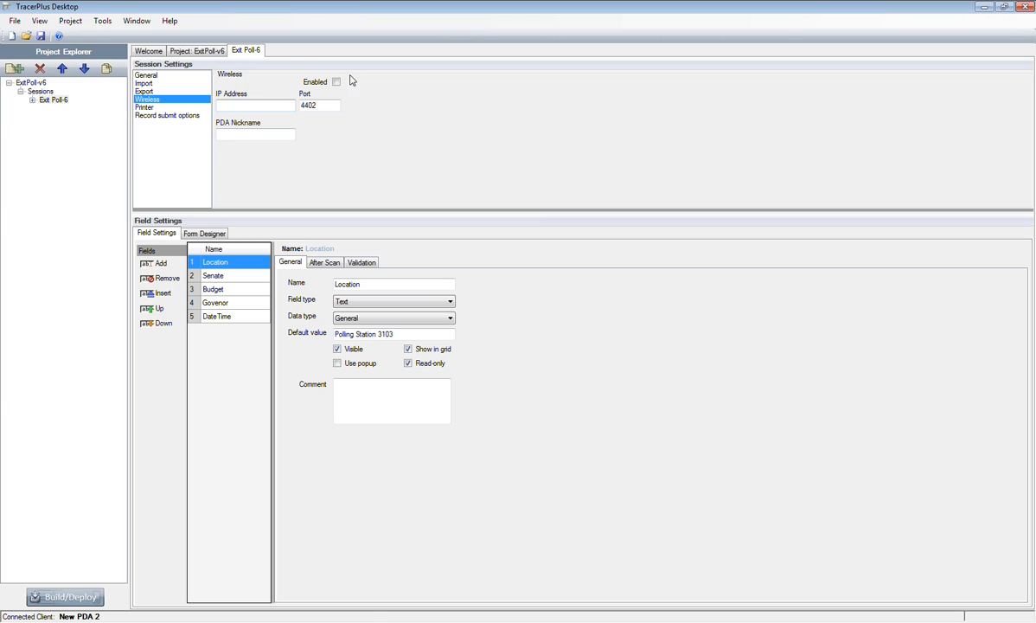
left_click(339, 82)
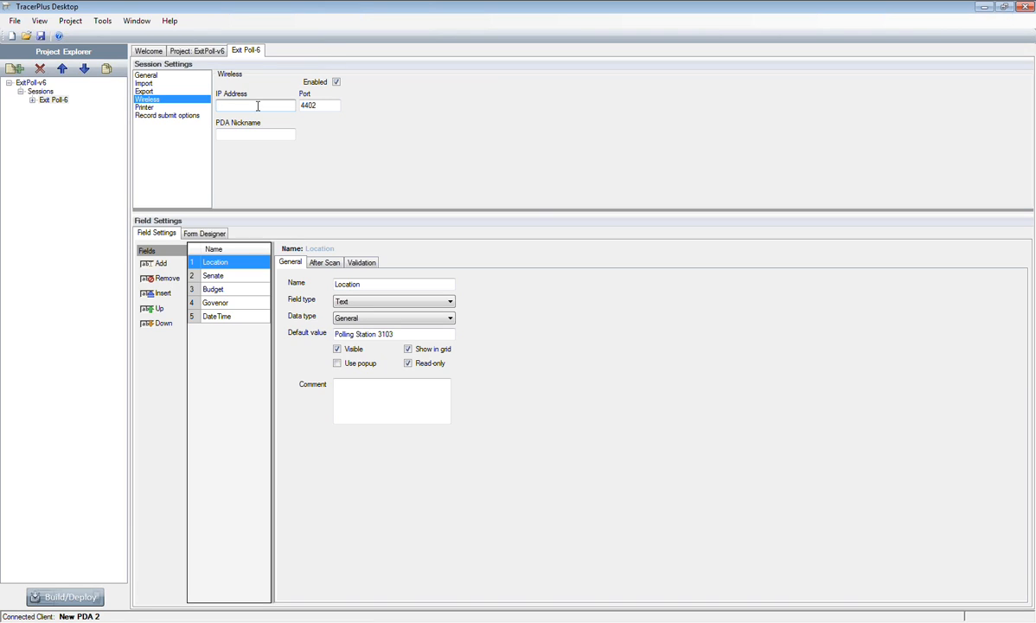
mouse_move(259, 104)
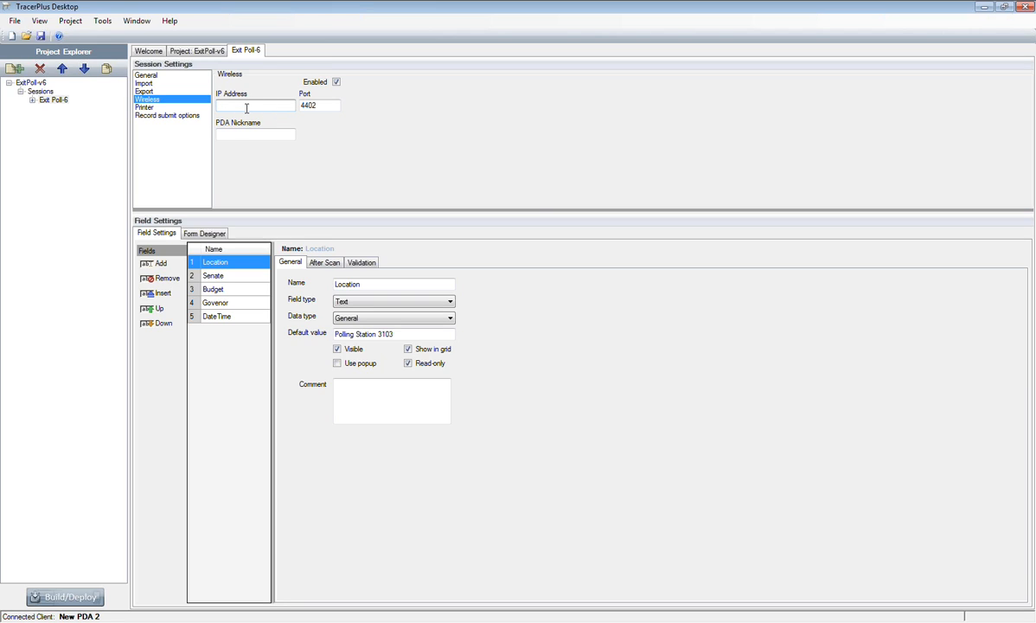
Enter wireless IP address 192.168.4.16 and PDA nickname Vote2010
left_click(249, 106)
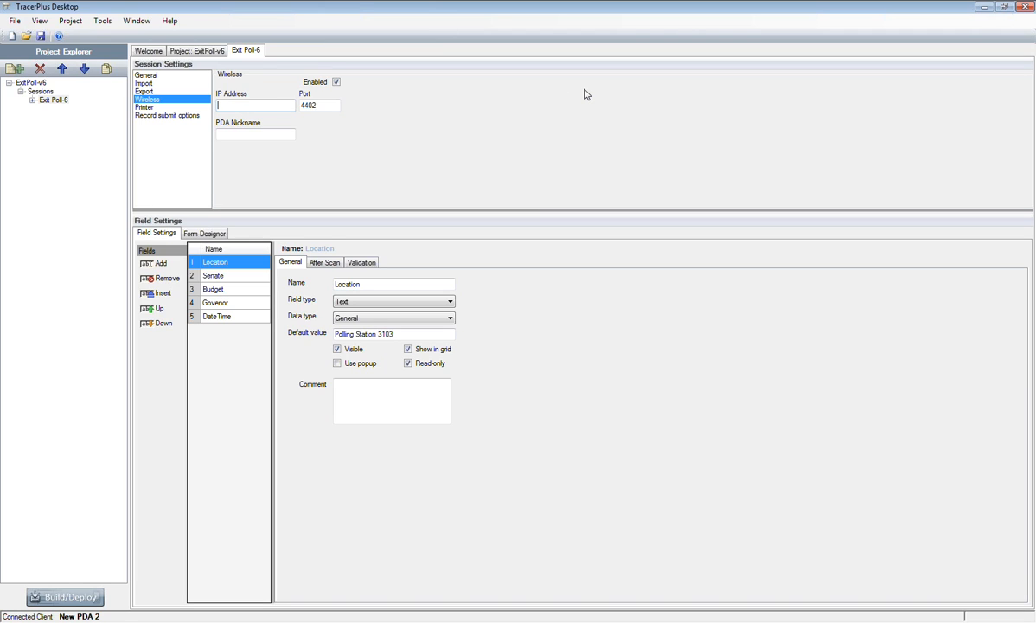
type("192.168.4.")
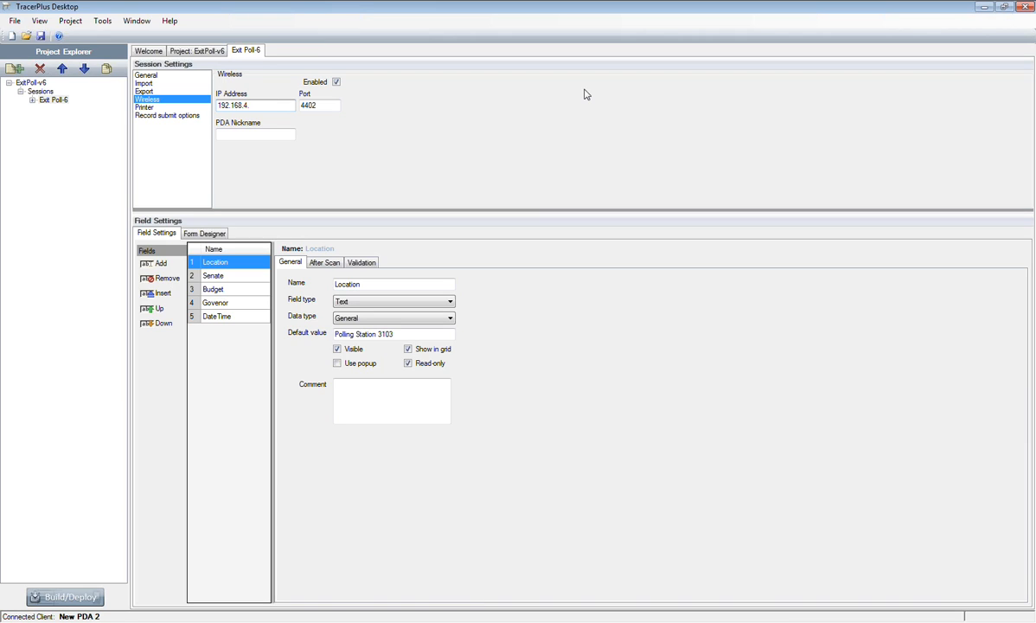
type("16")
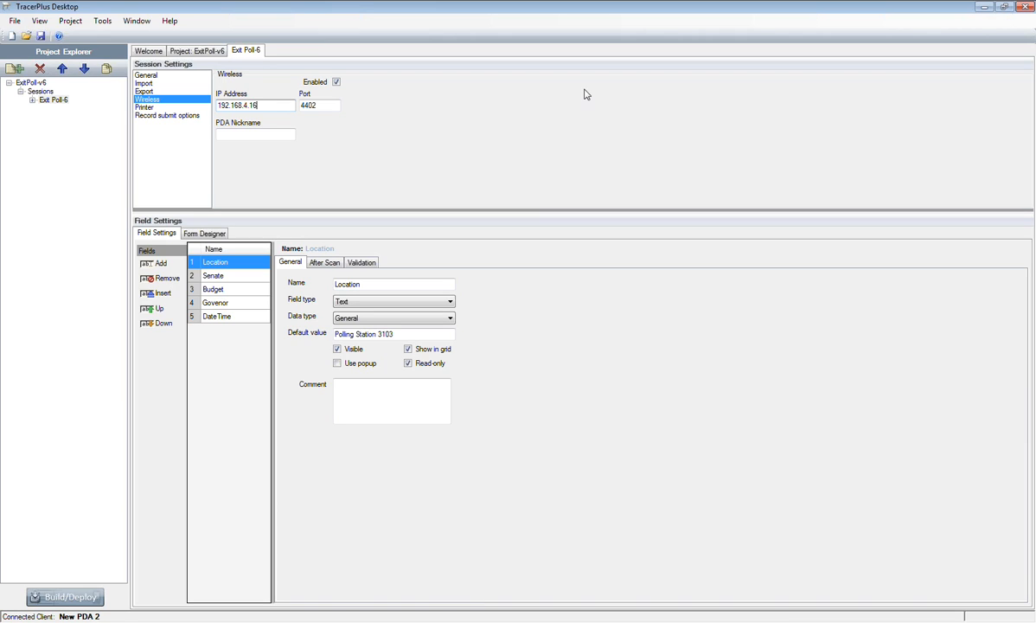
mouse_move(400, 135)
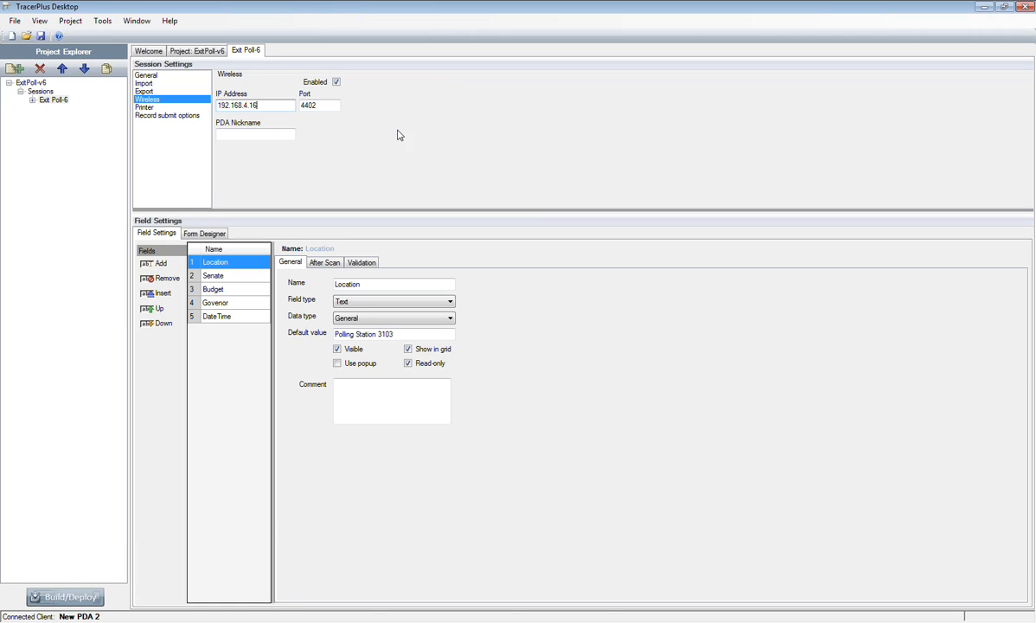
type("Vote2010")
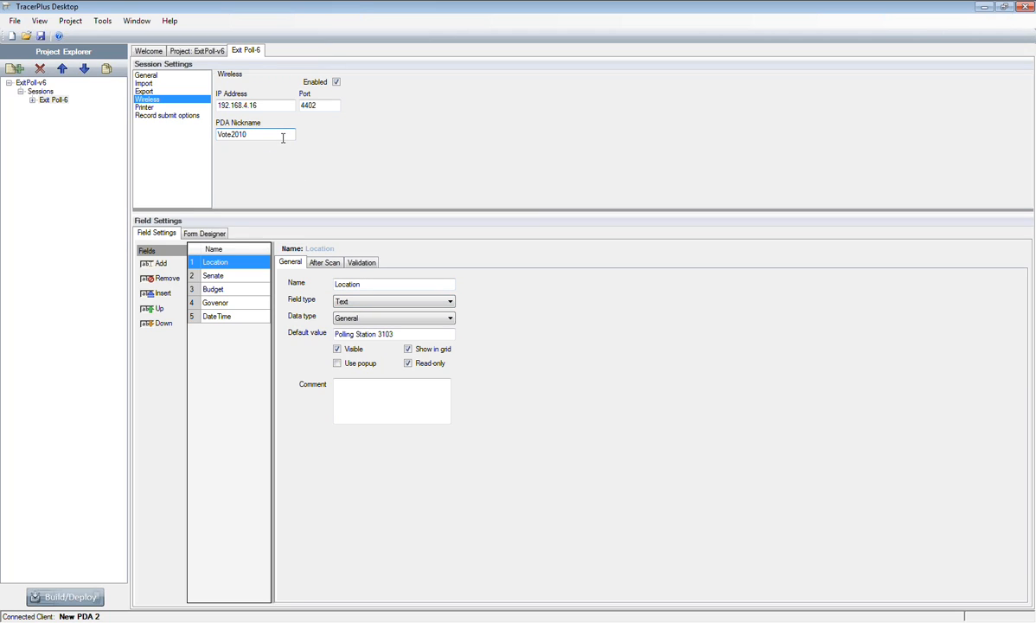
mouse_move(218, 215)
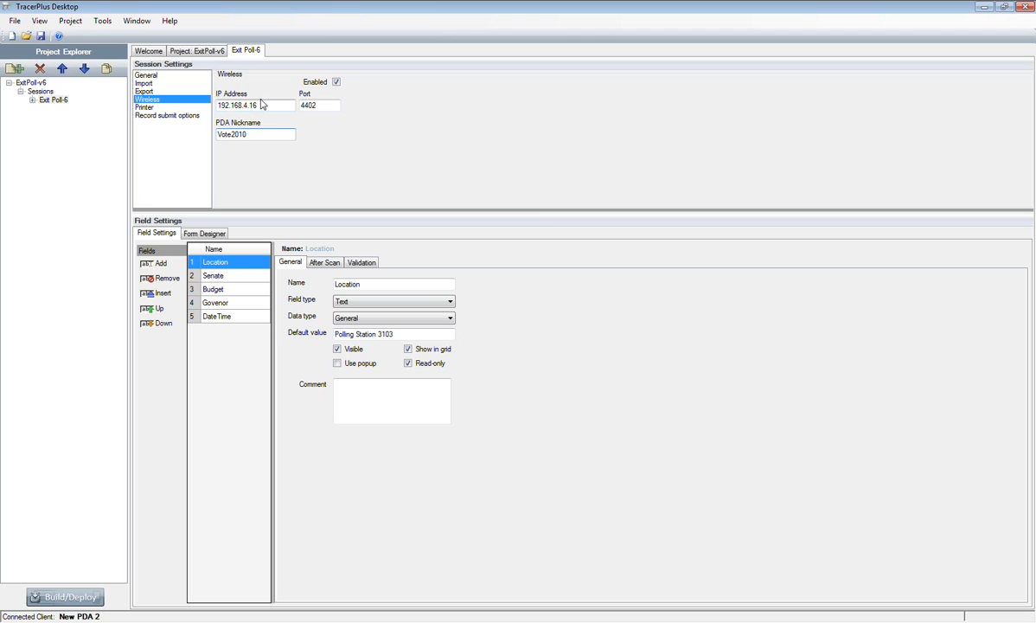
left_click(255, 135)
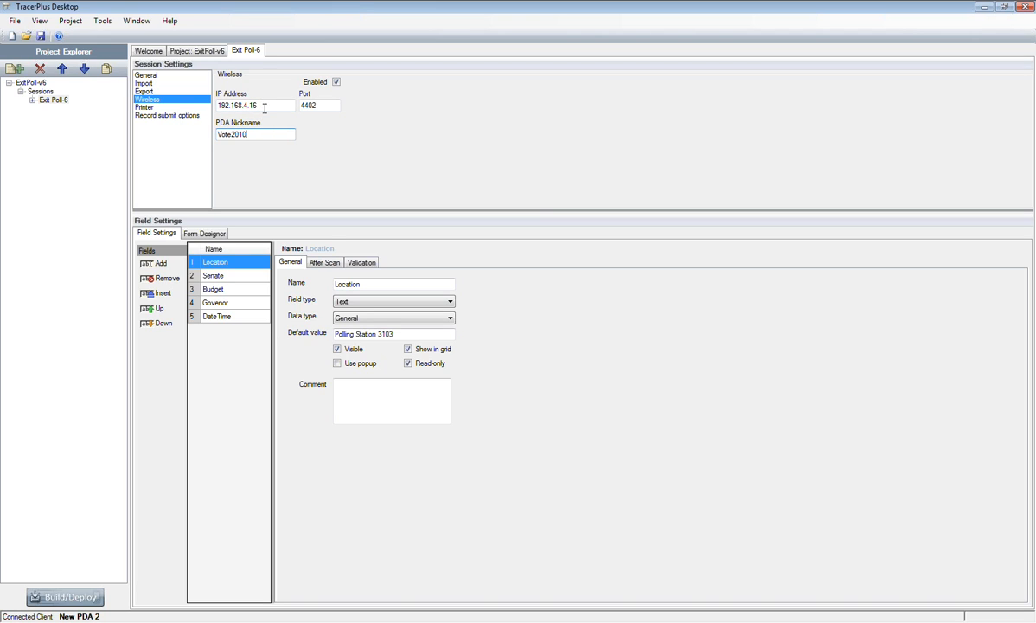
mouse_move(239, 204)
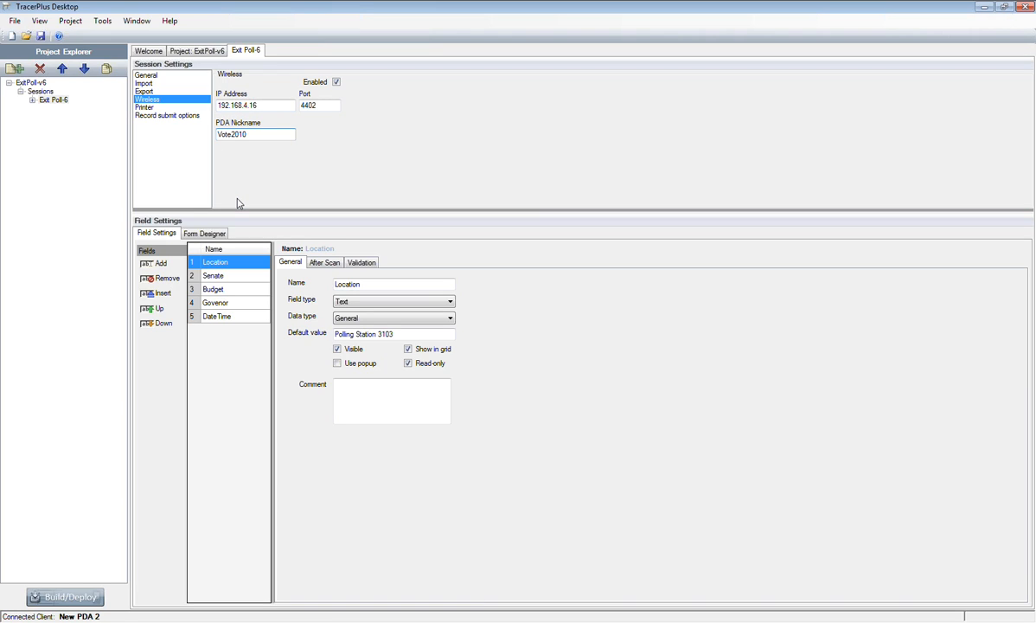
left_click(256, 134)
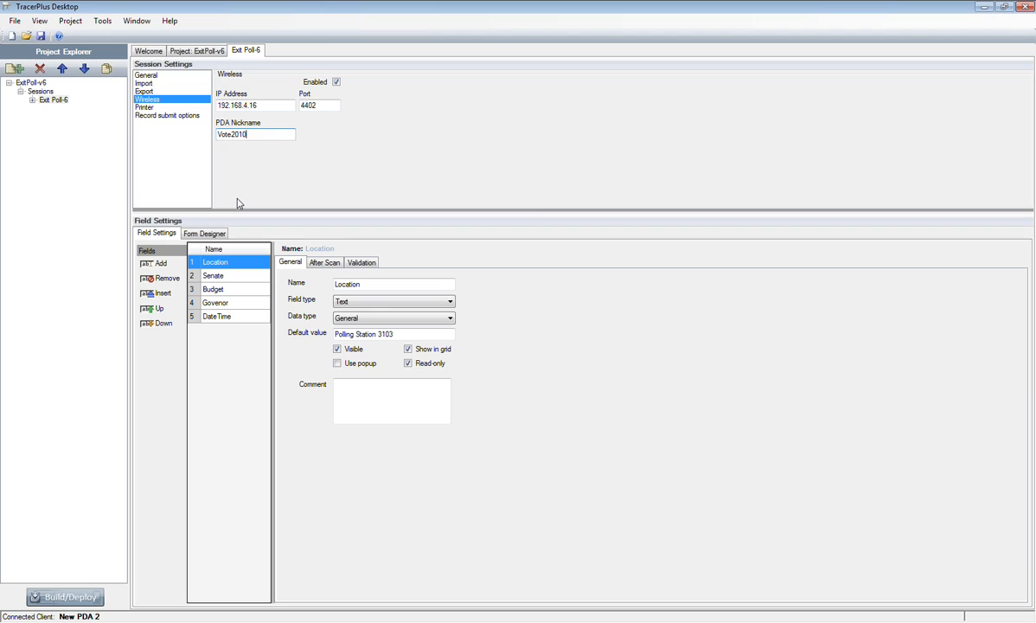
mouse_move(218, 149)
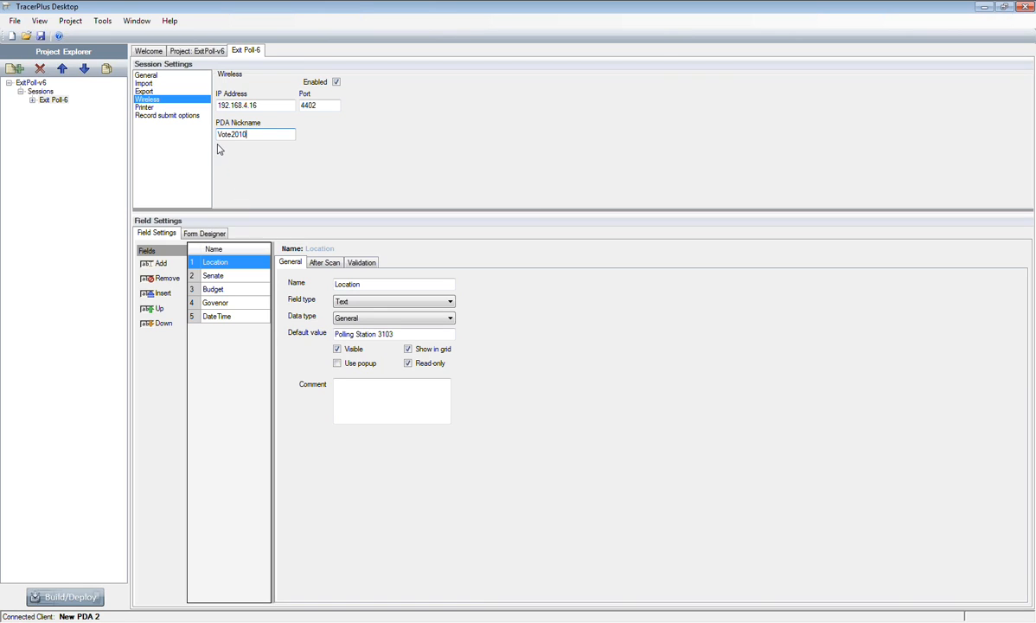
mouse_move(232, 314)
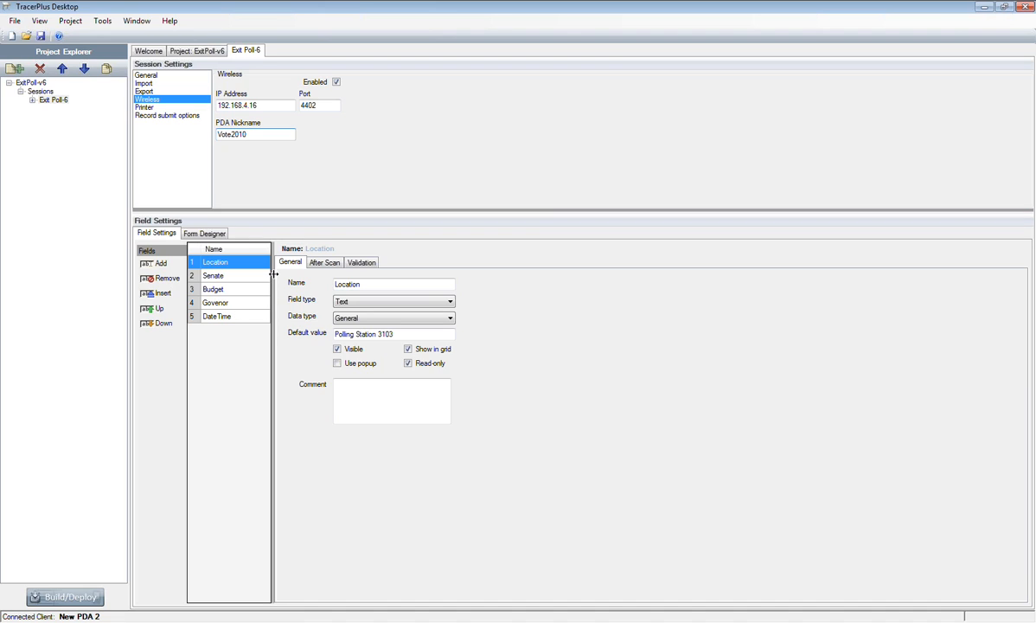
mouse_move(260, 301)
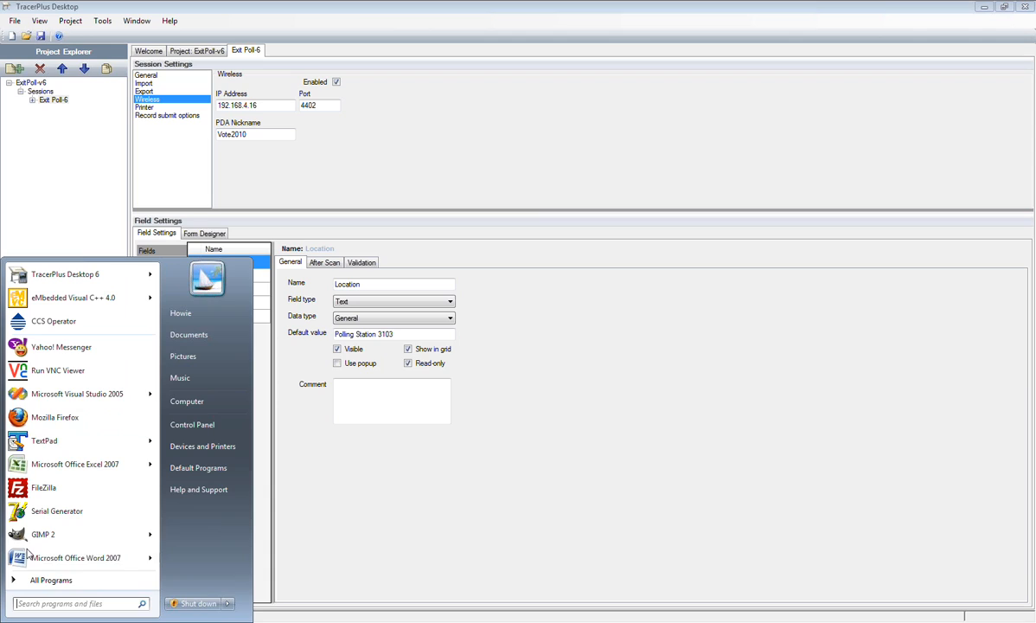
Launch TracerPlus Wireless Server from the Start menu
left_click(53, 581)
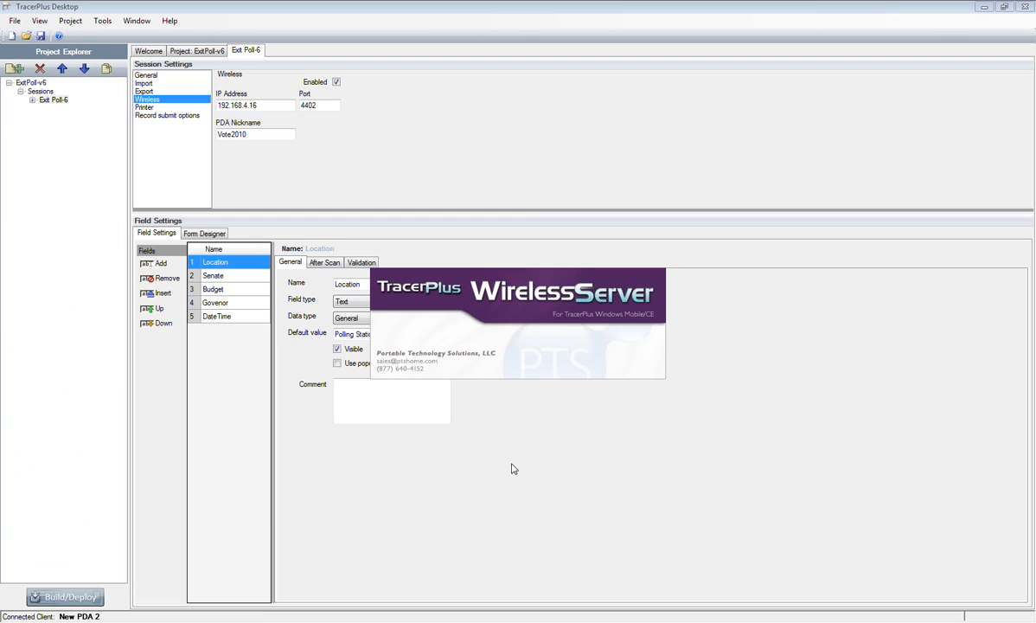
mouse_move(654, 384)
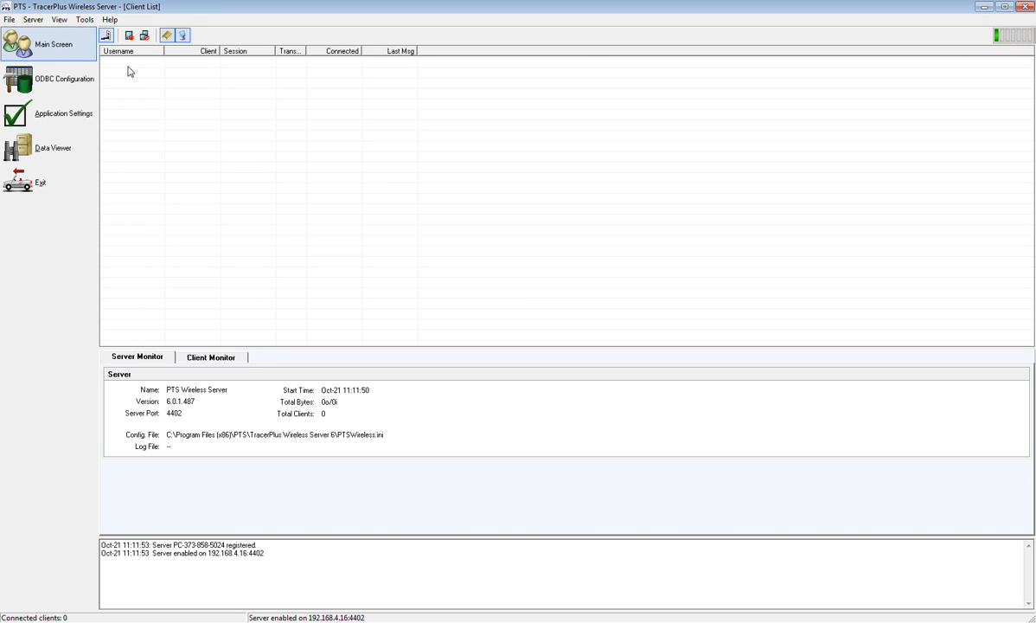
mouse_move(395, 366)
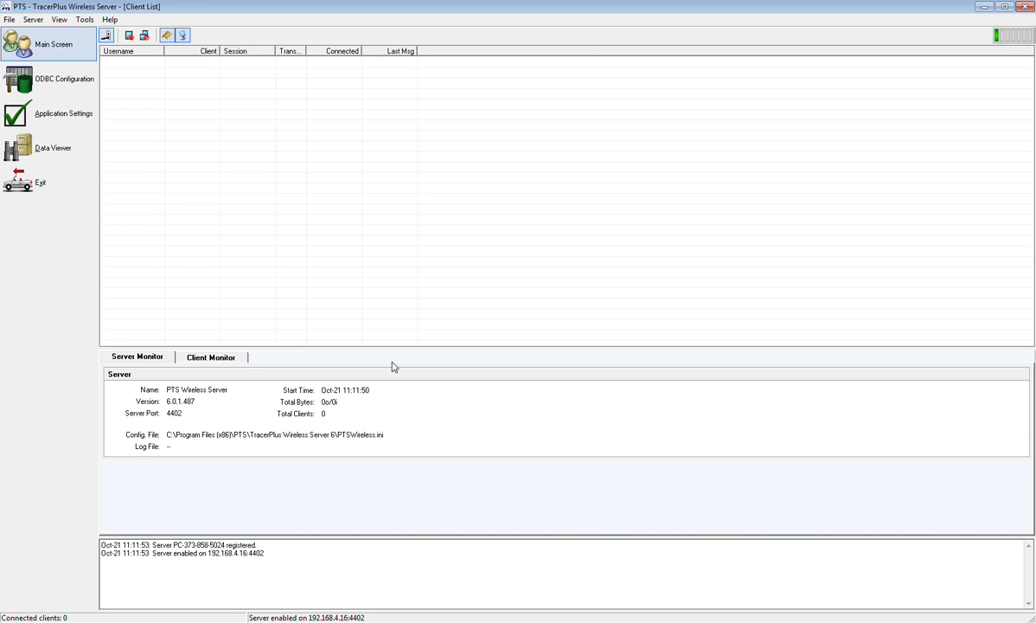
mouse_move(493, 297)
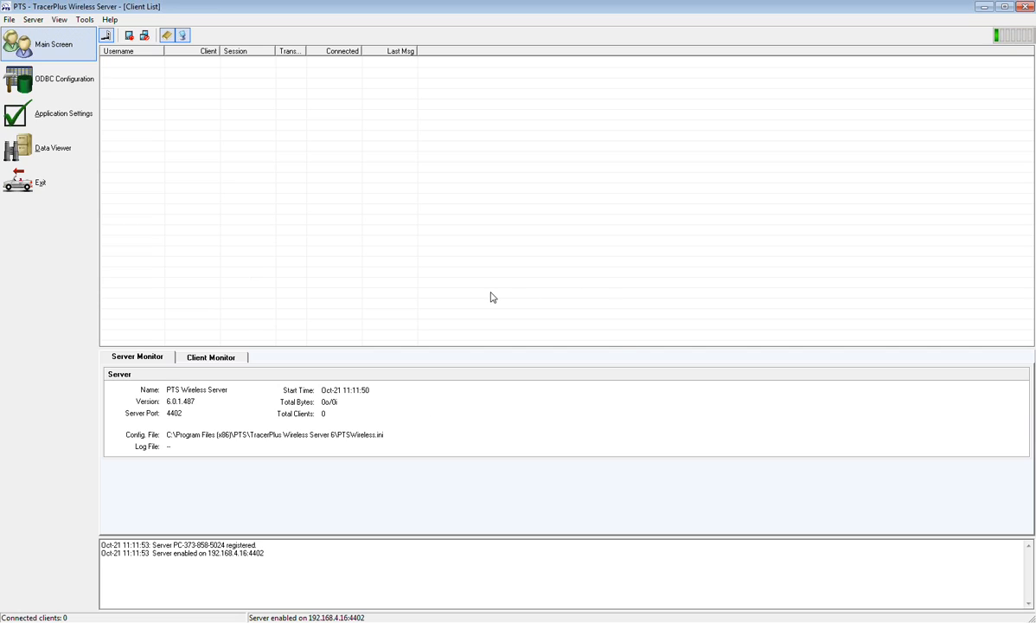
mouse_move(142, 206)
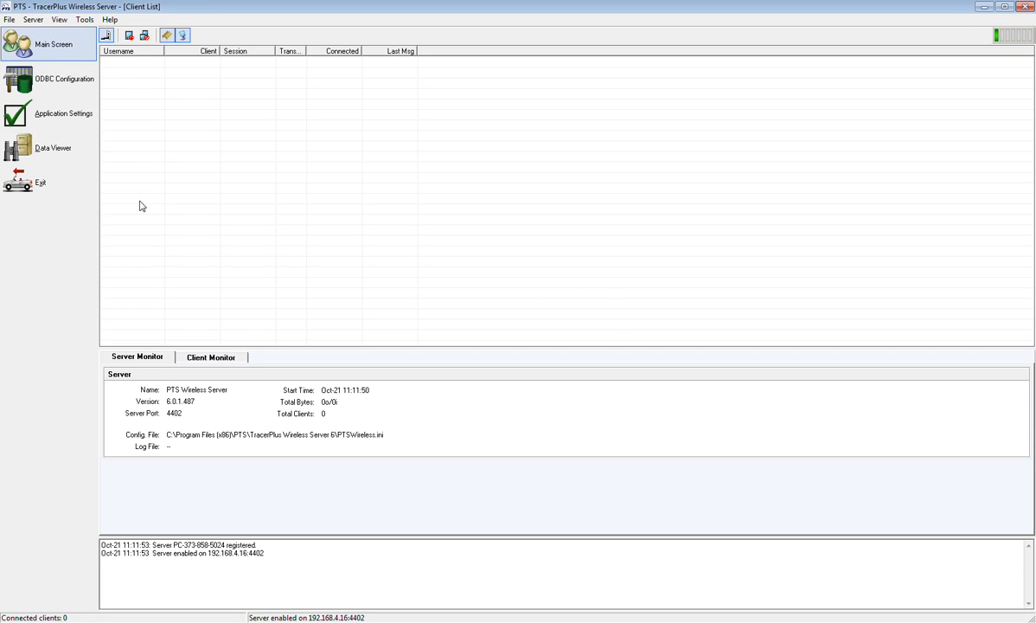
mouse_move(280, 301)
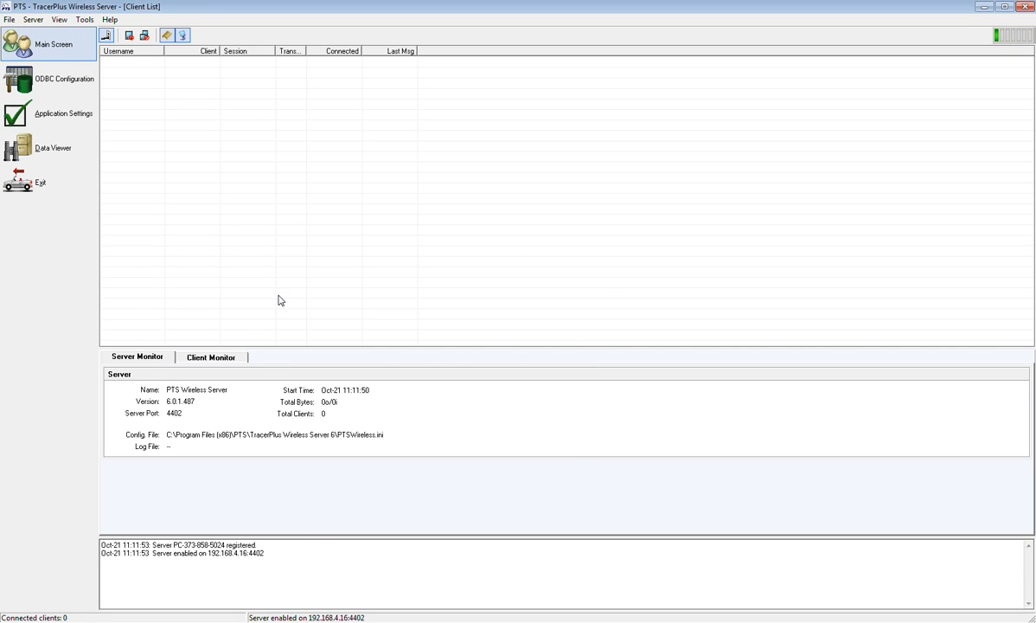
mouse_move(318, 337)
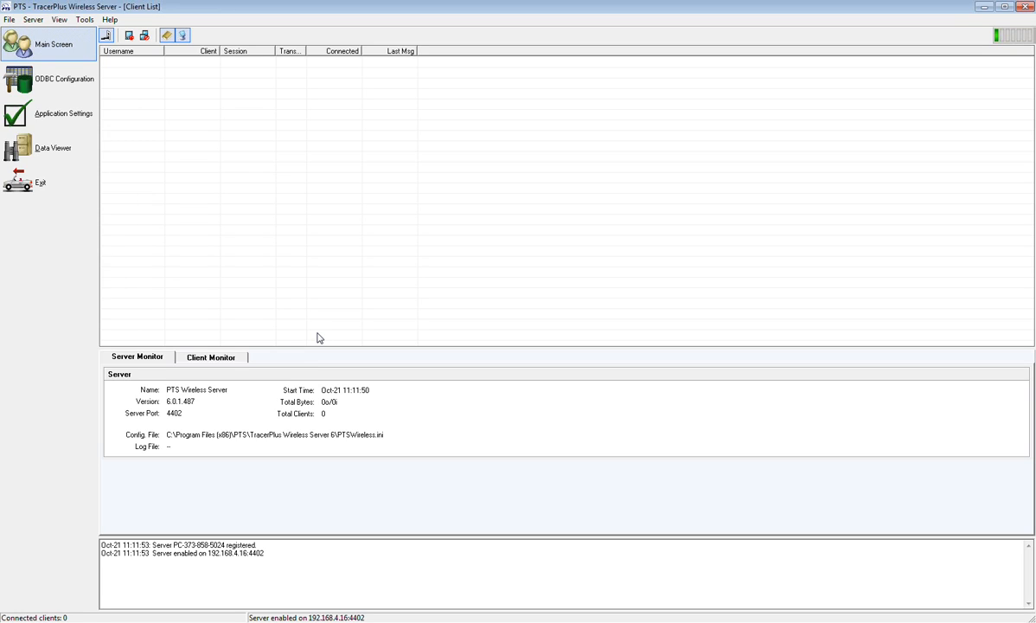
mouse_move(335, 329)
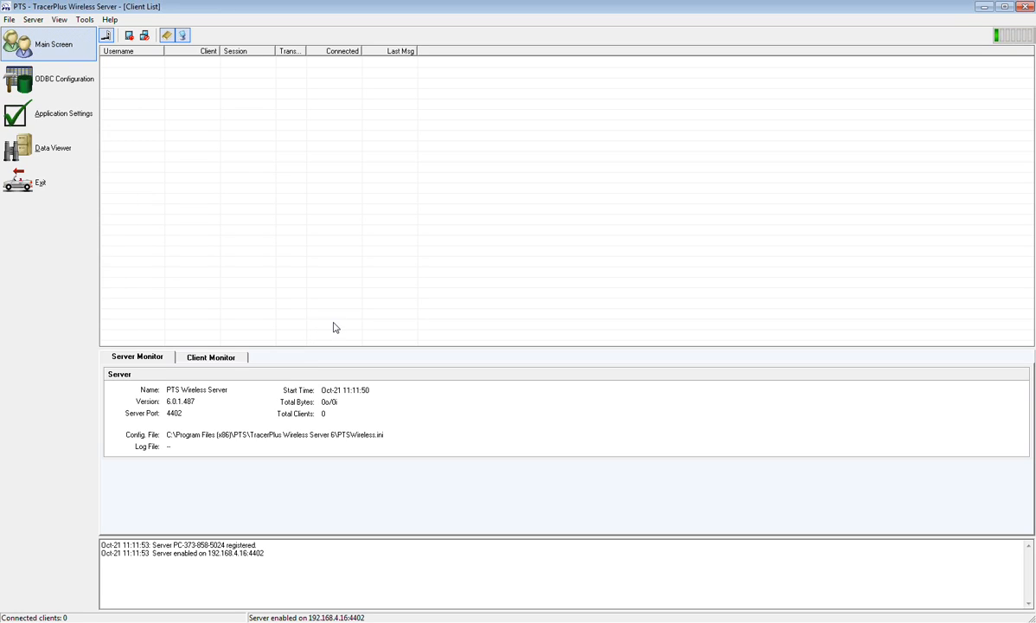
mouse_move(160, 159)
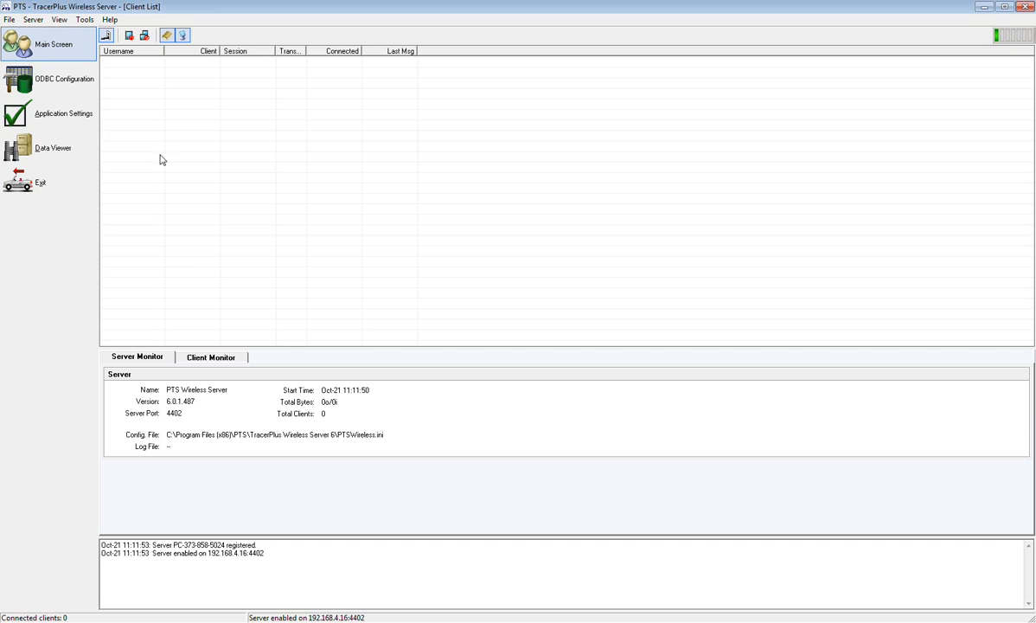
mouse_move(156, 87)
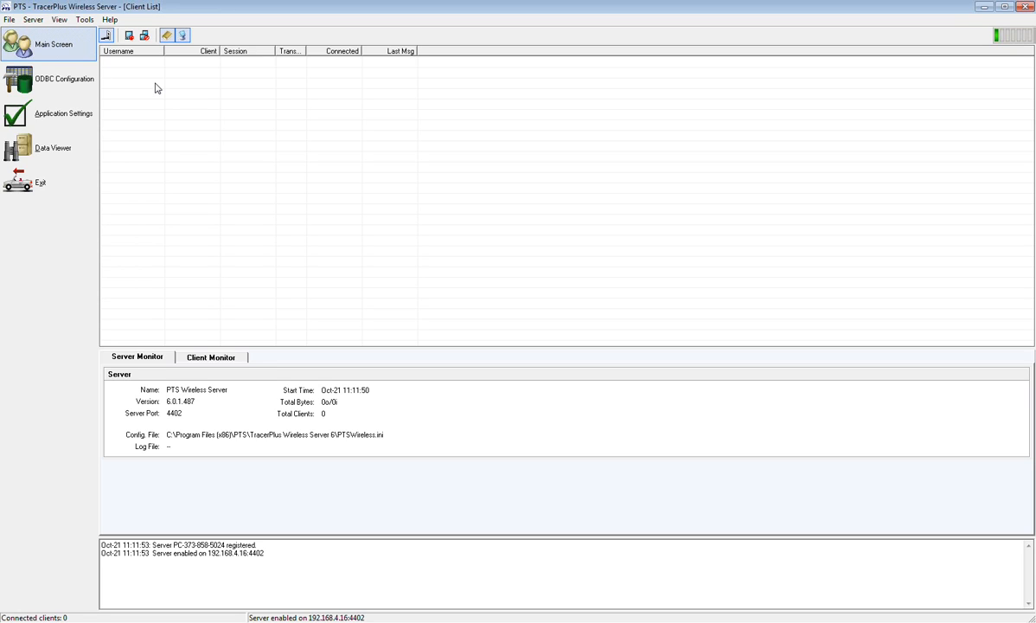
mouse_move(155, 69)
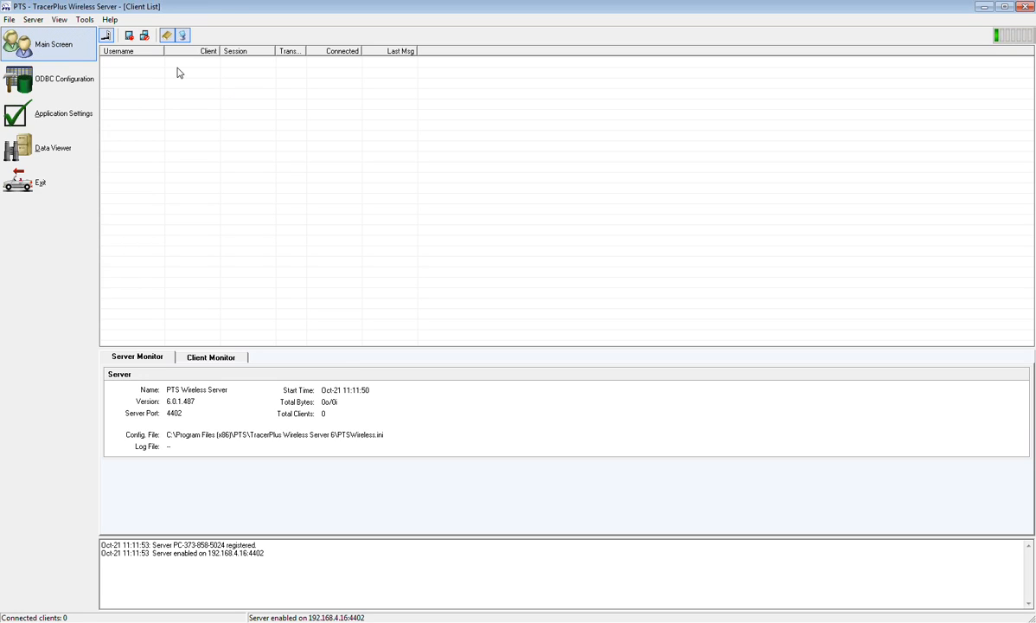
mouse_move(205, 344)
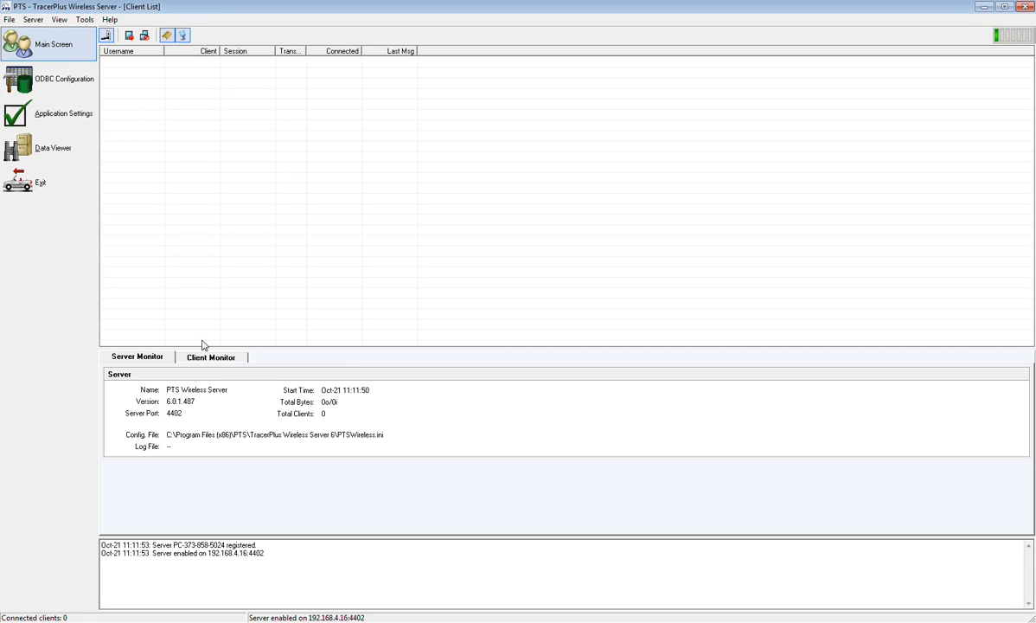
mouse_move(103, 79)
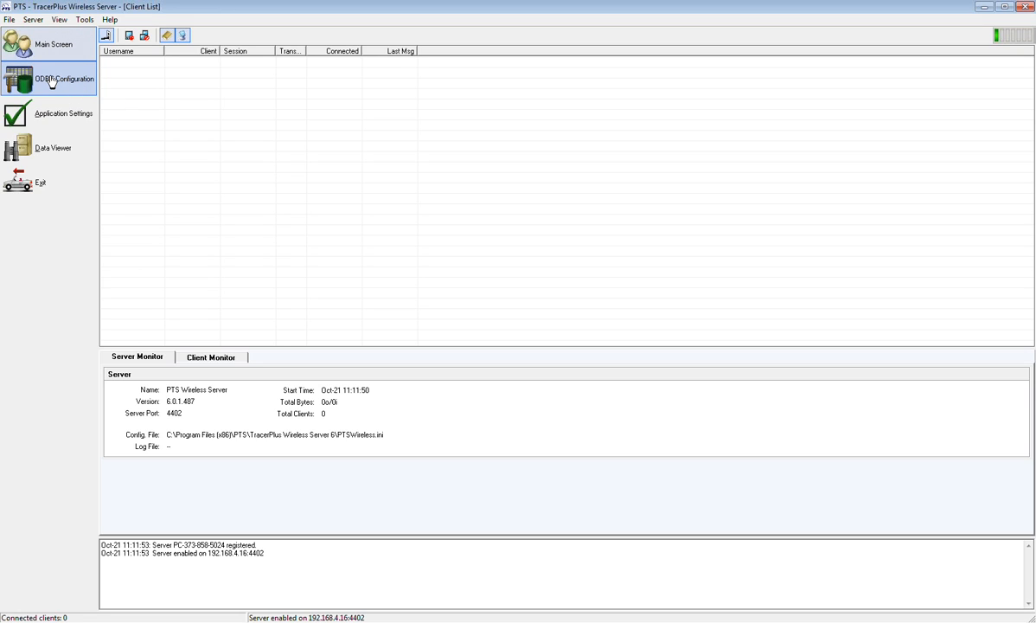
In ODBC Configuration, rename Session 1 to ExitPoll
left_click(59, 79)
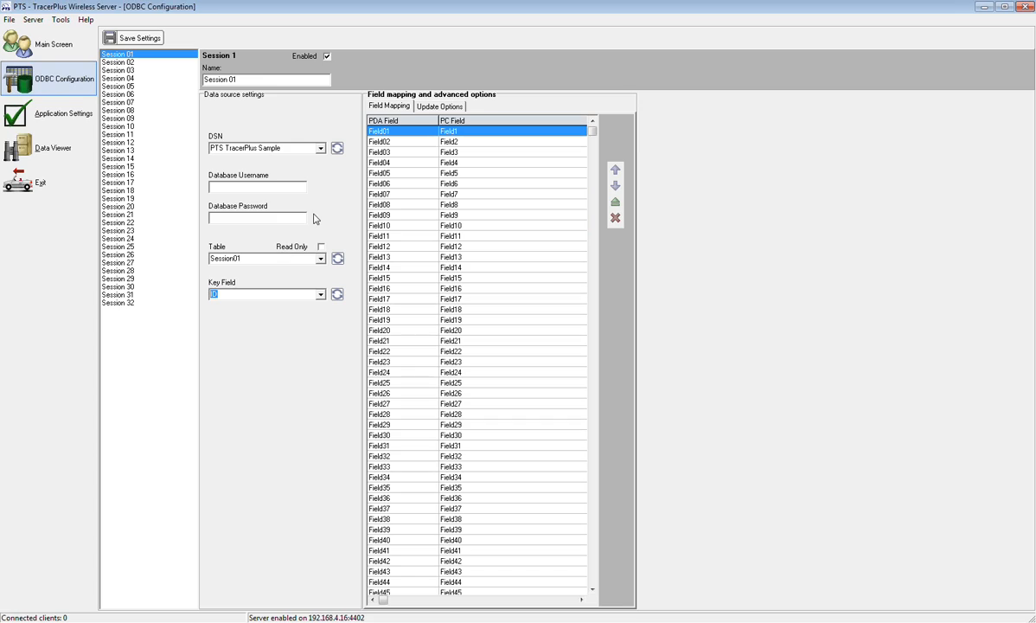
mouse_move(484, 218)
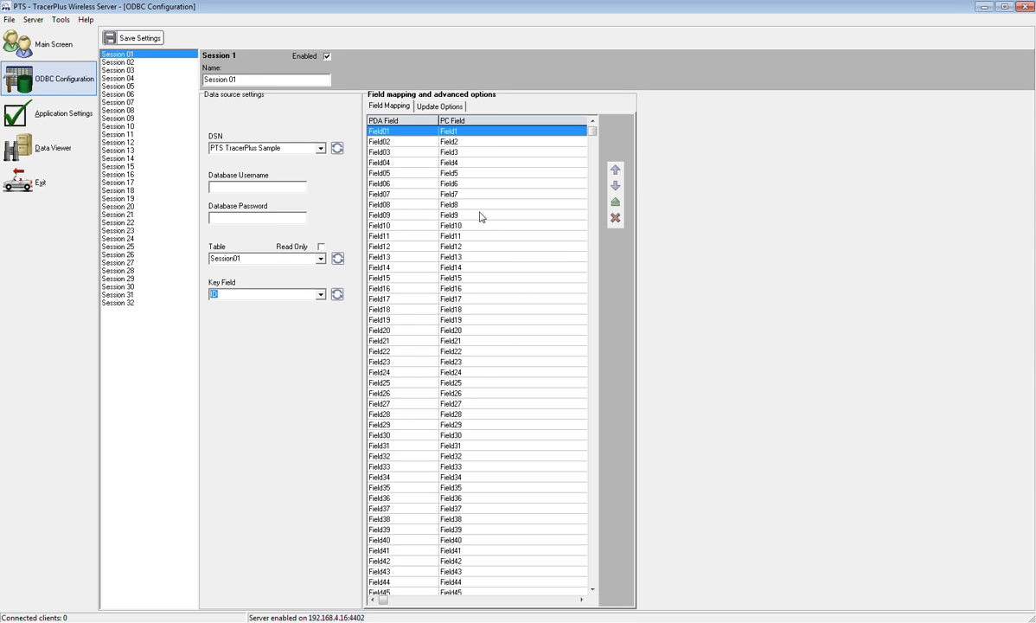
mouse_move(415, 239)
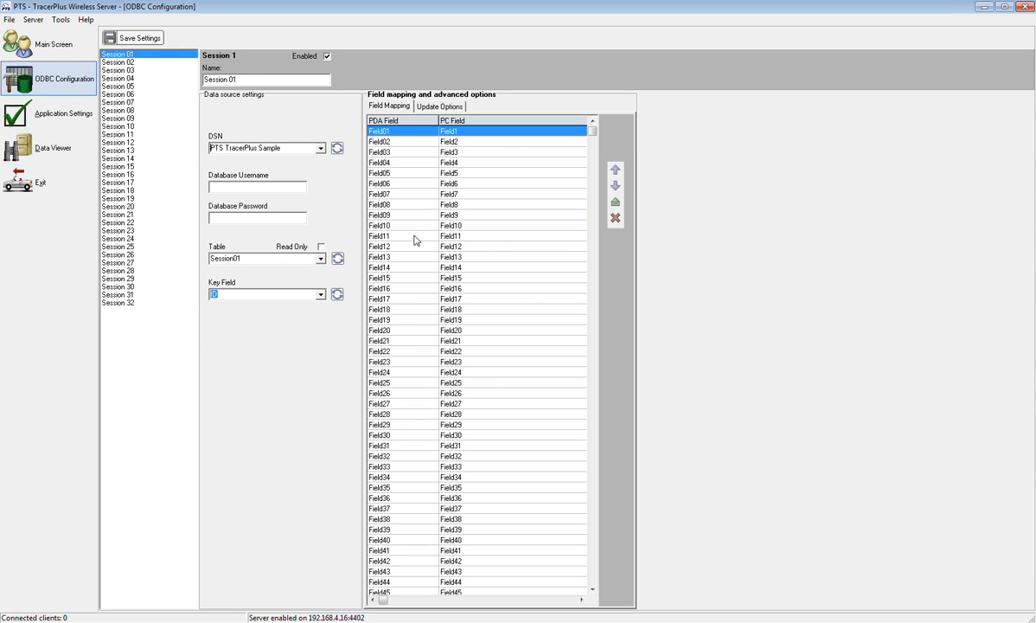
mouse_move(224, 113)
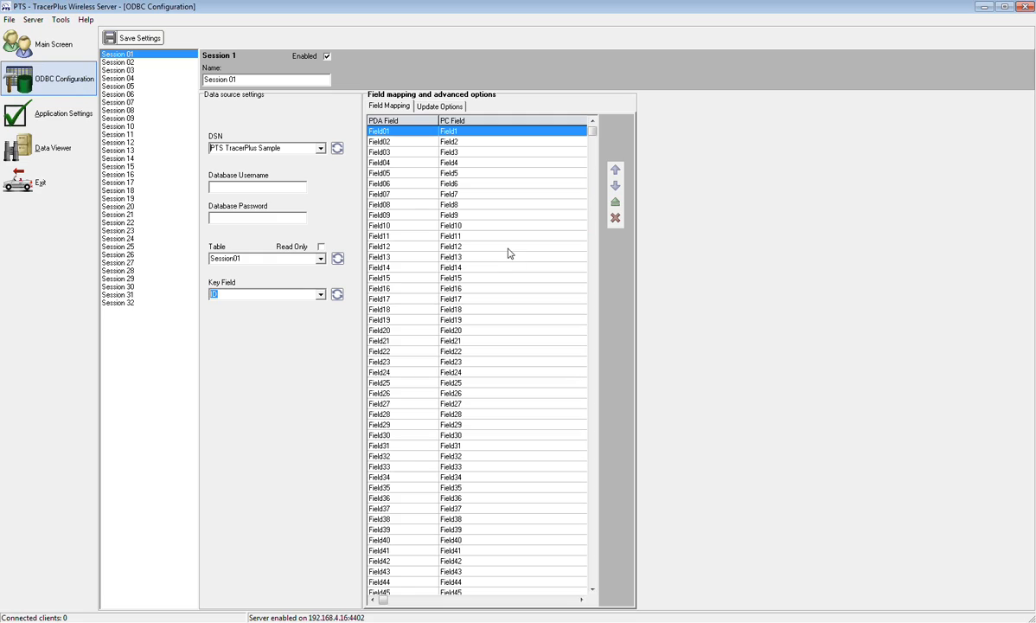
mouse_move(356, 185)
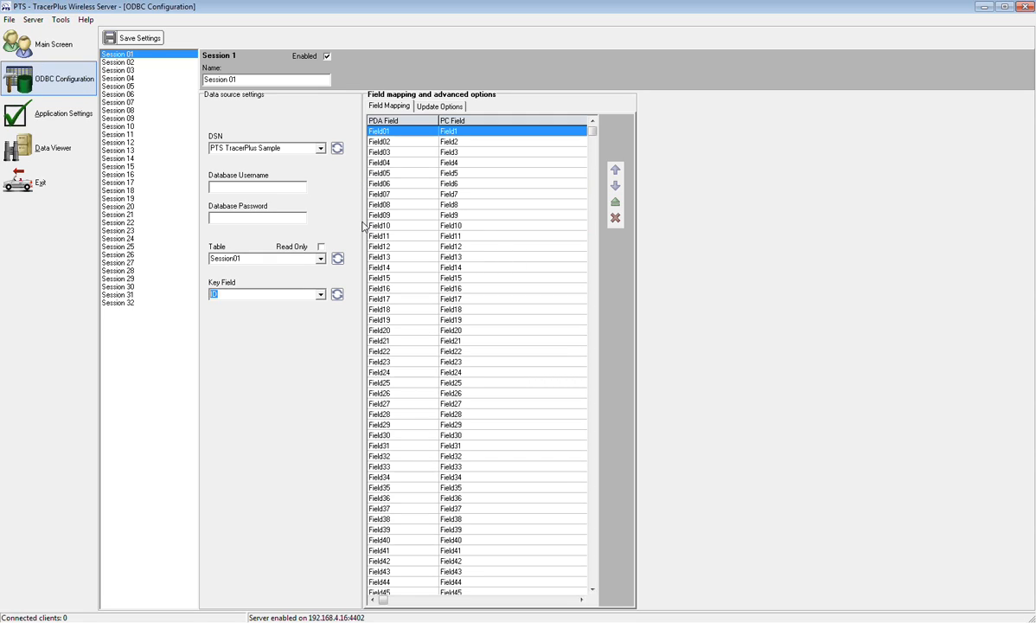
mouse_move(249, 175)
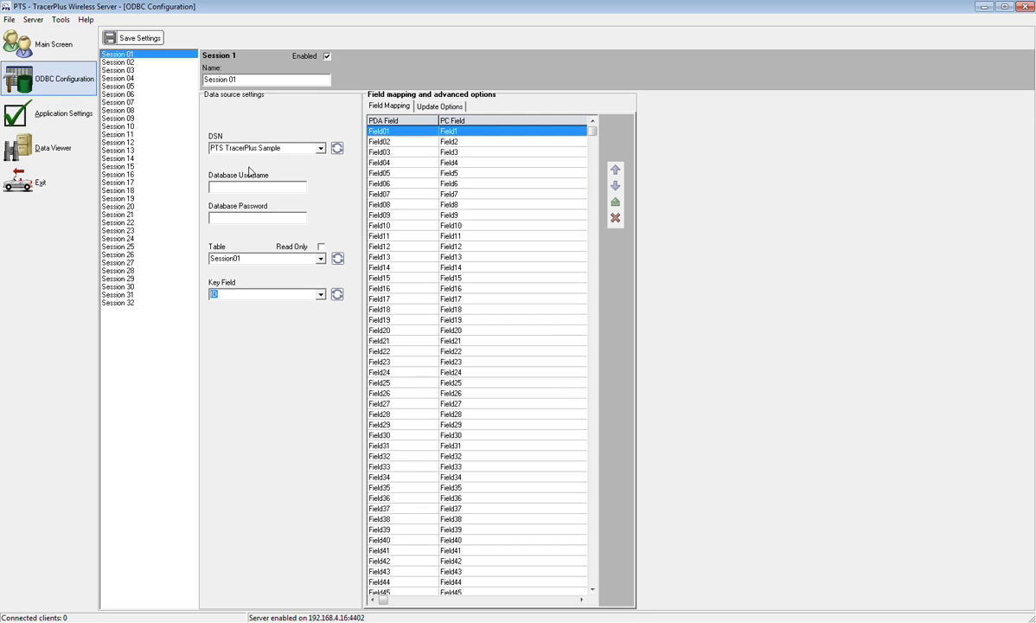
mouse_move(339, 207)
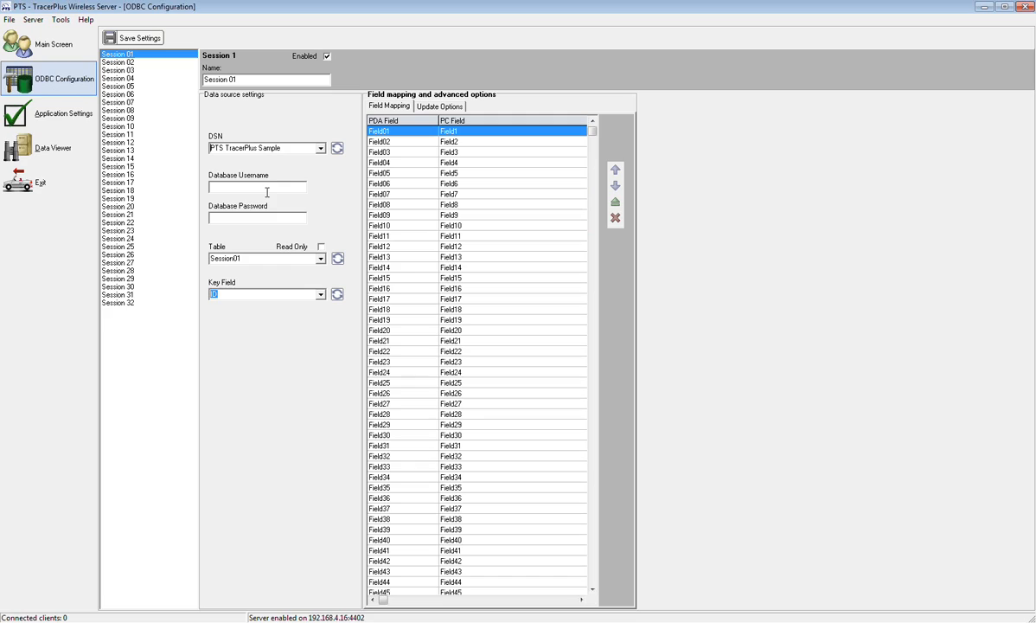
mouse_move(280, 184)
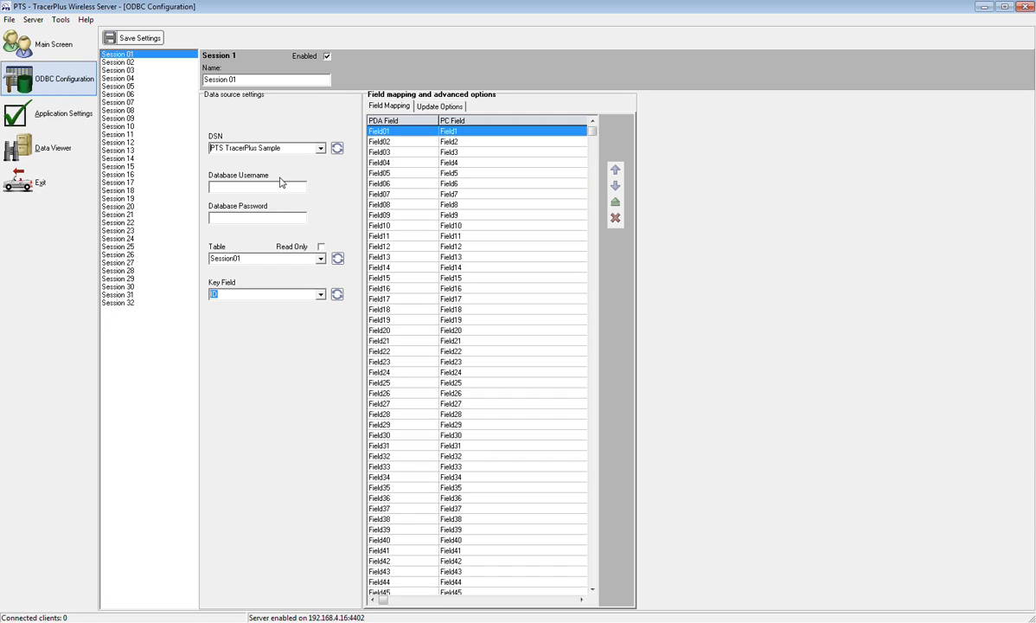
mouse_move(135, 66)
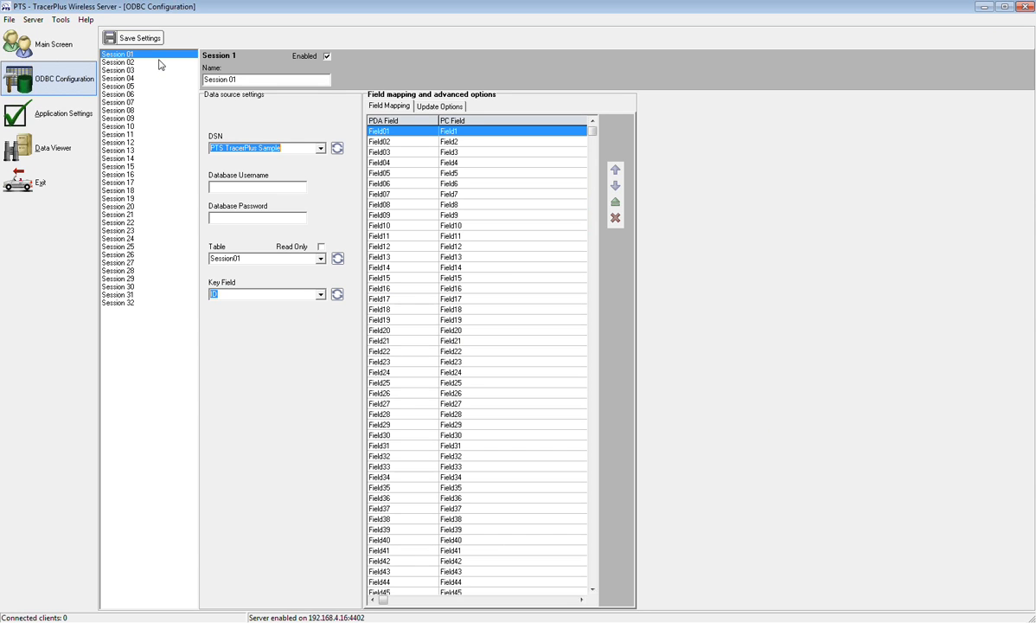
mouse_move(136, 72)
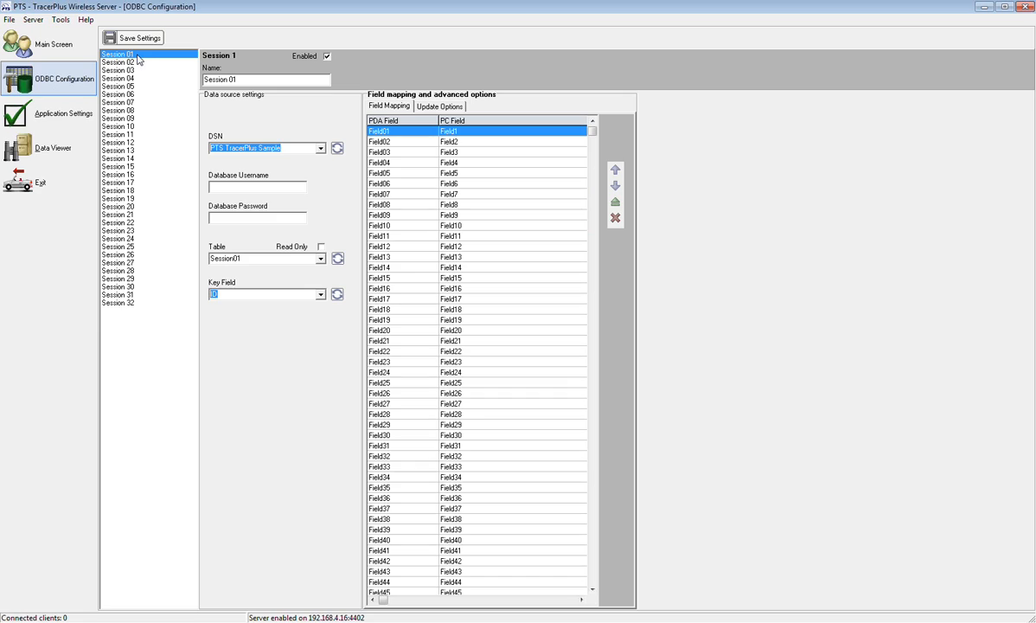
mouse_move(186, 66)
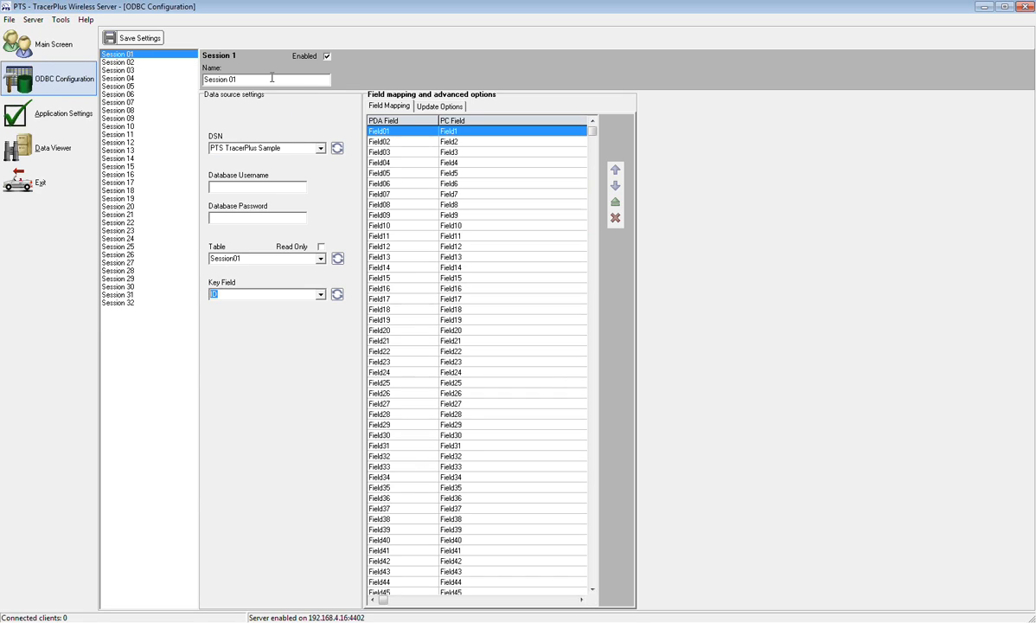
type("ExitPoll")
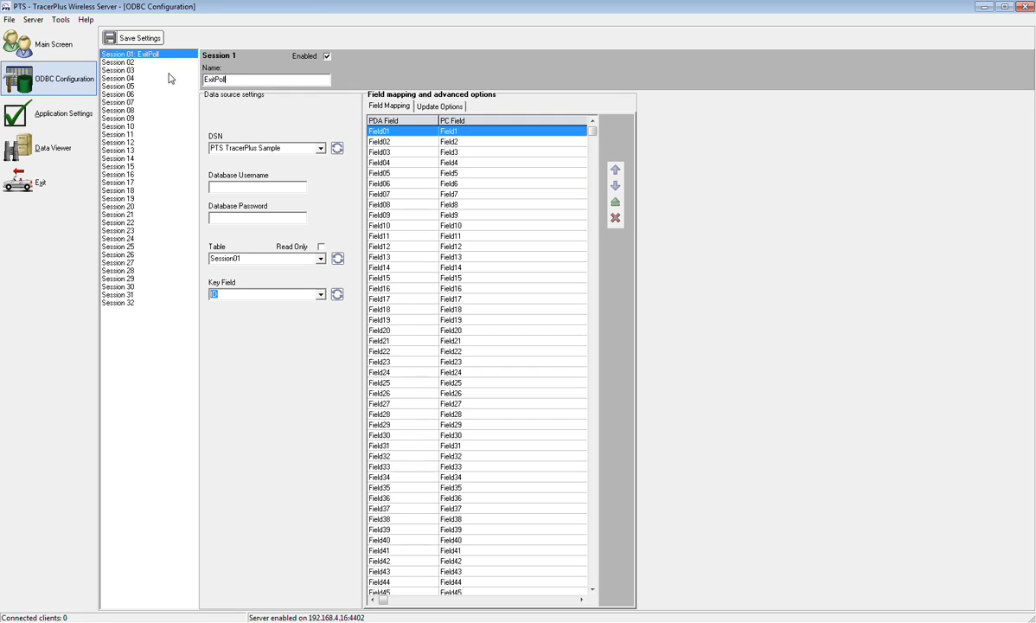
mouse_move(276, 149)
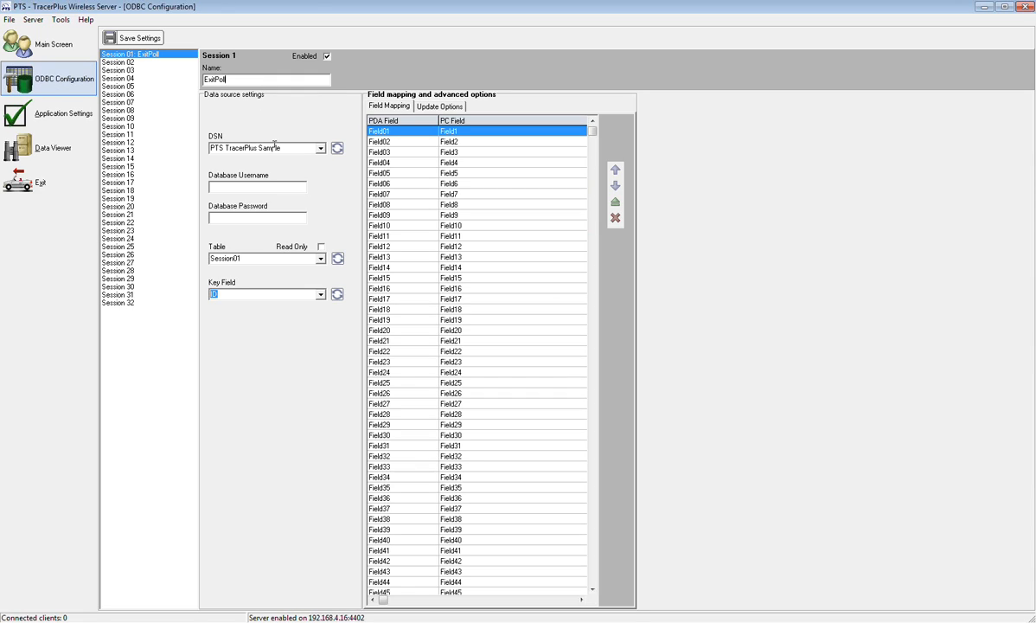
mouse_move(350, 180)
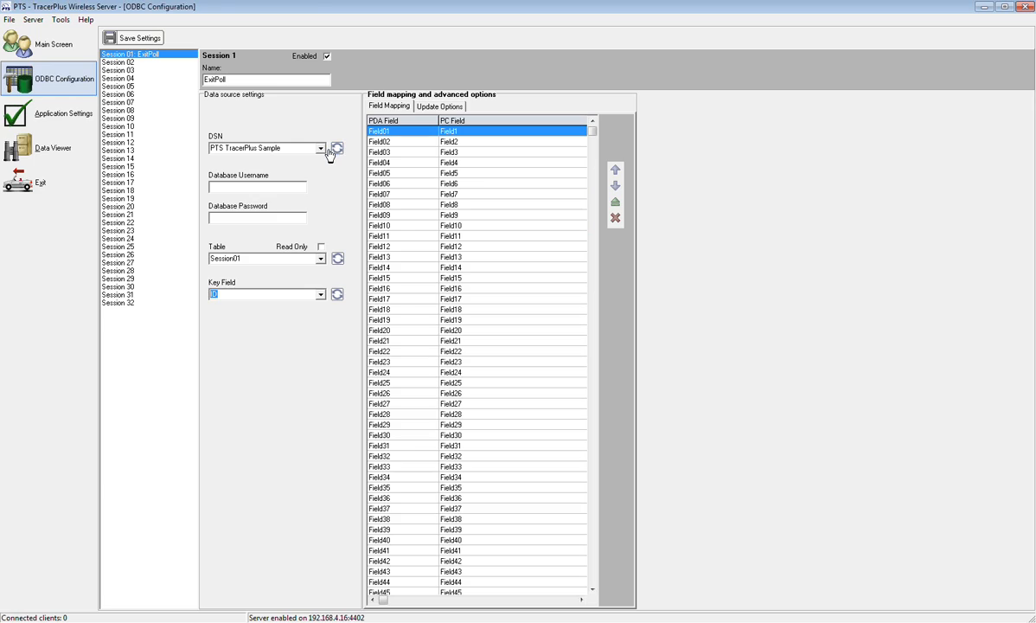
Choose EP_MySql as the ExitPoll session's DSN
left_click(318, 149)
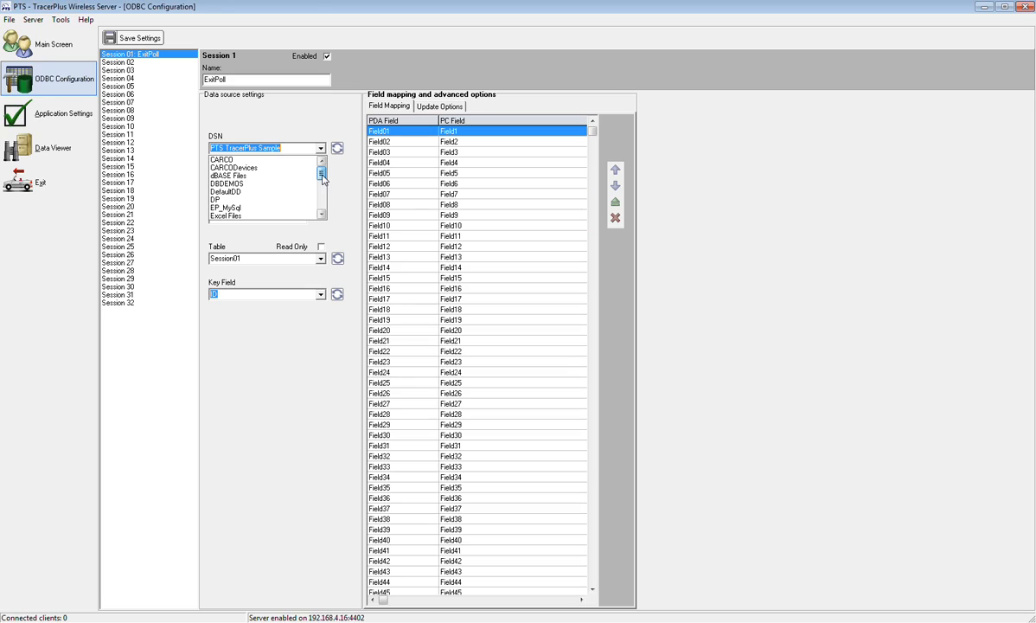
scroll("down", 3)
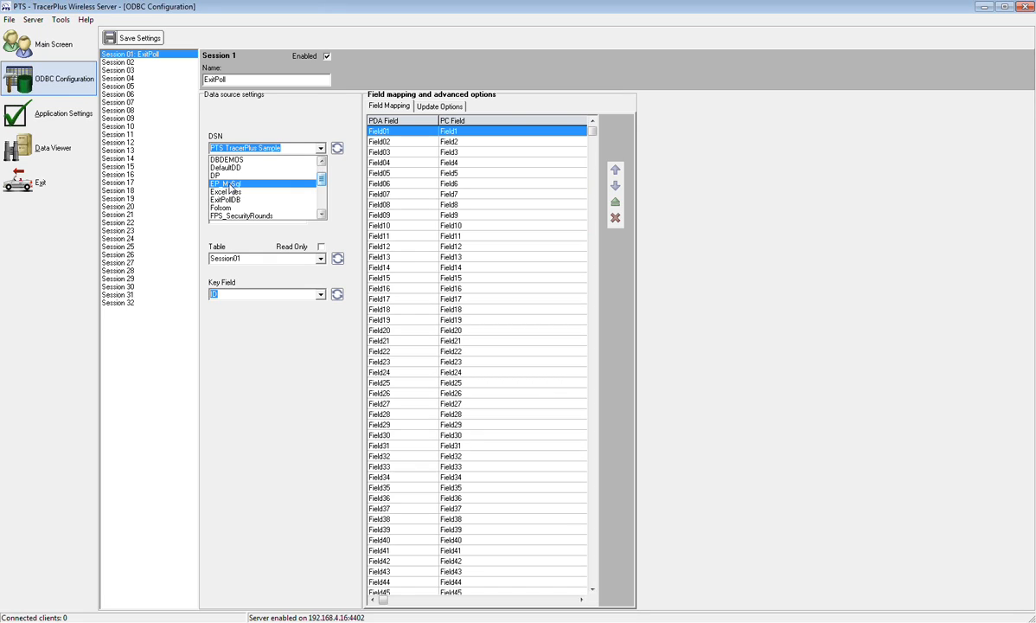
left_click(234, 184)
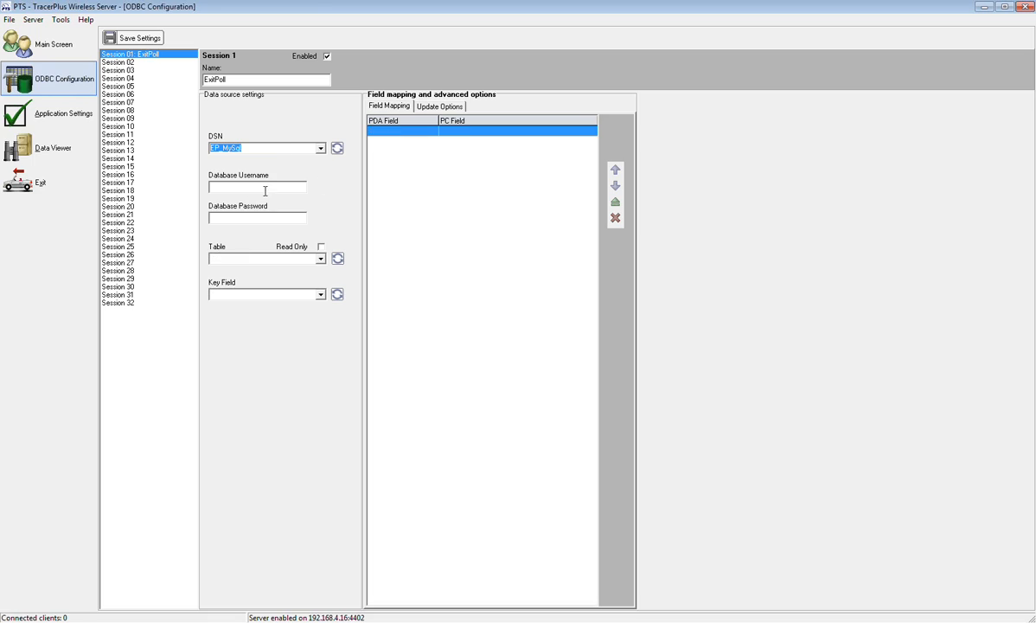
mouse_move(501, 201)
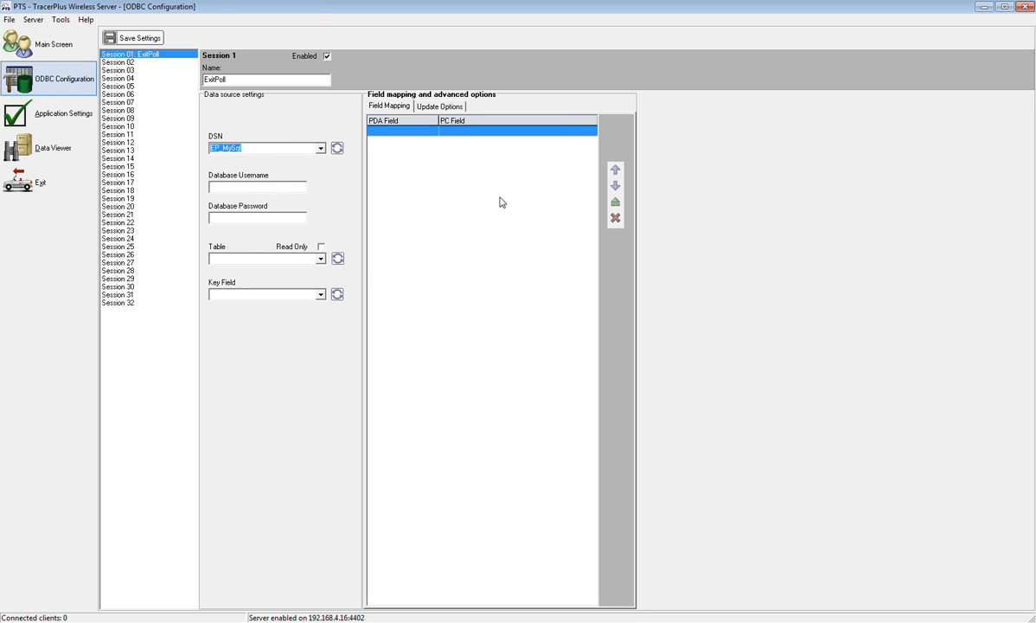
mouse_move(400, 251)
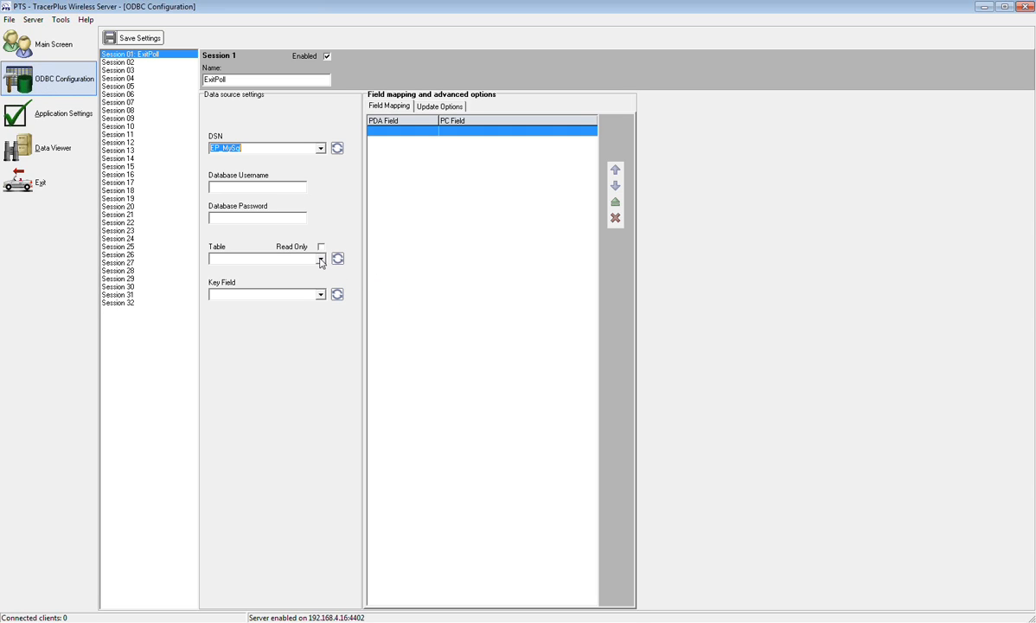
Select the ExitPoll table so Location, Senate, Budget, Governor and DateTime fill the mapping
left_click(320, 259)
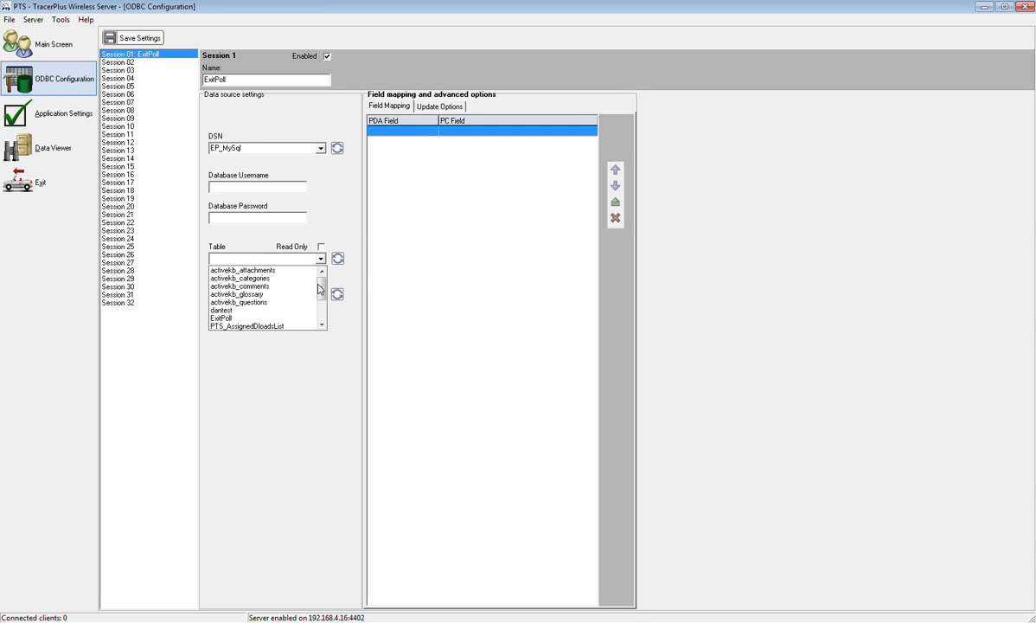
left_click(320, 298)
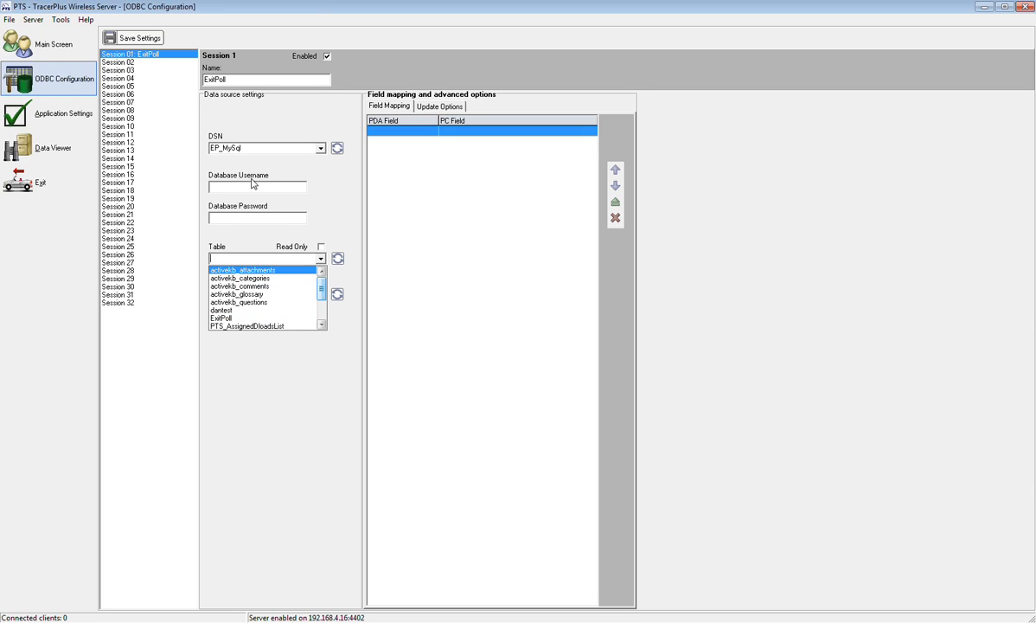
mouse_move(223, 207)
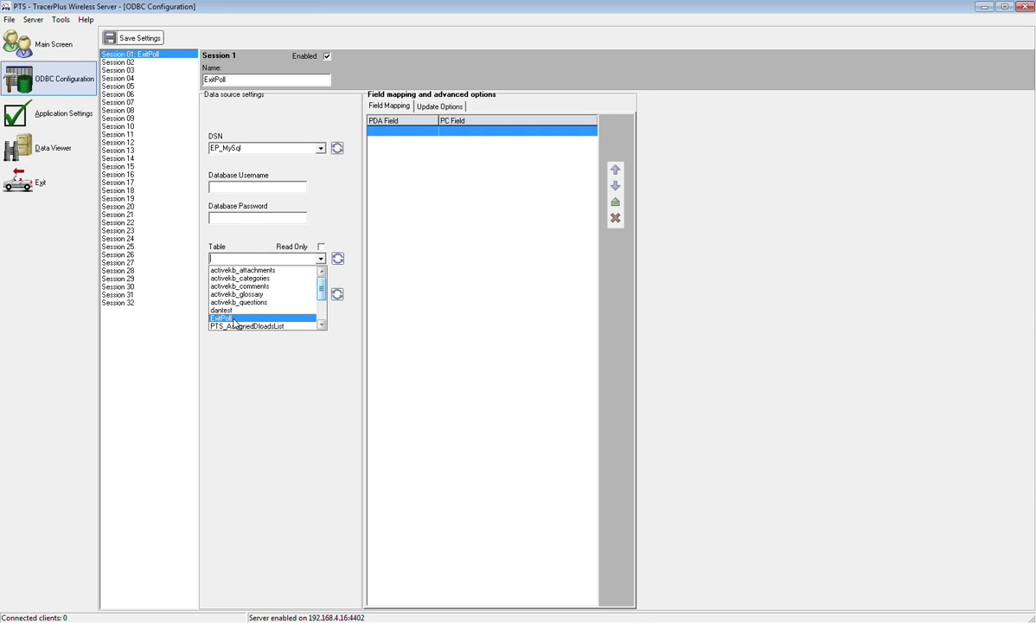
left_click(218, 318)
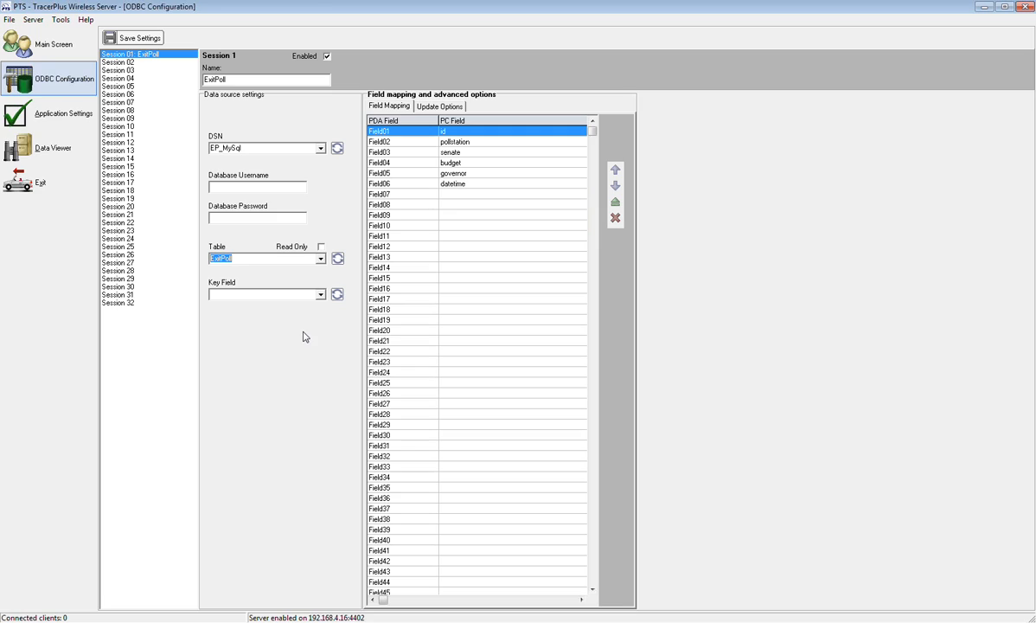
mouse_move(240, 291)
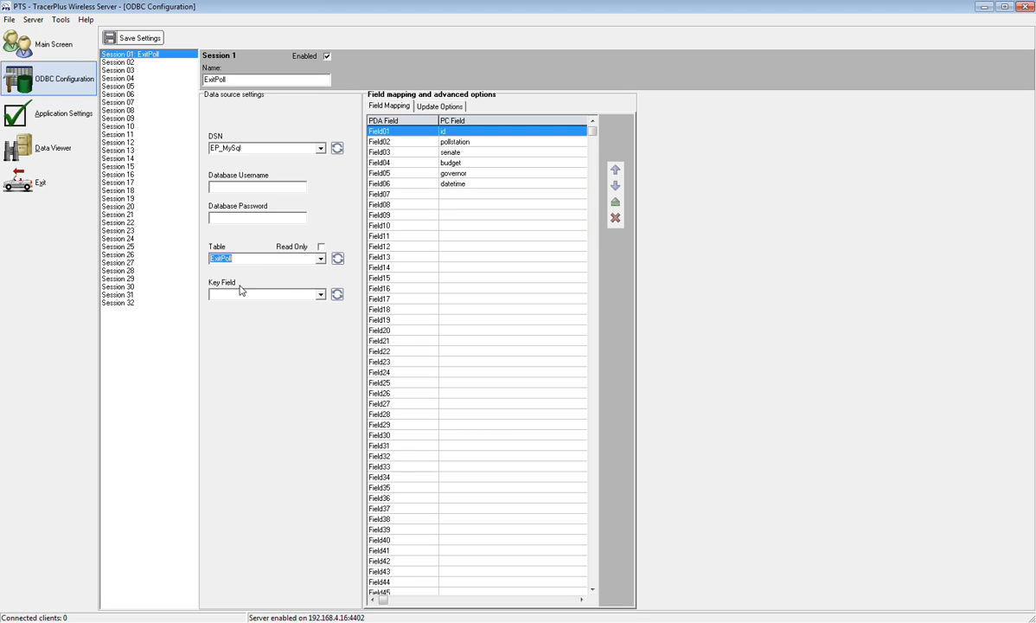
mouse_move(247, 275)
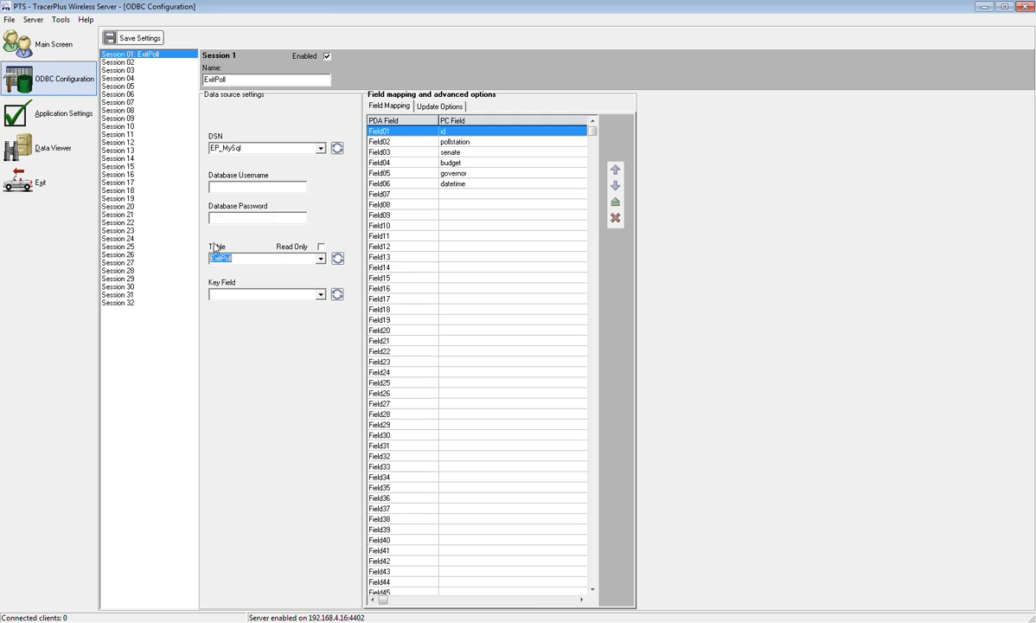
mouse_move(253, 293)
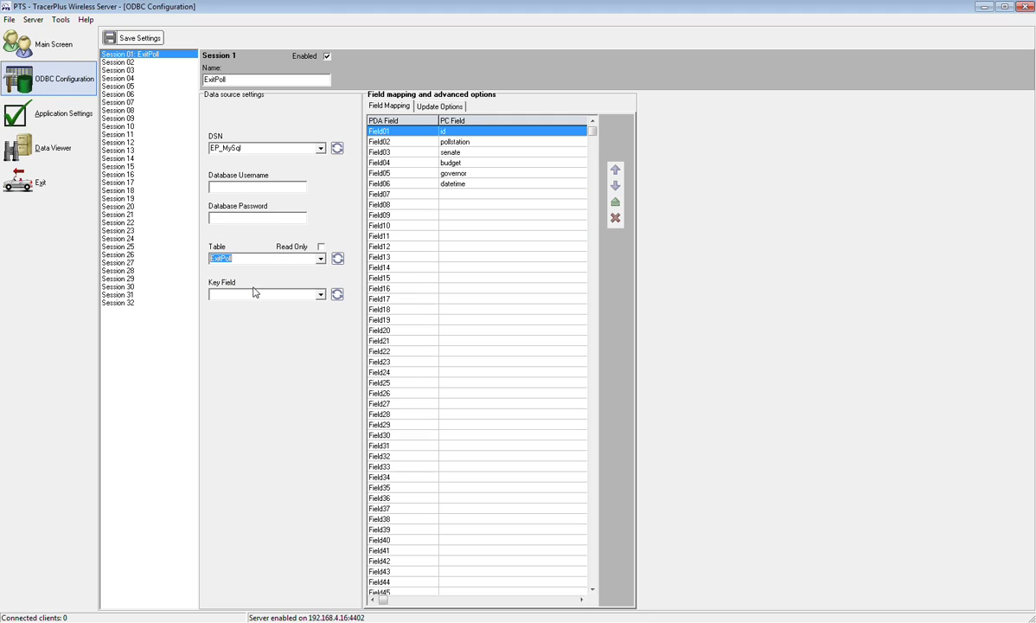
mouse_move(318, 296)
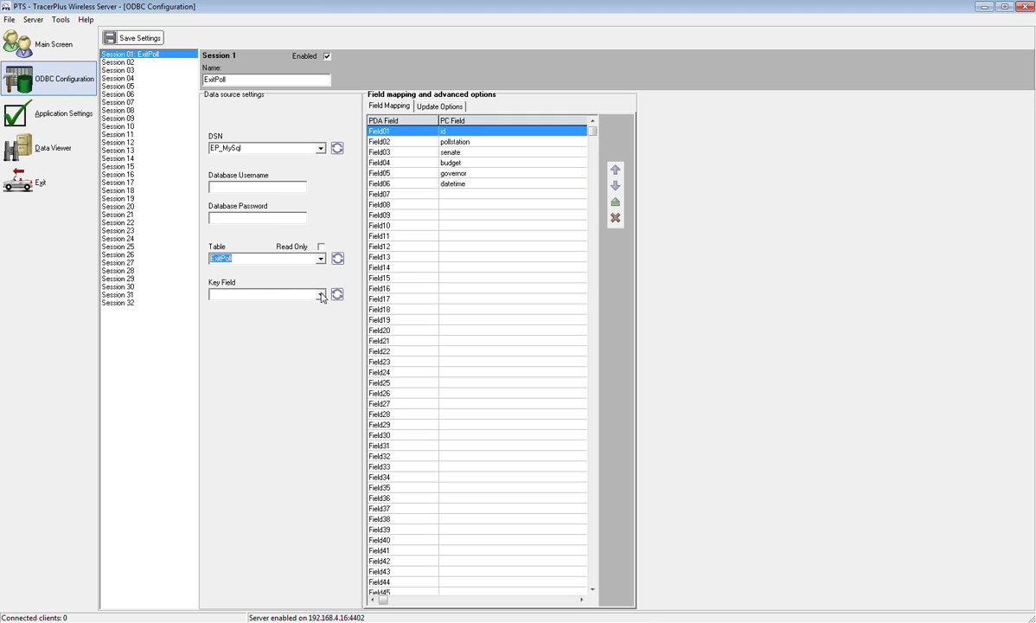
Set the ExitPoll session's key field to the id column
left_click(322, 294)
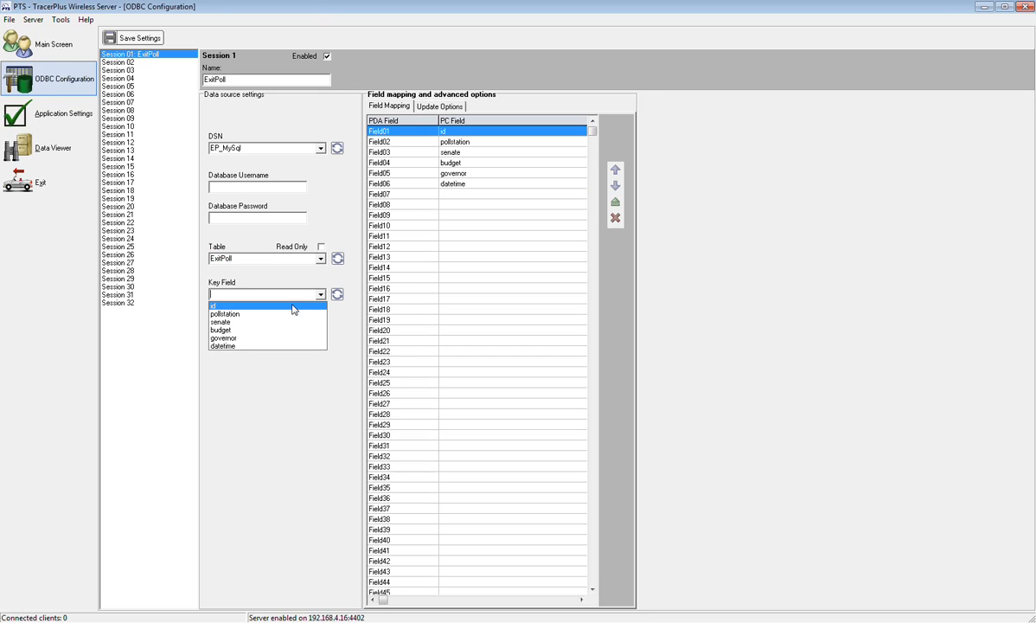
mouse_move(273, 313)
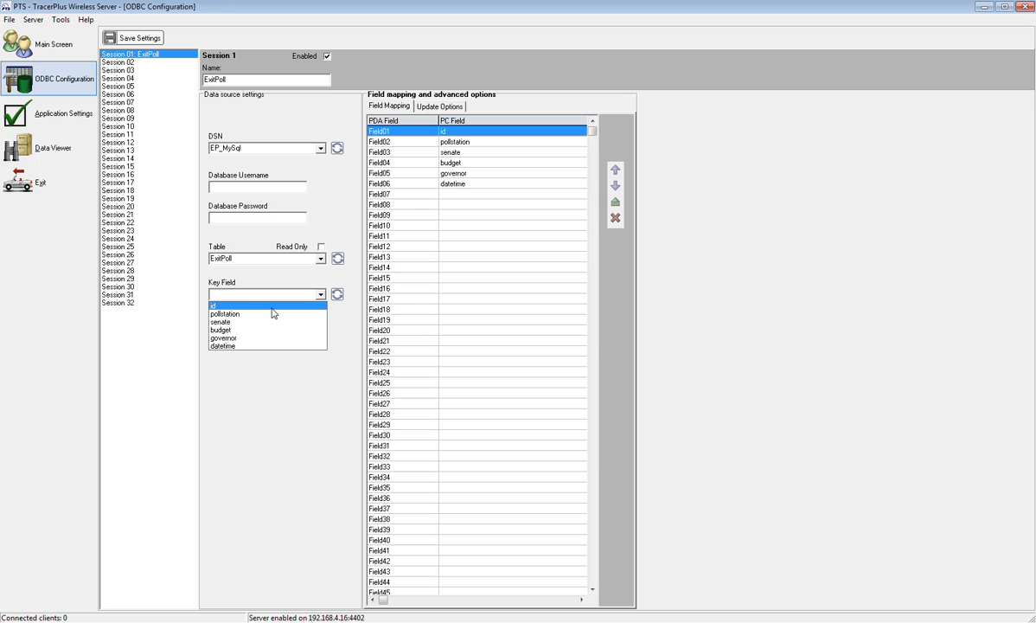
left_click(242, 304)
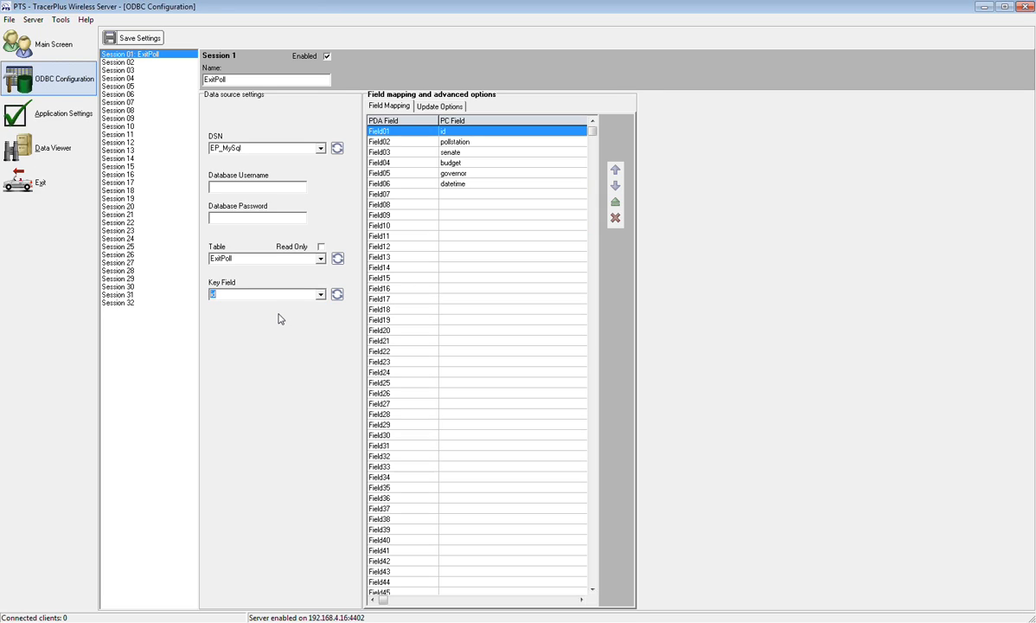
mouse_move(464, 183)
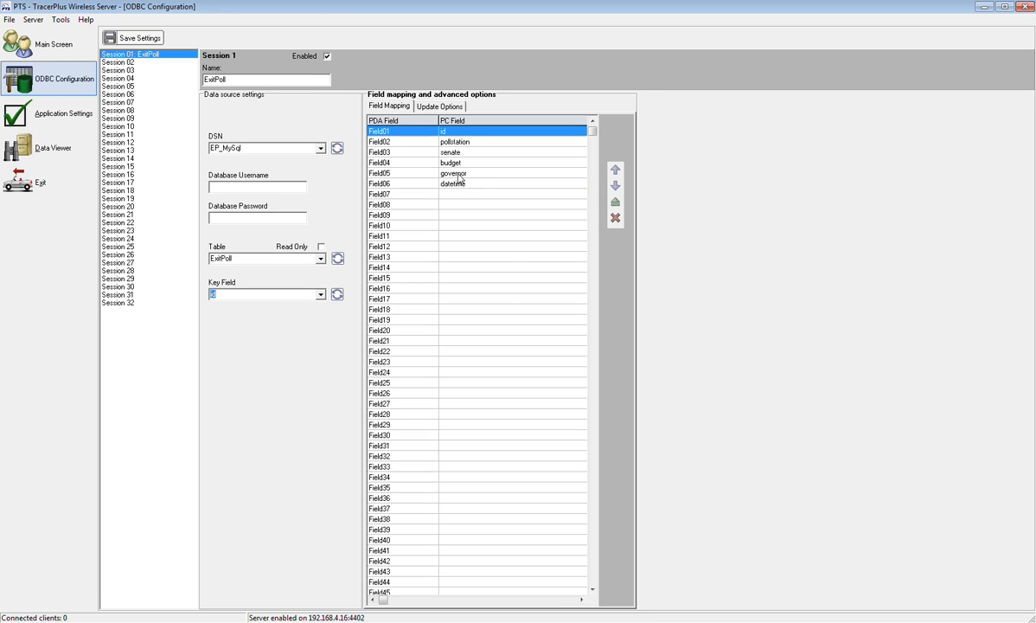
mouse_move(419, 142)
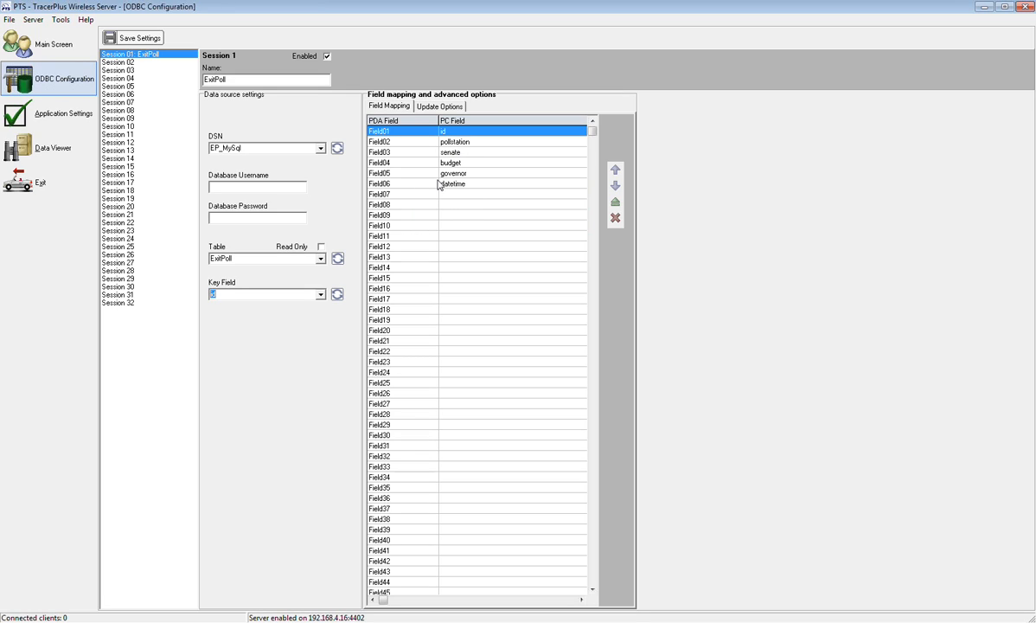
mouse_move(437, 177)
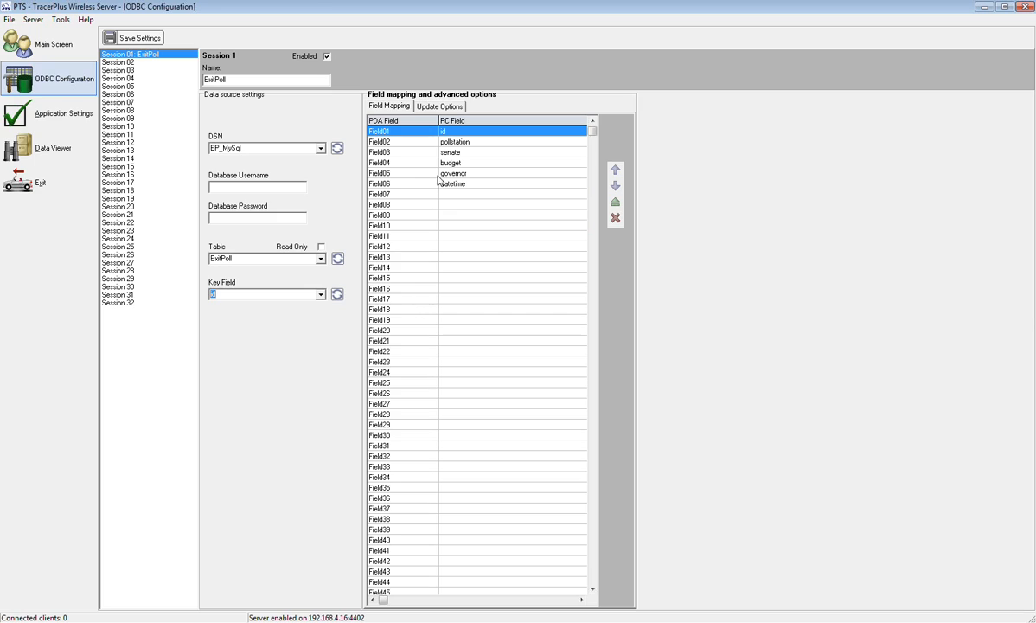
mouse_move(429, 164)
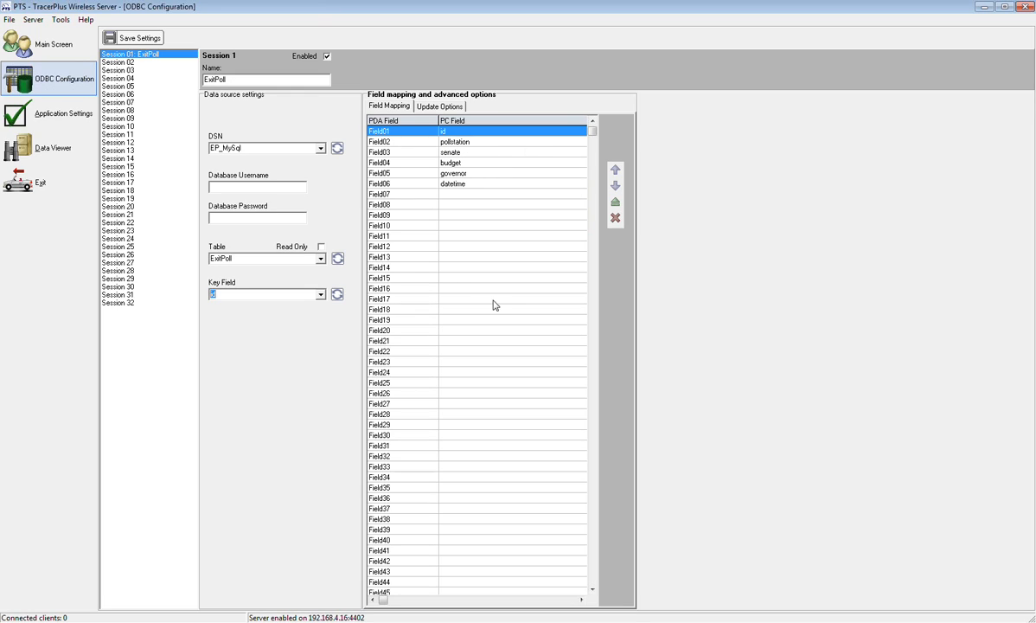
mouse_move(557, 228)
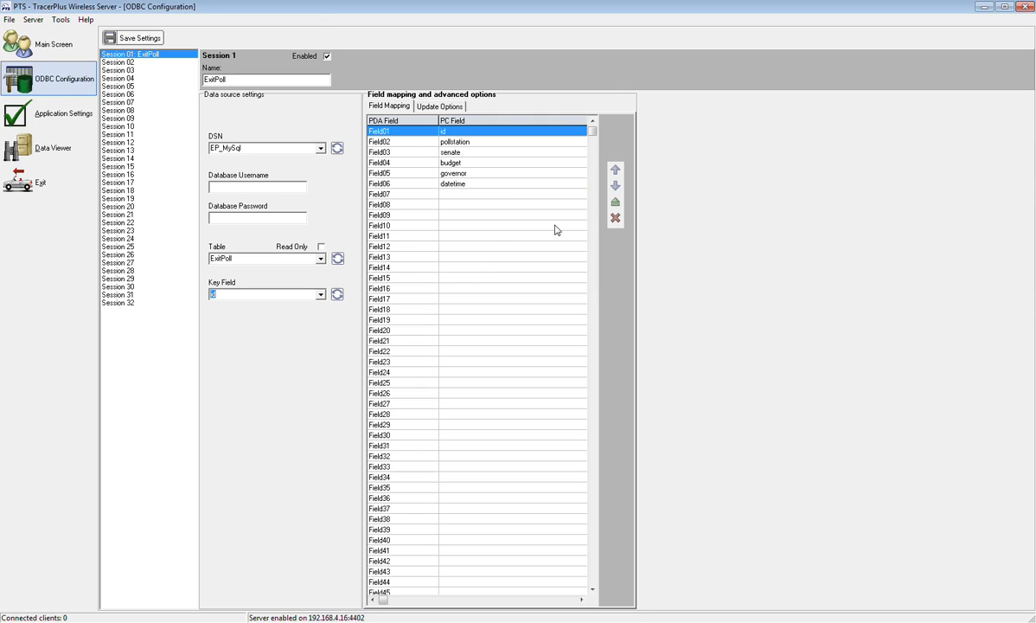
mouse_move(615, 215)
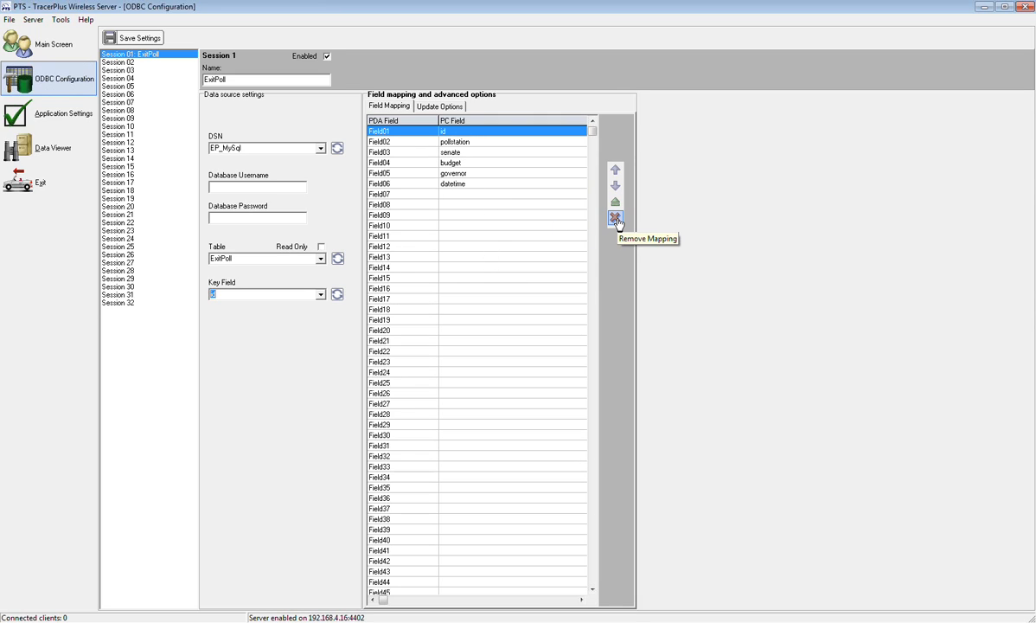
Remove the Field01 (id) mapping, leaving location, senate, budget, governor and datetime mapped
left_click(612, 214)
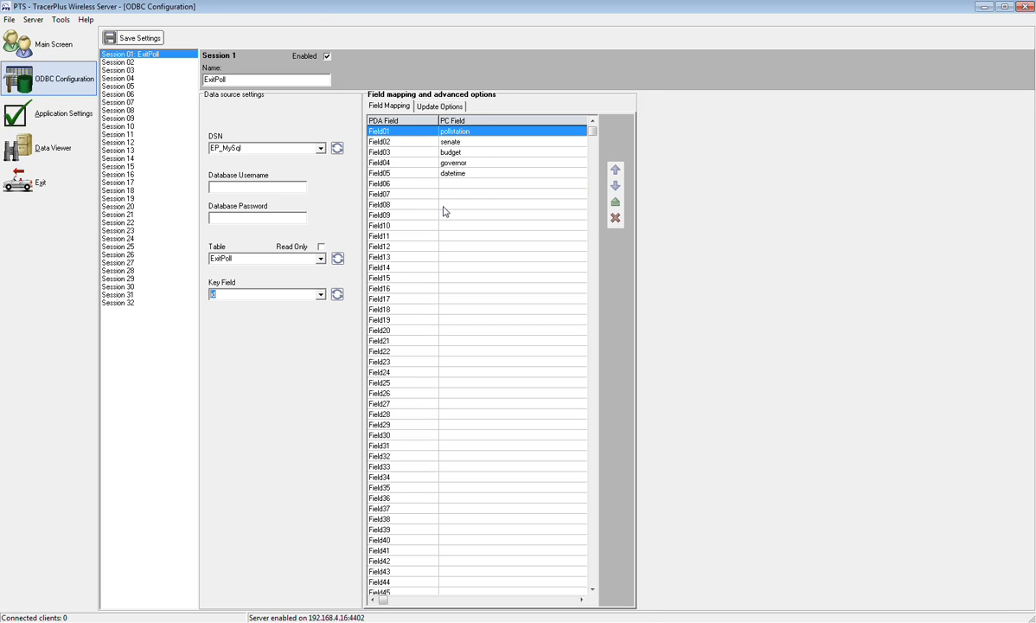
mouse_move(402, 138)
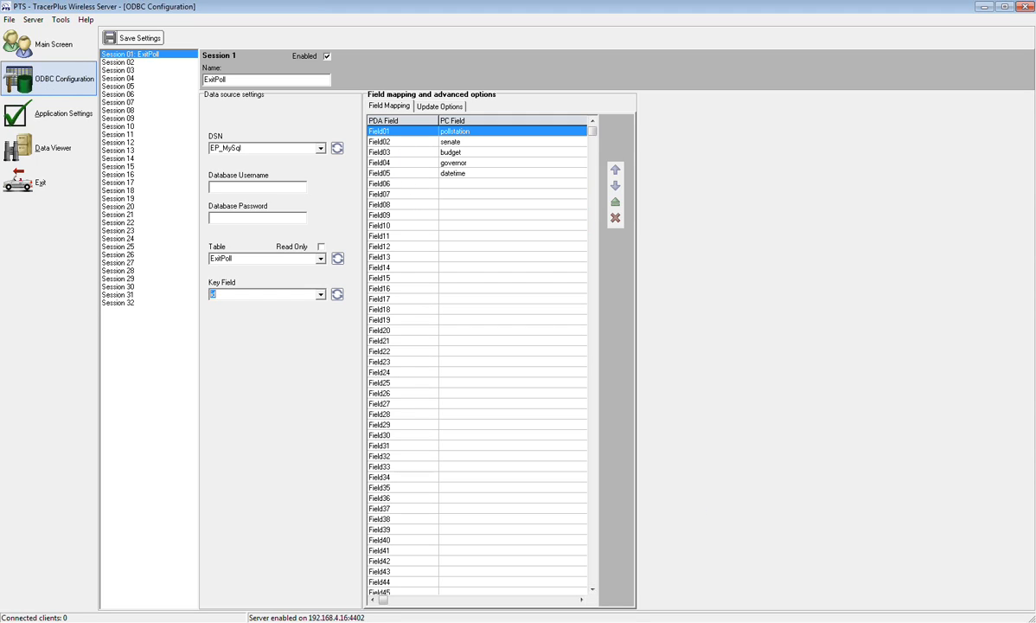
mouse_move(392, 154)
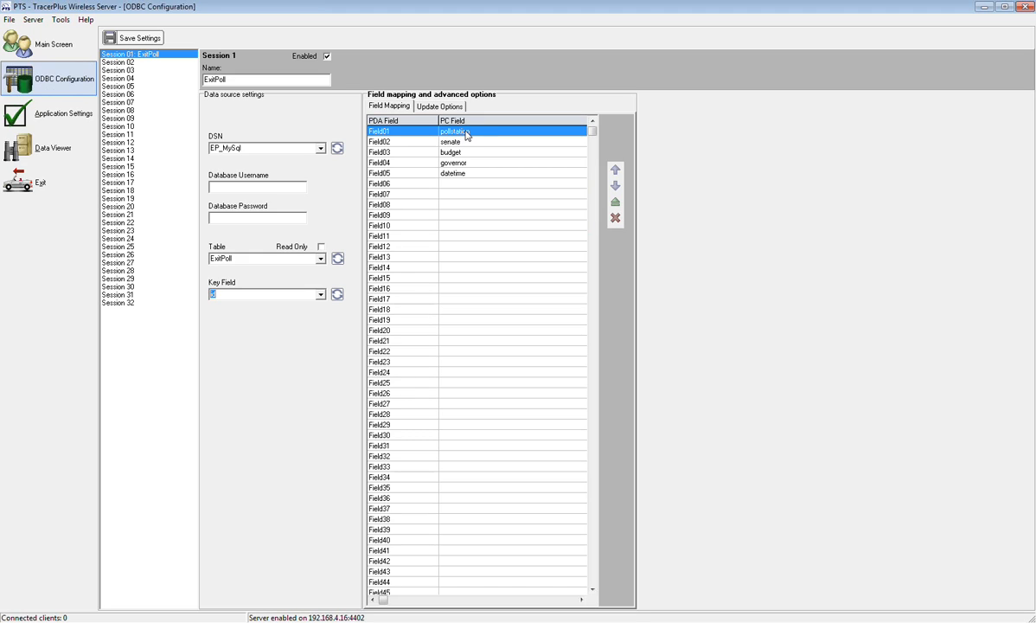
mouse_move(466, 173)
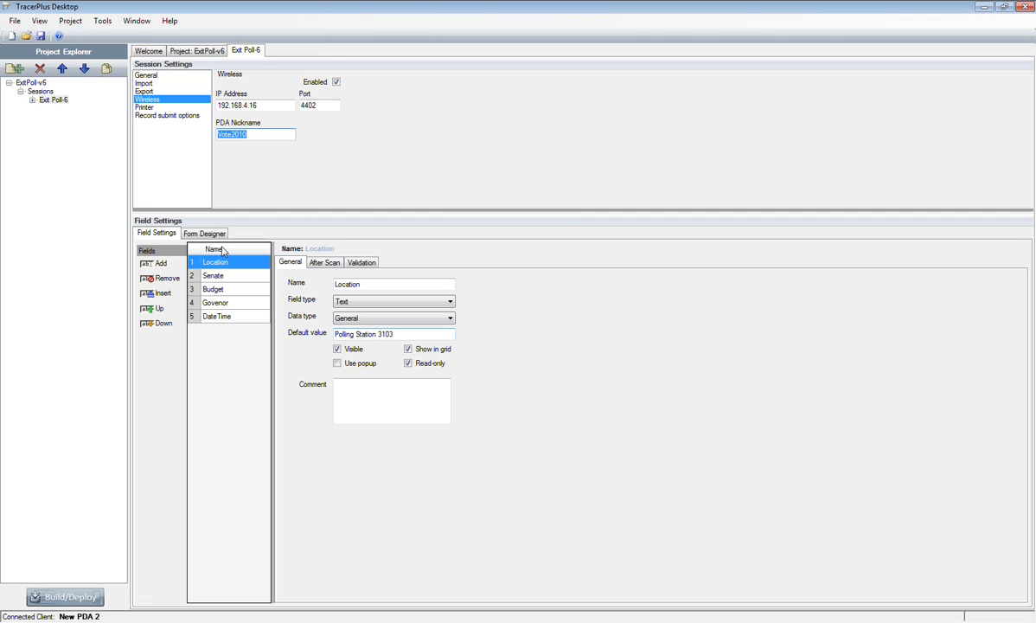
mouse_move(250, 275)
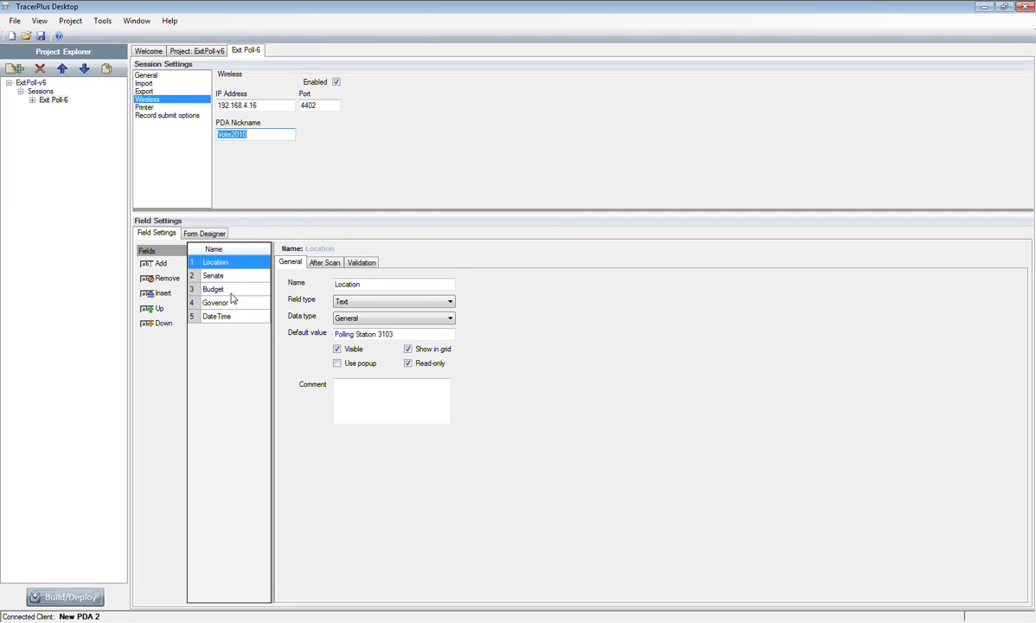
mouse_move(225, 294)
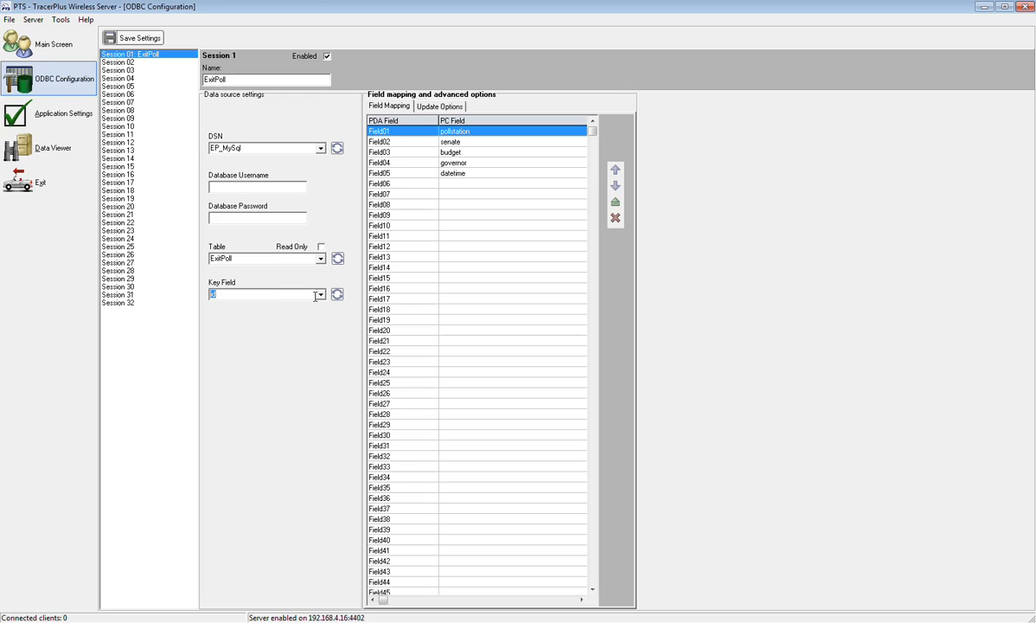
mouse_move(245, 167)
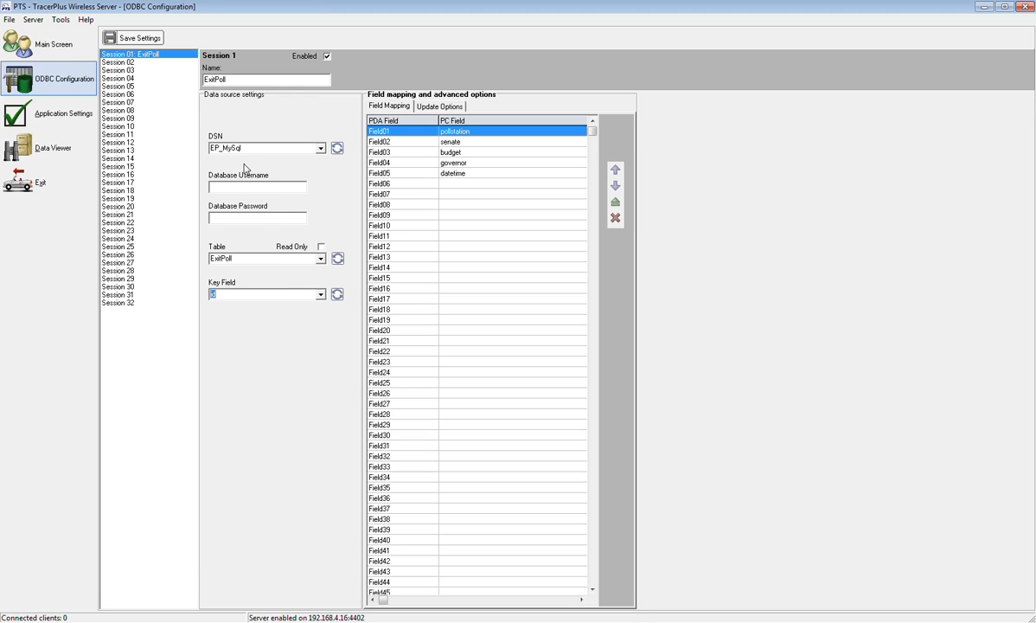
mouse_move(205, 146)
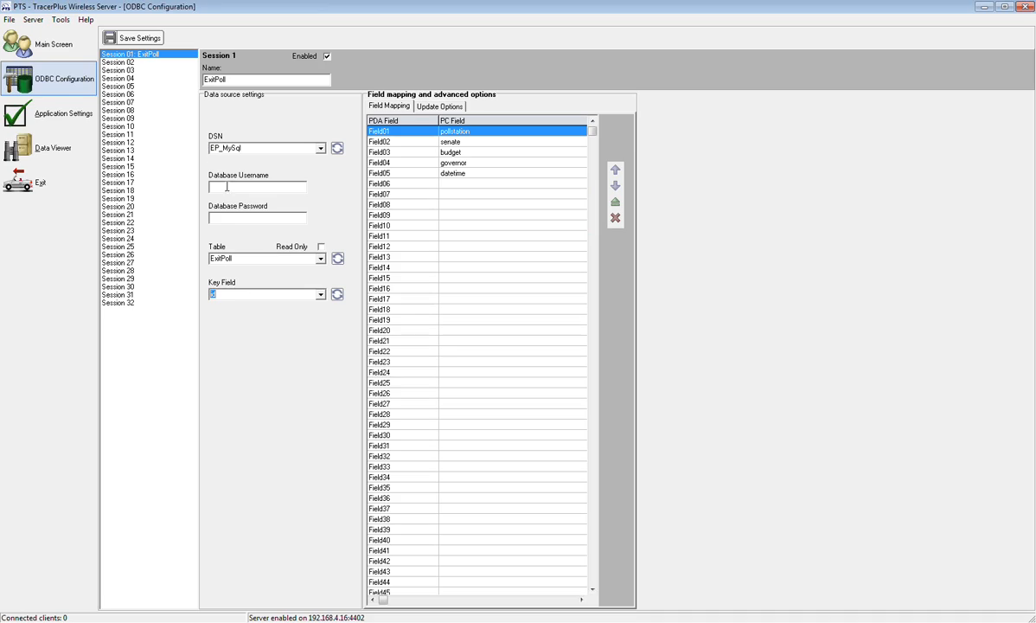
mouse_move(207, 284)
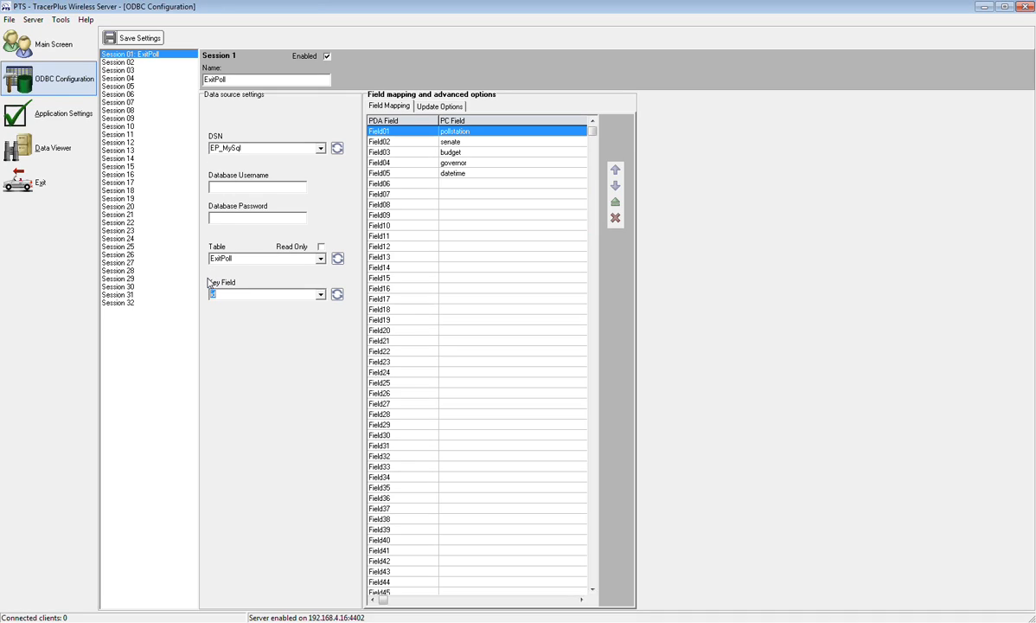